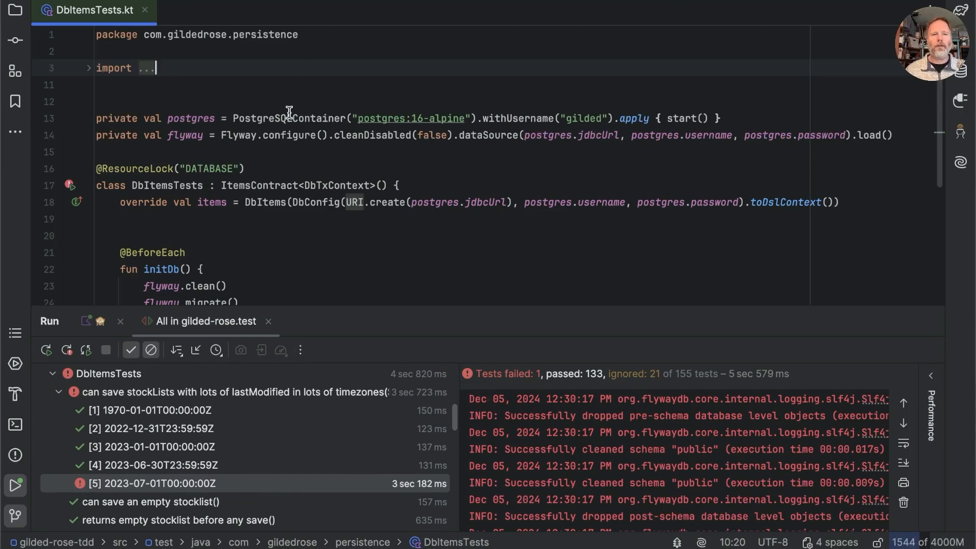
- Select PostgreSQLContainer in DbItemsTests.kt and view test [5]'s invalid TimeZone 'AET' error
{"action": "double_click", "coordinate": [289, 118]}
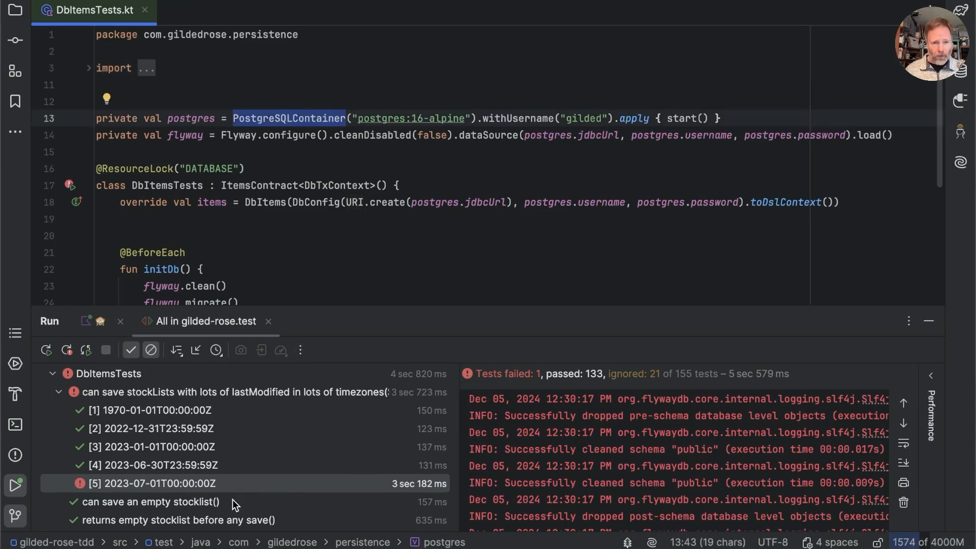
{"action": "left_click", "coordinate": [152, 483]}
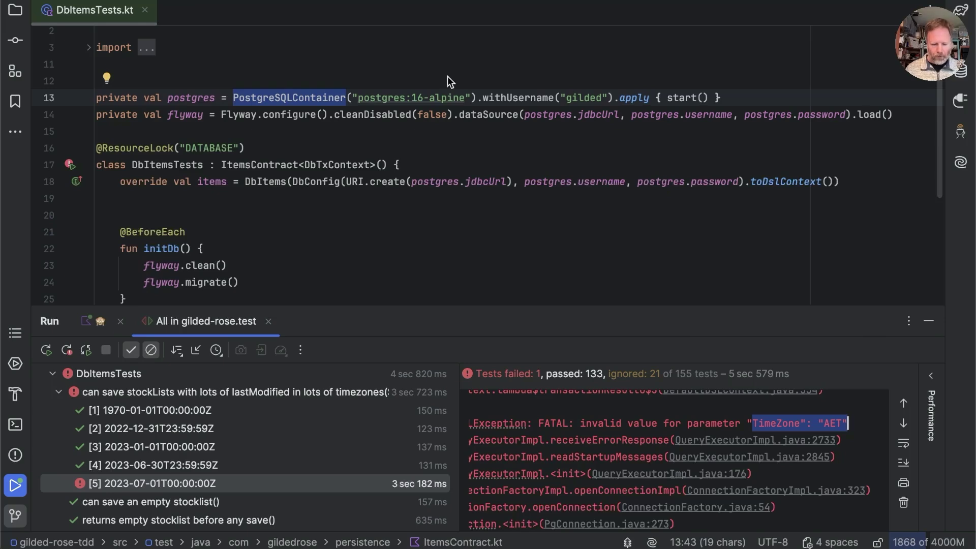
- Copy postgres:15.2 from docker-compose.yml into DbItemsTests' PostgreSQLContainer and rerun the tests
{"action": "key", "text": "cmd+e"}
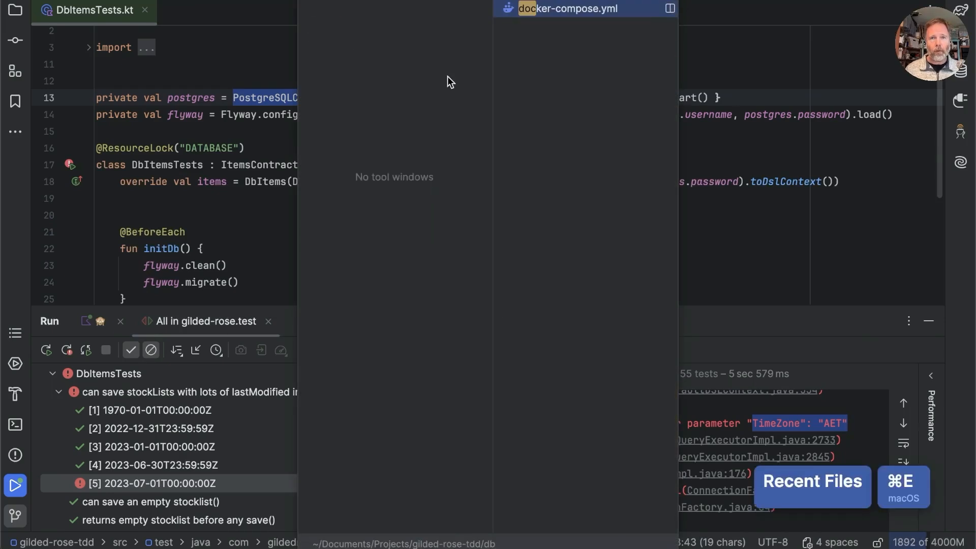
{"action": "left_click", "coordinate": [566, 8]}
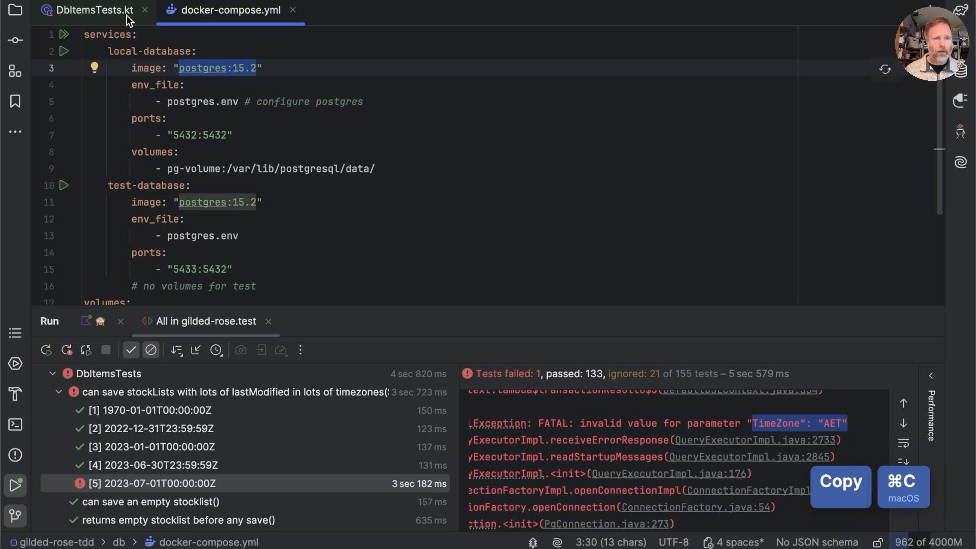
{"action": "left_click", "coordinate": [92, 11]}
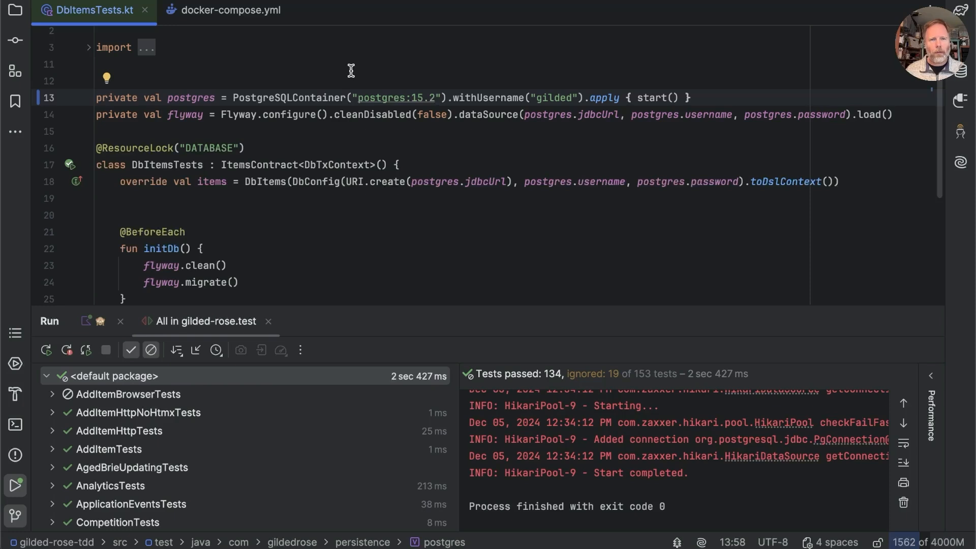
{"action": "mouse_move", "coordinate": [343, 70]}
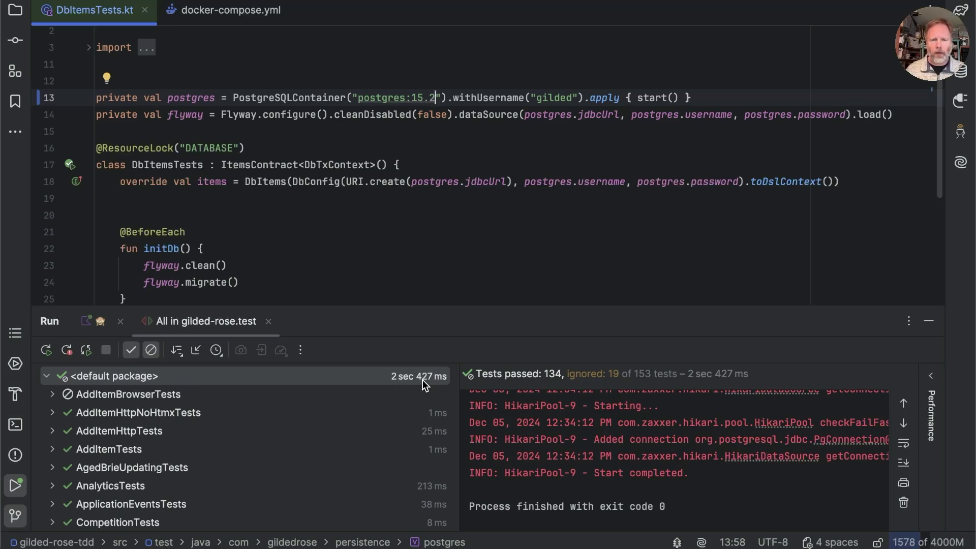
{"action": "mouse_move", "coordinate": [258, 386]}
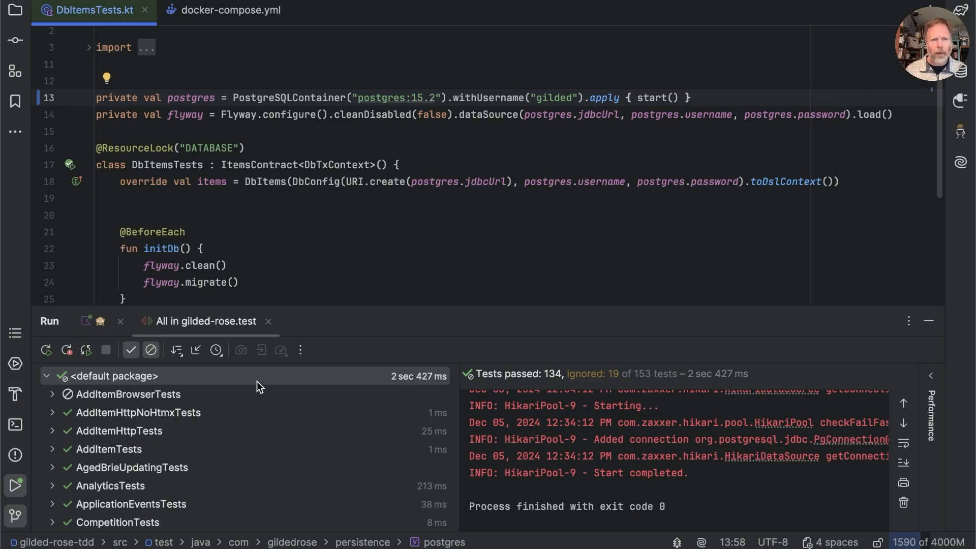
{"action": "mouse_move", "coordinate": [267, 471]}
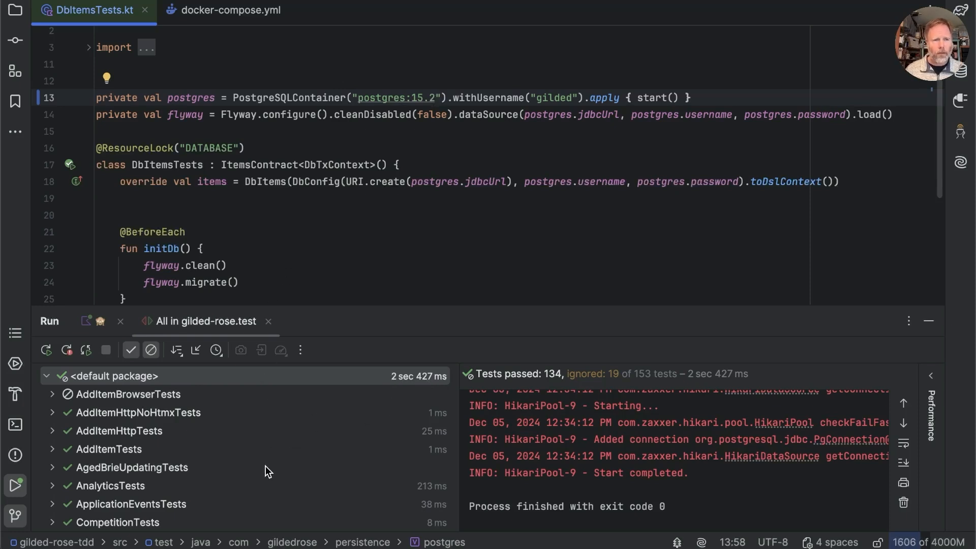
{"action": "scroll", "scroll_direction": "down", "scroll_amount": 3}
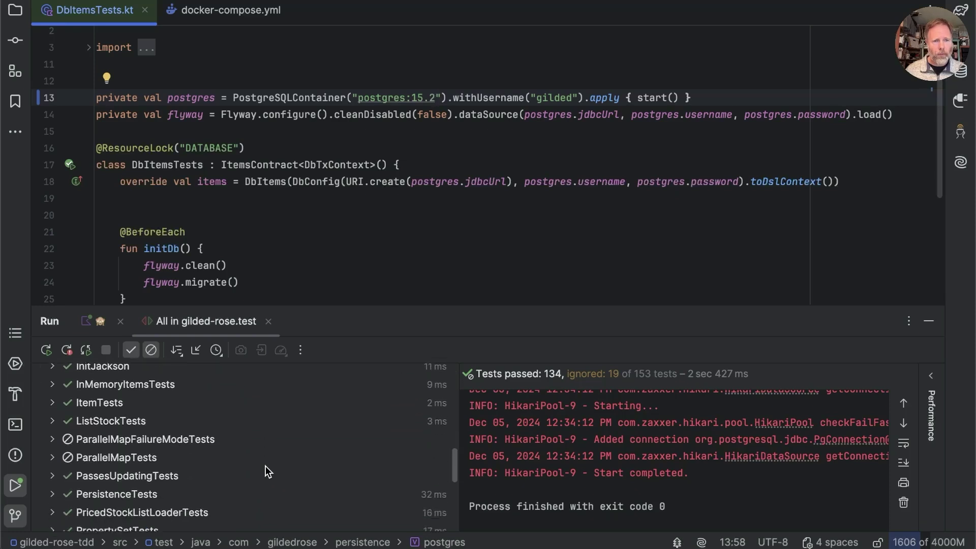
{"action": "left_click", "coordinate": [108, 417]}
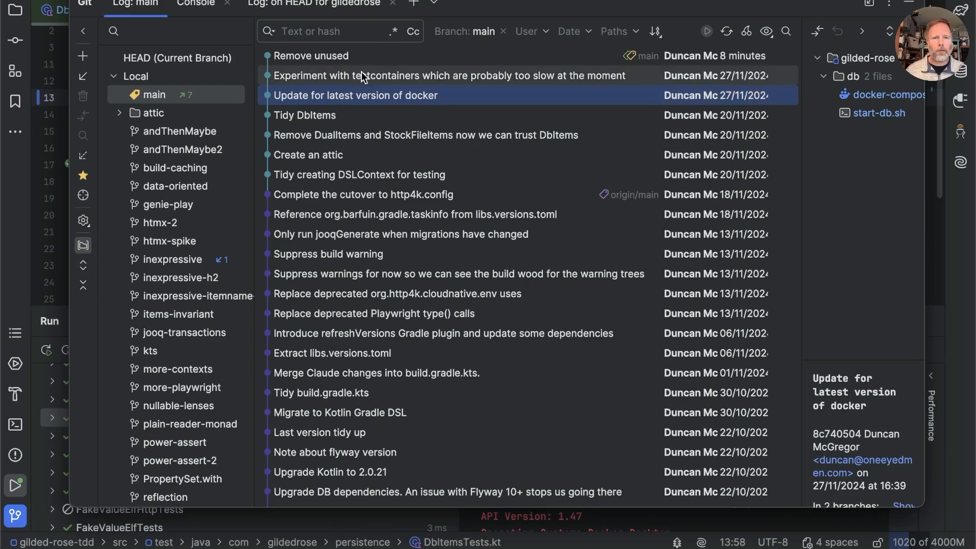
- Inspect the 'Update for latest version of docker' commit, close the Git log, and view overall results
{"action": "right_click", "coordinate": [356, 96]}
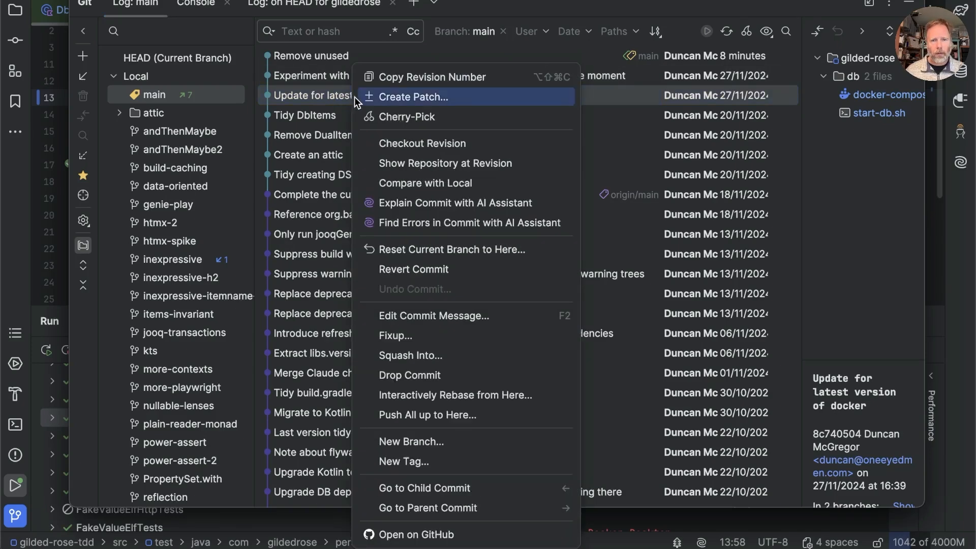
{"action": "left_click", "coordinate": [422, 143]}
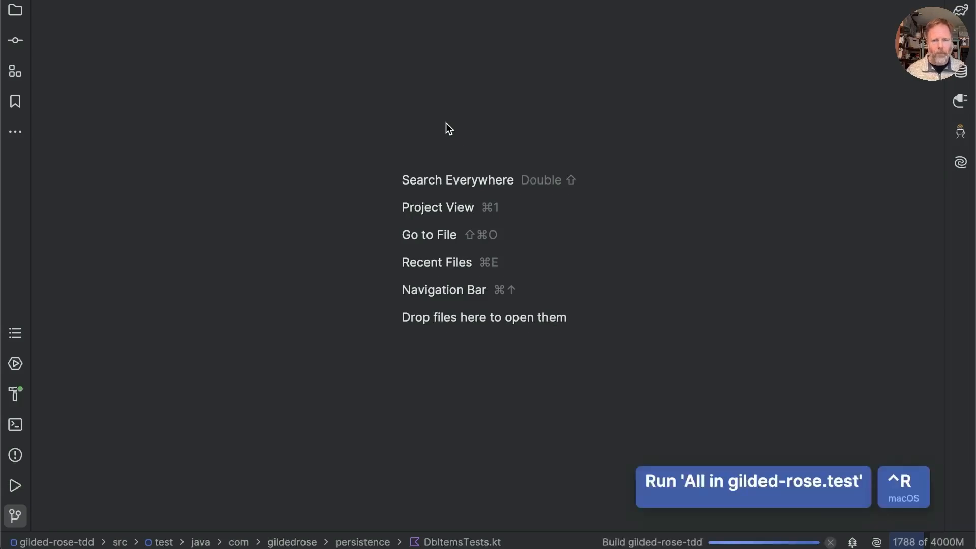
{"action": "left_click", "coordinate": [752, 487]}
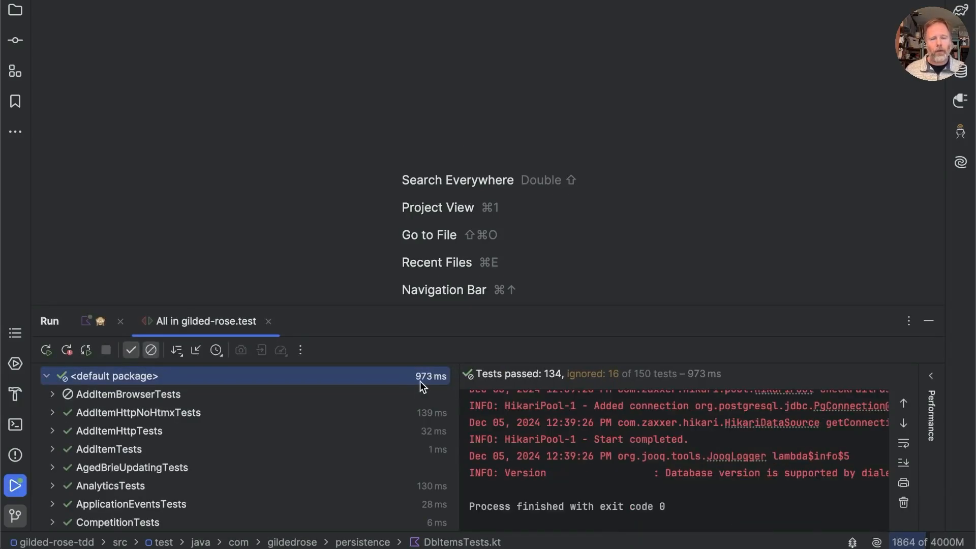
{"action": "mouse_move", "coordinate": [434, 388]}
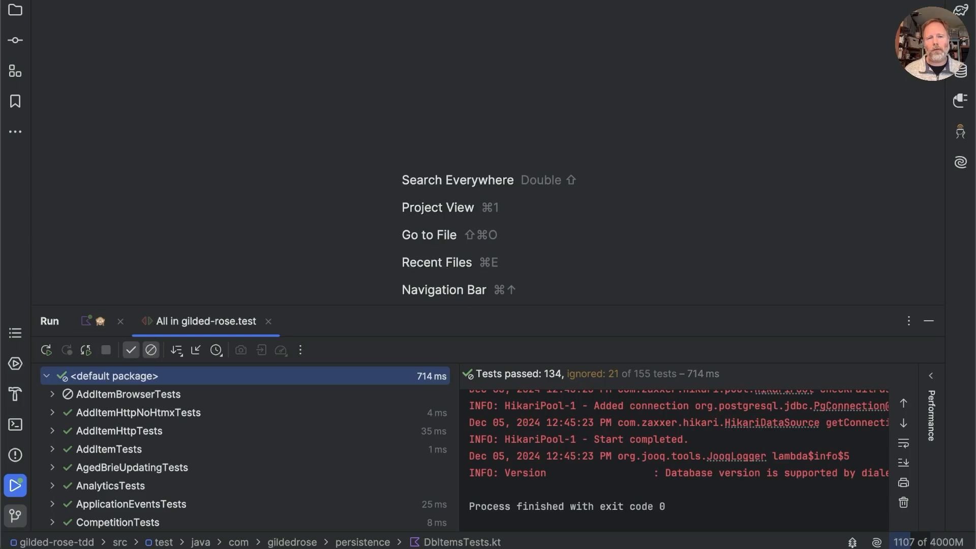
{"action": "mouse_move", "coordinate": [373, 39]}
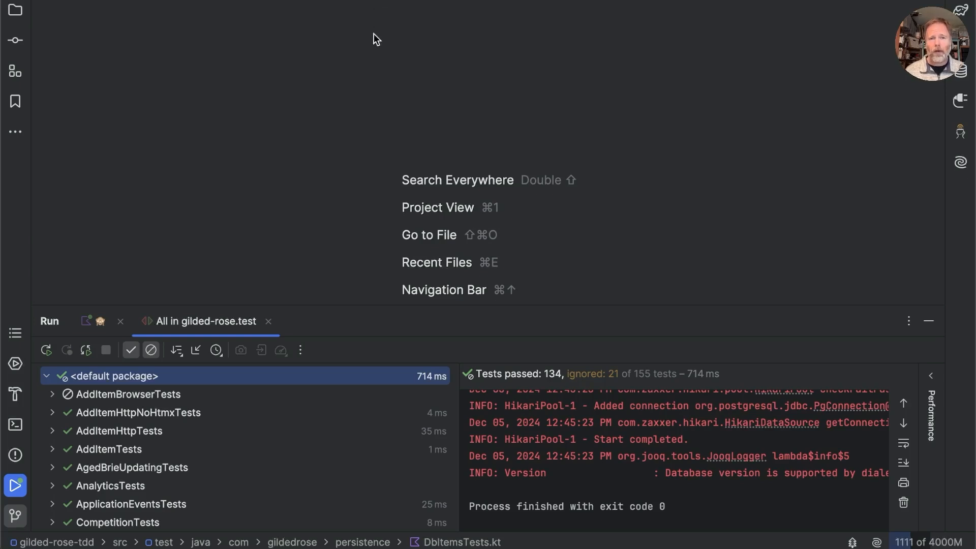
{"action": "mouse_move", "coordinate": [431, 396]}
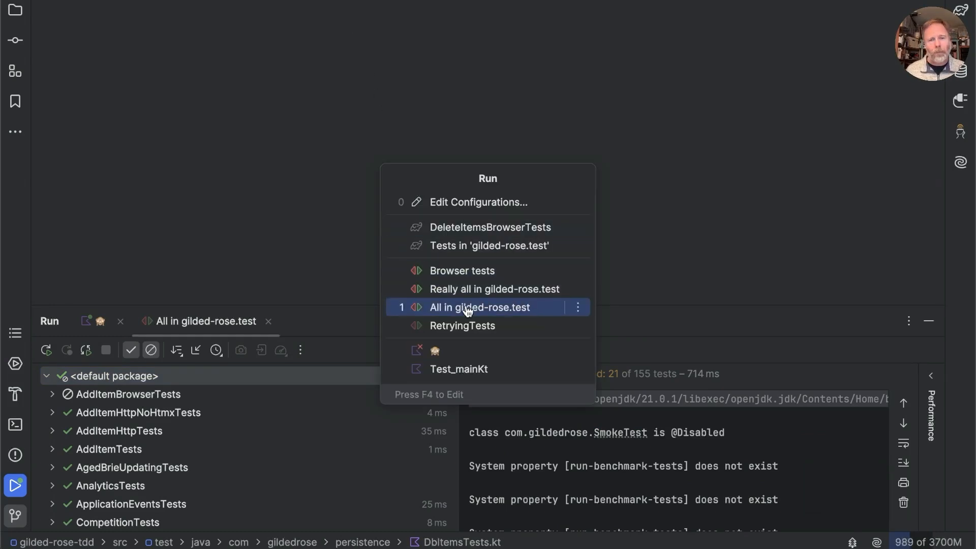
- Show the Run, Debug, Cover and Edit actions for All in gilded-rose.test
{"action": "left_click", "coordinate": [577, 307]}
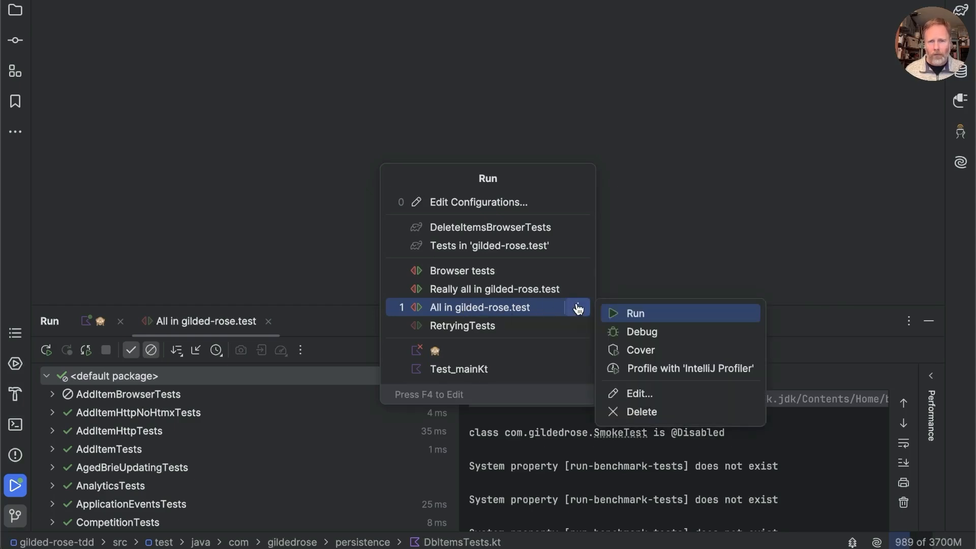
{"action": "left_click", "coordinate": [639, 393]}
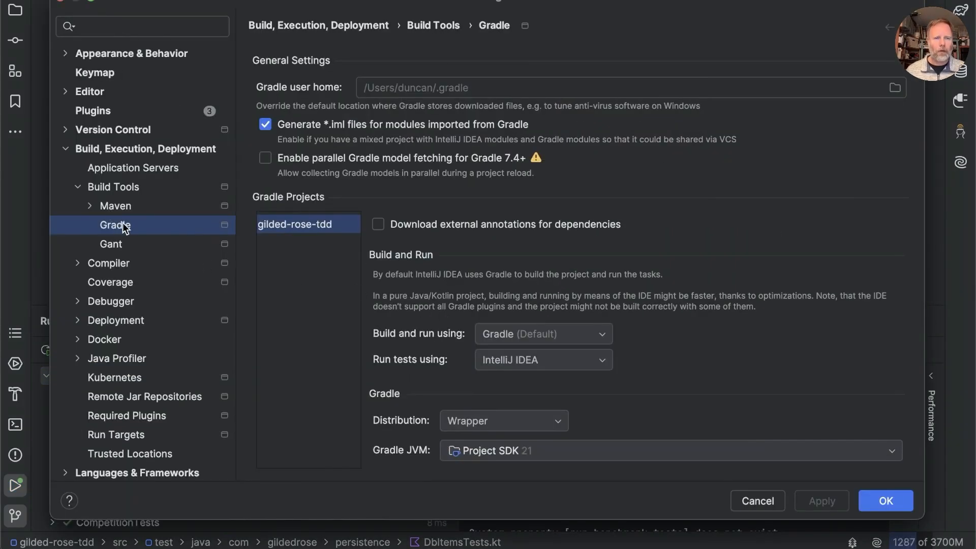
{"action": "mouse_move", "coordinate": [418, 339]}
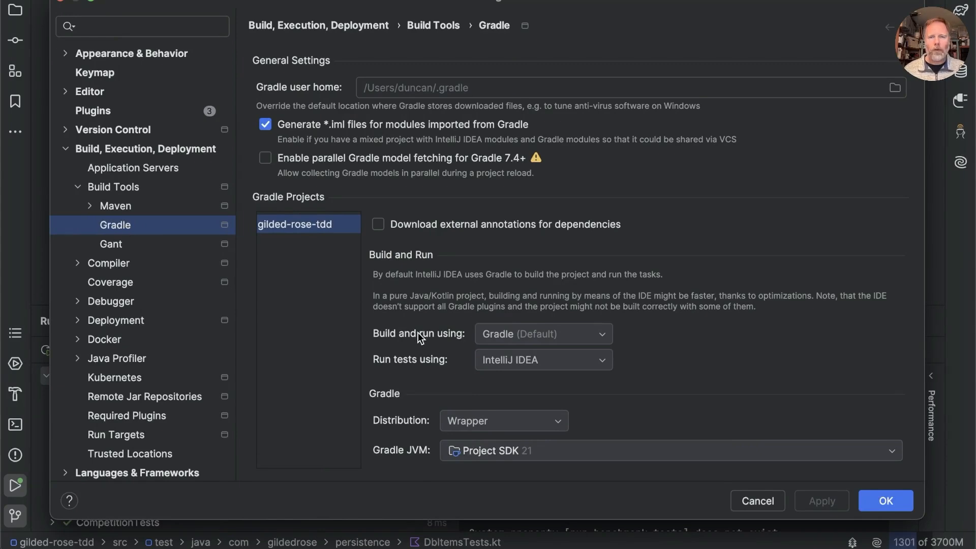
{"action": "mouse_move", "coordinate": [484, 366]}
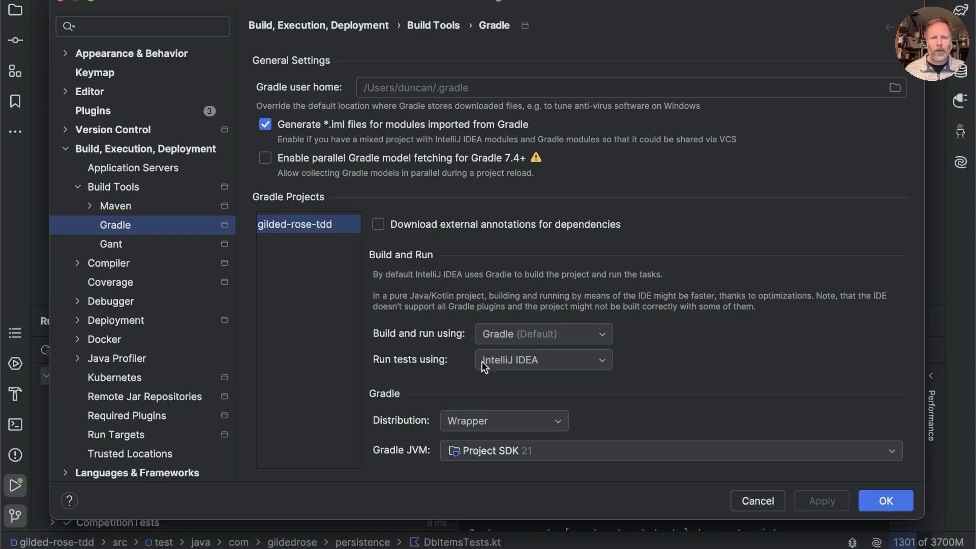
{"action": "mouse_move", "coordinate": [527, 370]}
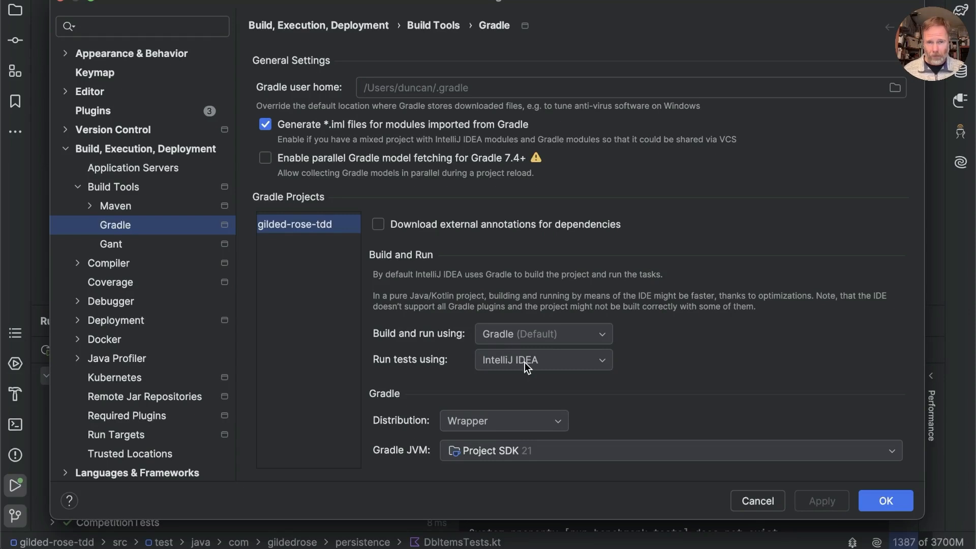
{"action": "mouse_move", "coordinate": [430, 368]}
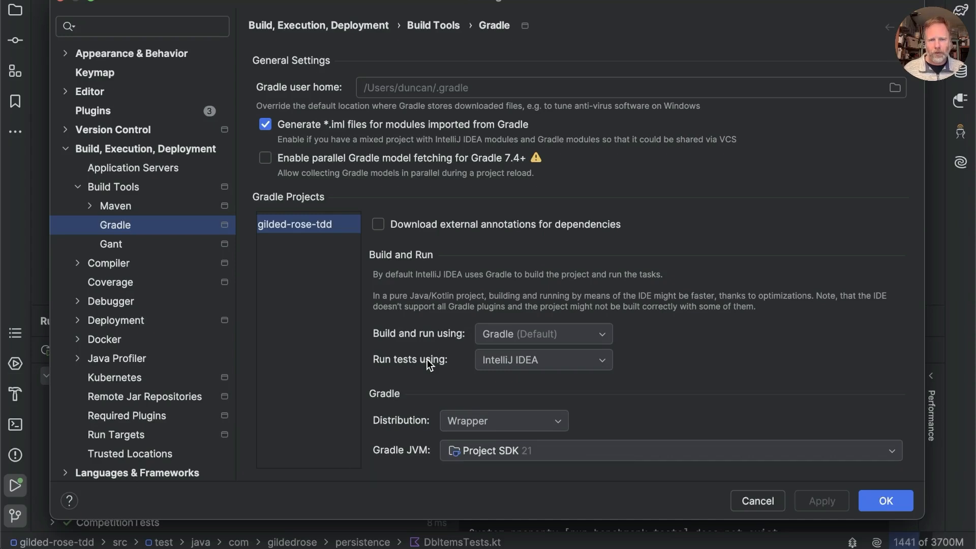
{"action": "mouse_move", "coordinate": [465, 344]}
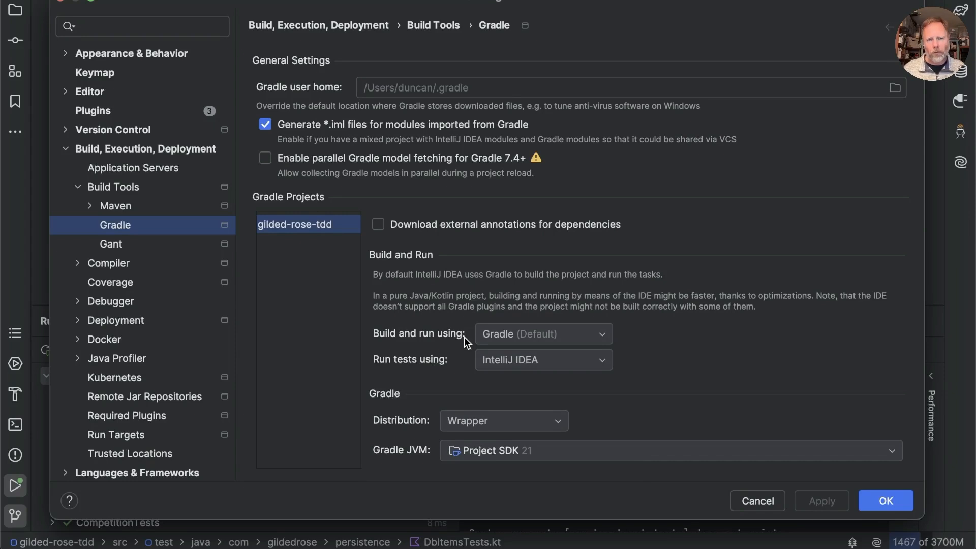
{"action": "mouse_move", "coordinate": [450, 366]}
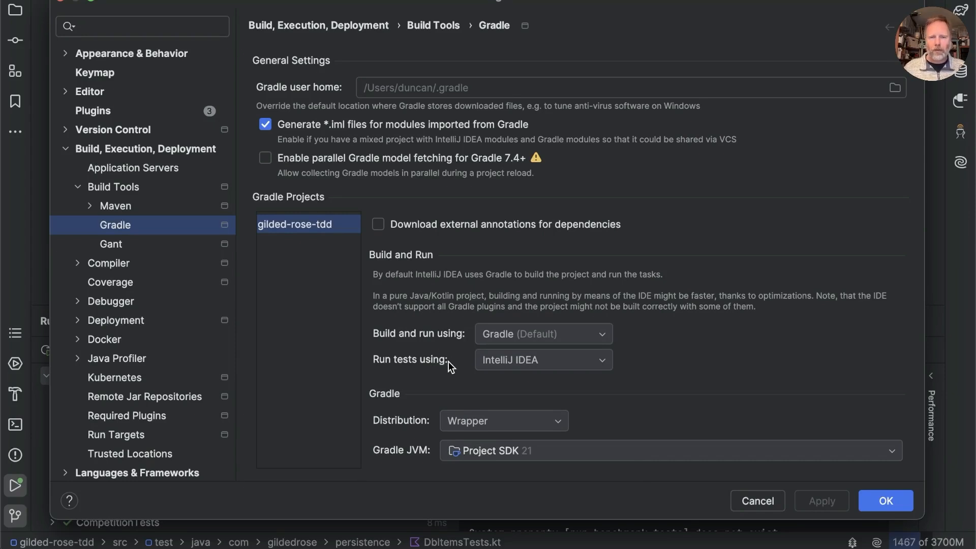
{"action": "mouse_move", "coordinate": [536, 368]}
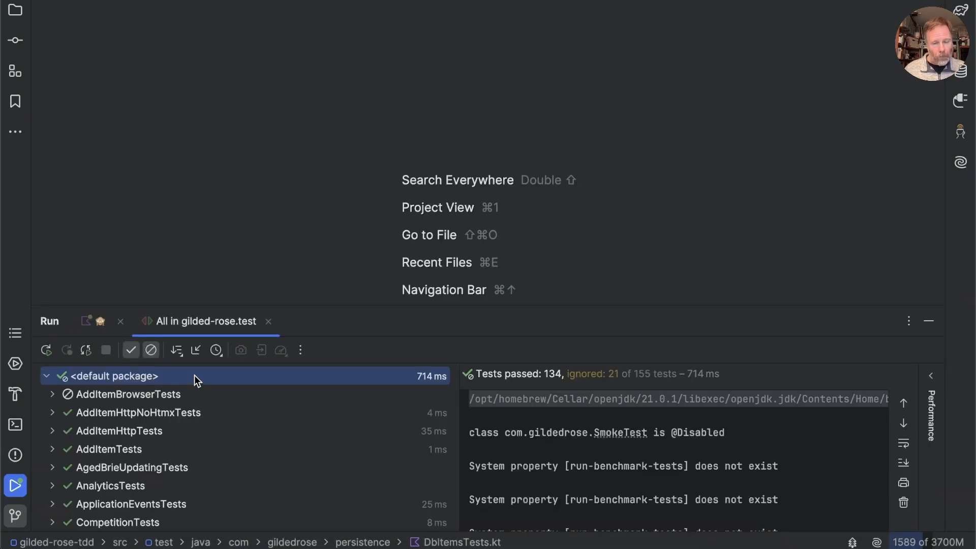
{"action": "mouse_move", "coordinate": [31, 51]}
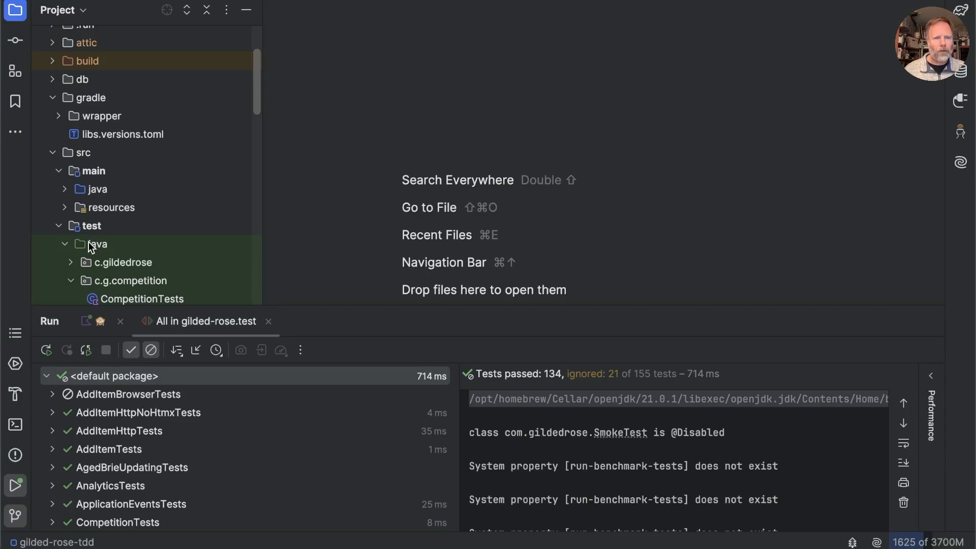
- Show the context actions for the src/test/java folder in the Project tree
{"action": "right_click", "coordinate": [96, 244]}
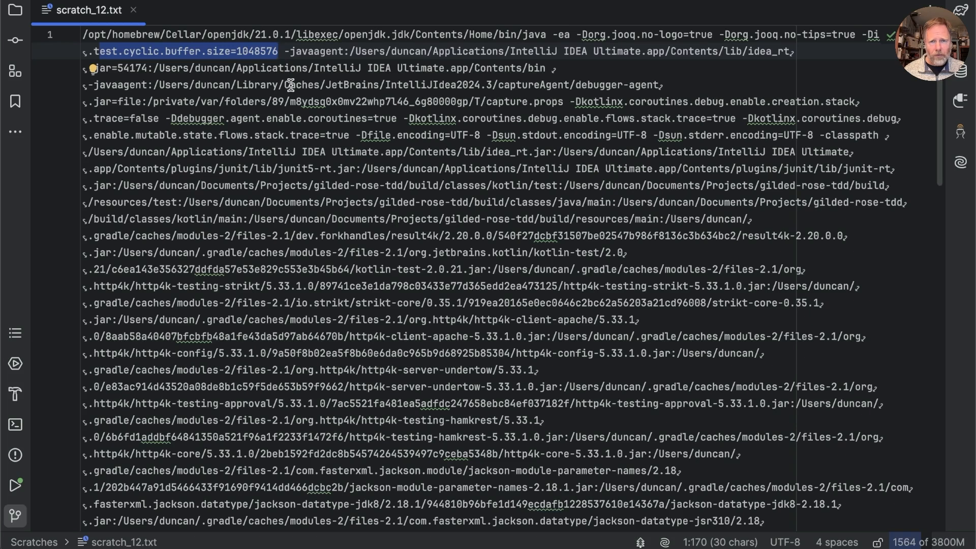
- Examine scratch_12.txt's command line: Caches path, coroutines debug option, and JUnitStarter package
{"action": "double_click", "coordinate": [299, 85]}
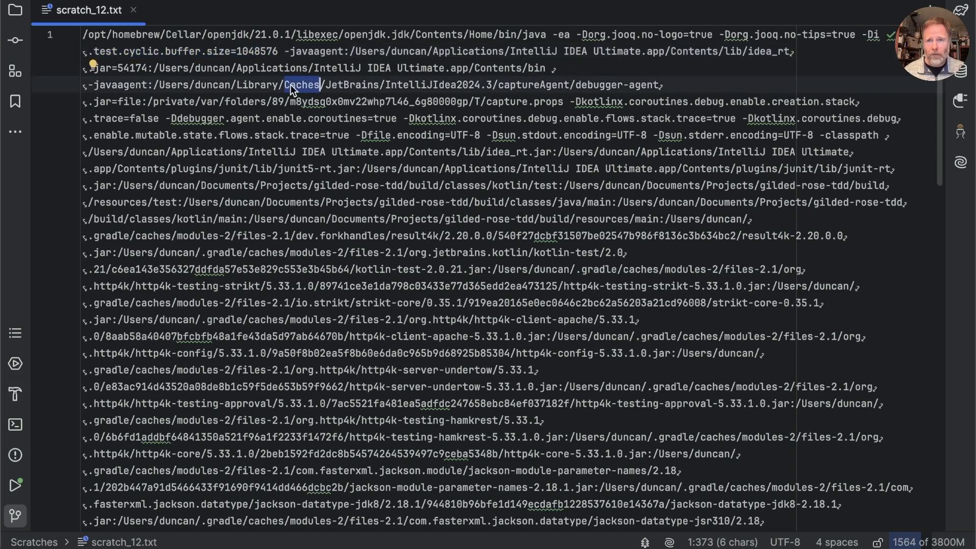
{"action": "double_click", "coordinate": [599, 102]}
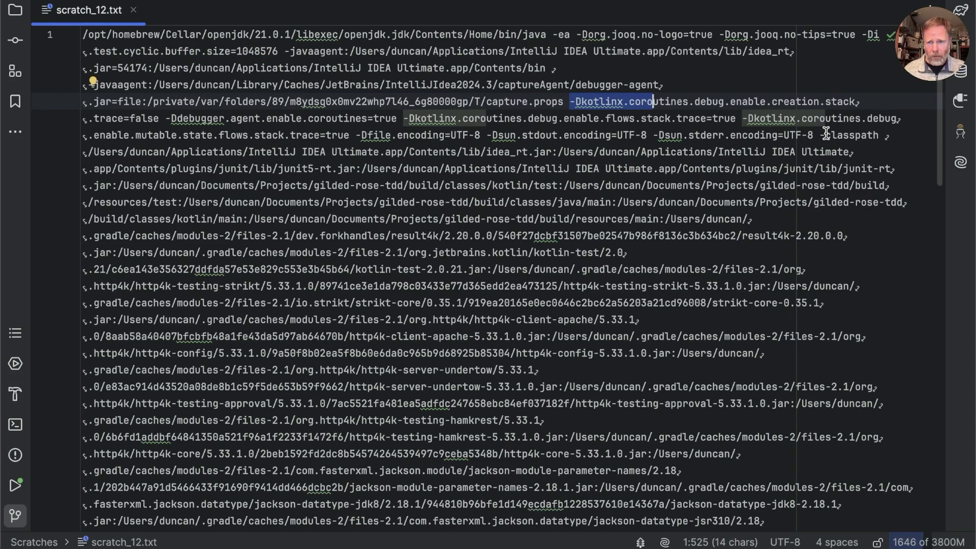
{"action": "scroll", "scroll_direction": "down", "scroll_amount": 3}
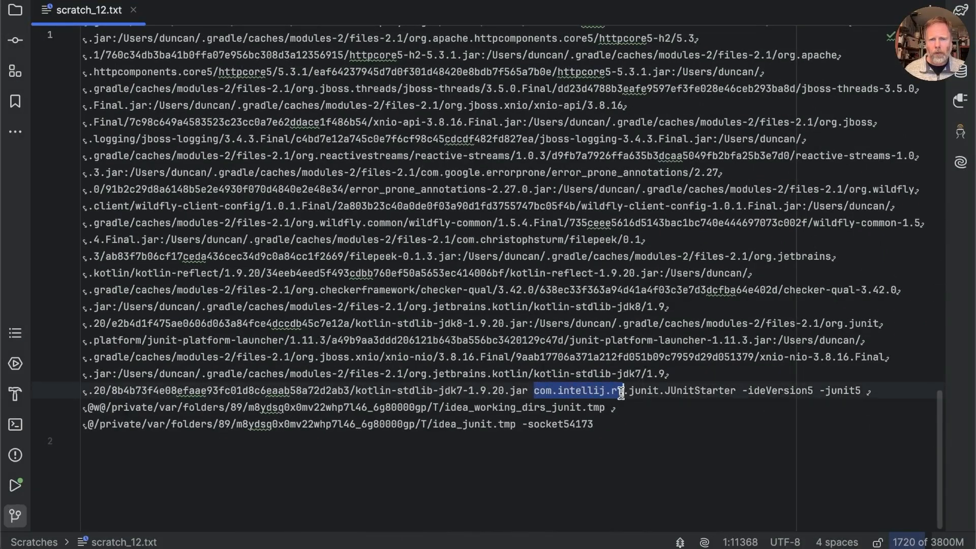
{"action": "left_click_drag", "start_coordinate": [624, 391], "coordinate": [612, 407]}
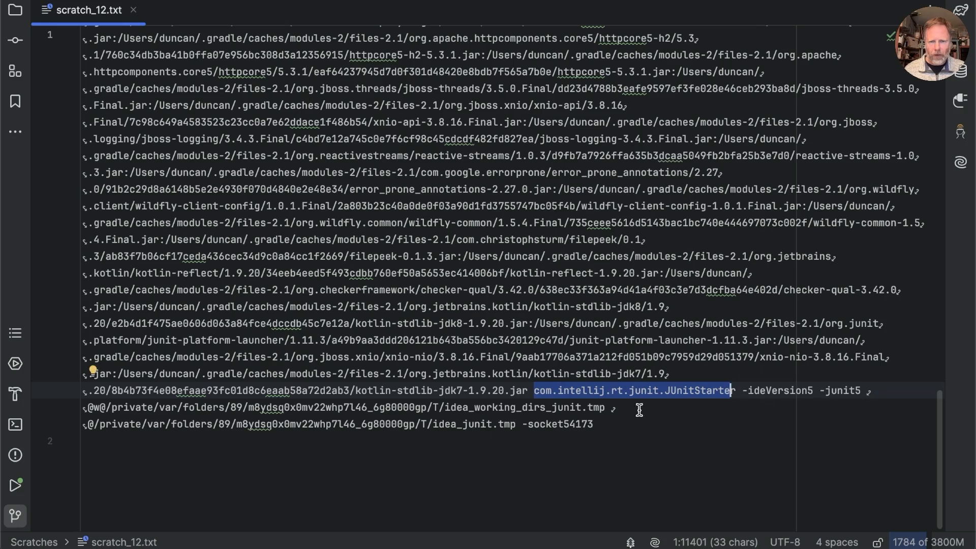
{"action": "mouse_move", "coordinate": [529, 416]}
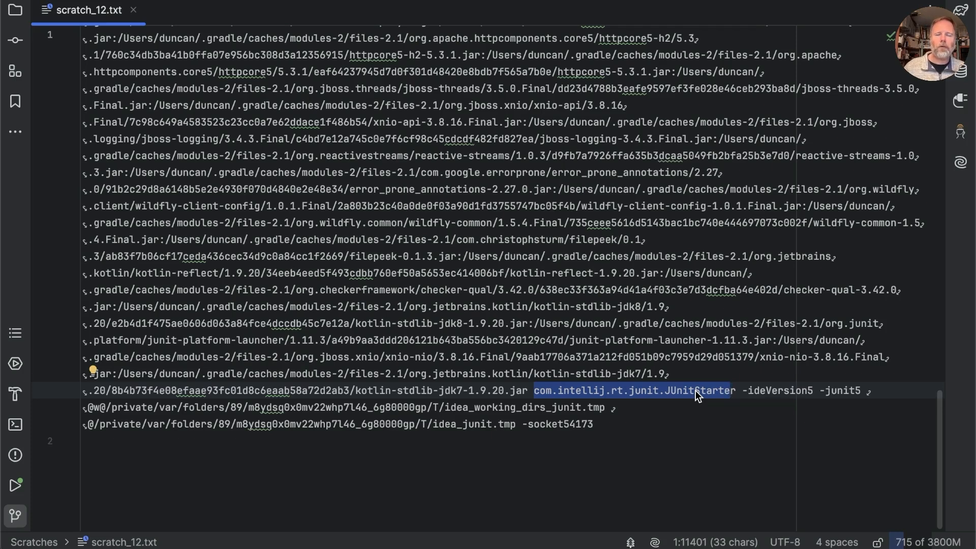
{"action": "mouse_move", "coordinate": [541, 426]}
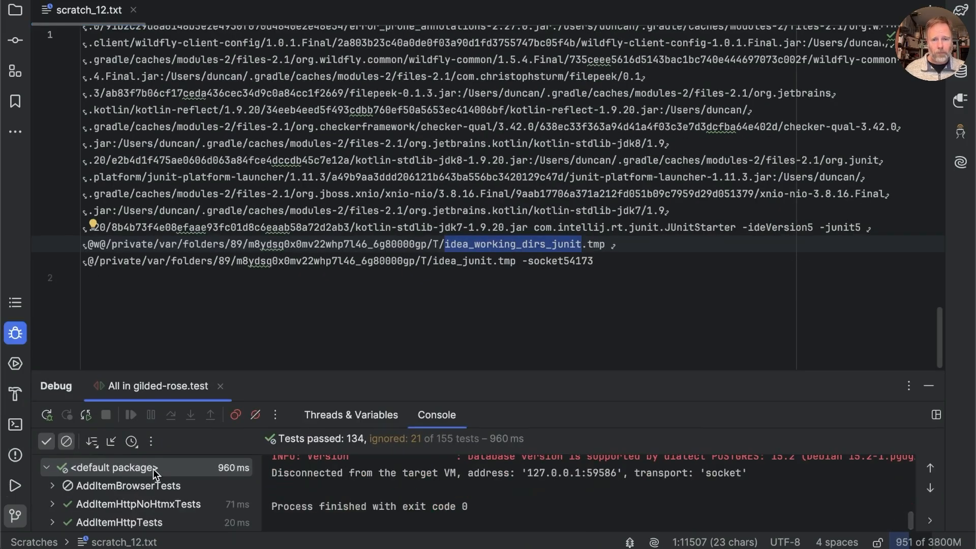
{"action": "mouse_move", "coordinate": [670, 352]}
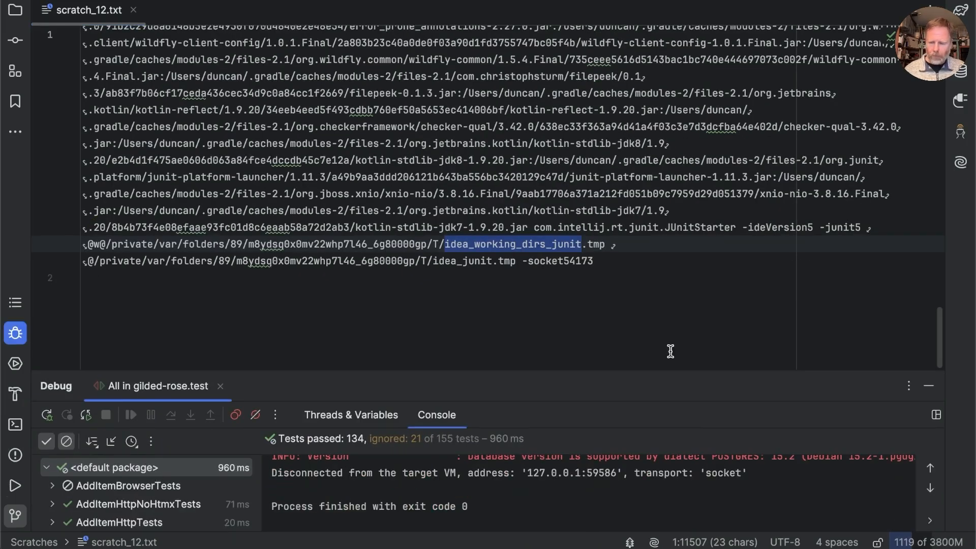
- Switch the test runner to Gradle, run Tests in 'gilded-rose.test', then launch a saved configuration
{"action": "left_click", "coordinate": [543, 360]}
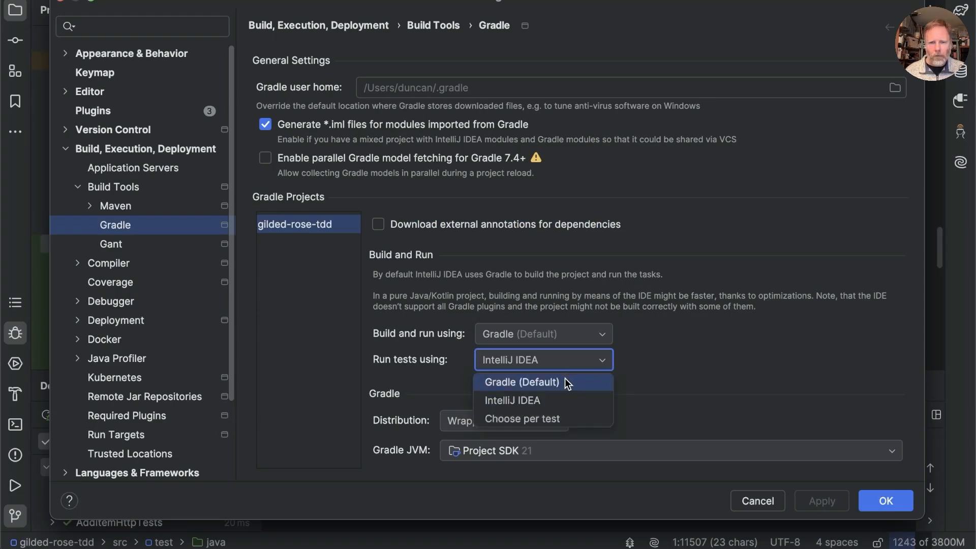
{"action": "left_click", "coordinate": [885, 501]}
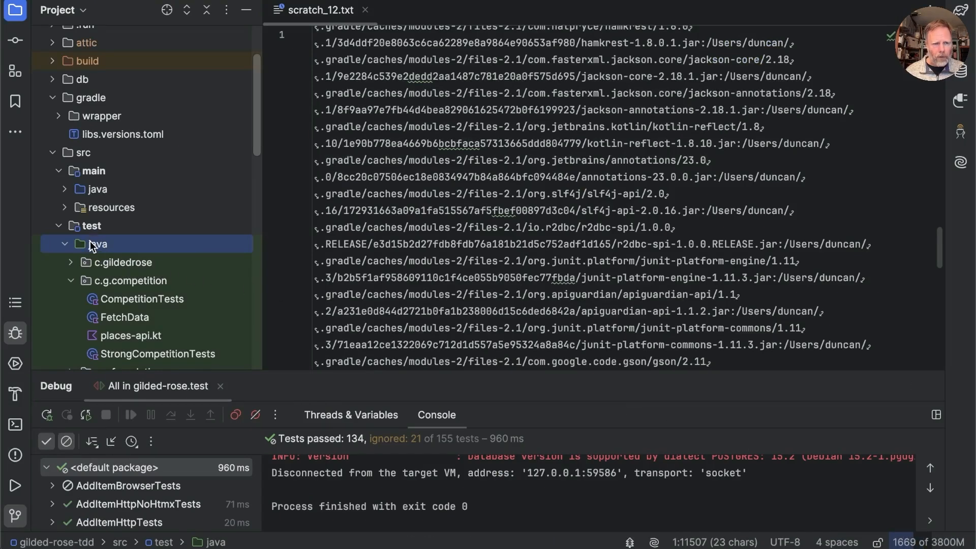
{"action": "right_click", "coordinate": [98, 244]}
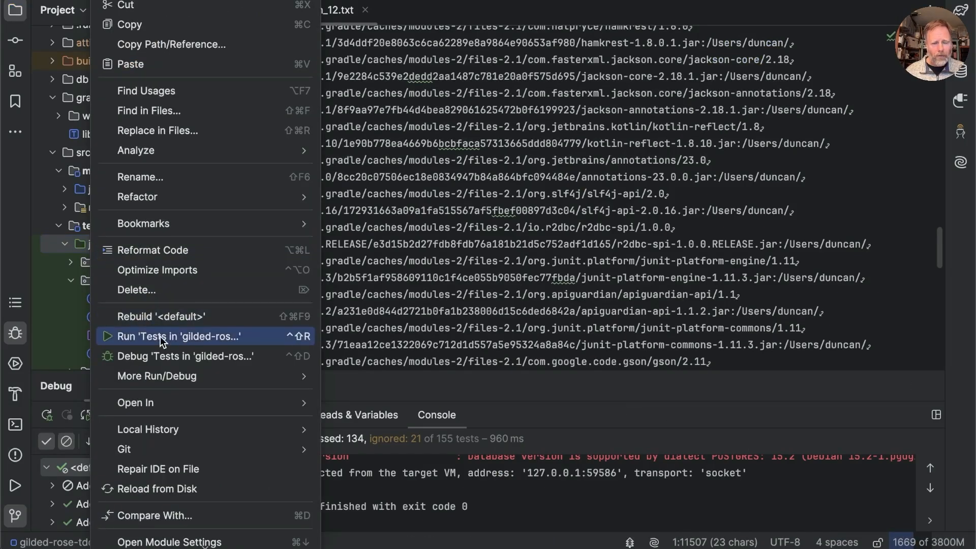
{"action": "left_click", "coordinate": [179, 336]}
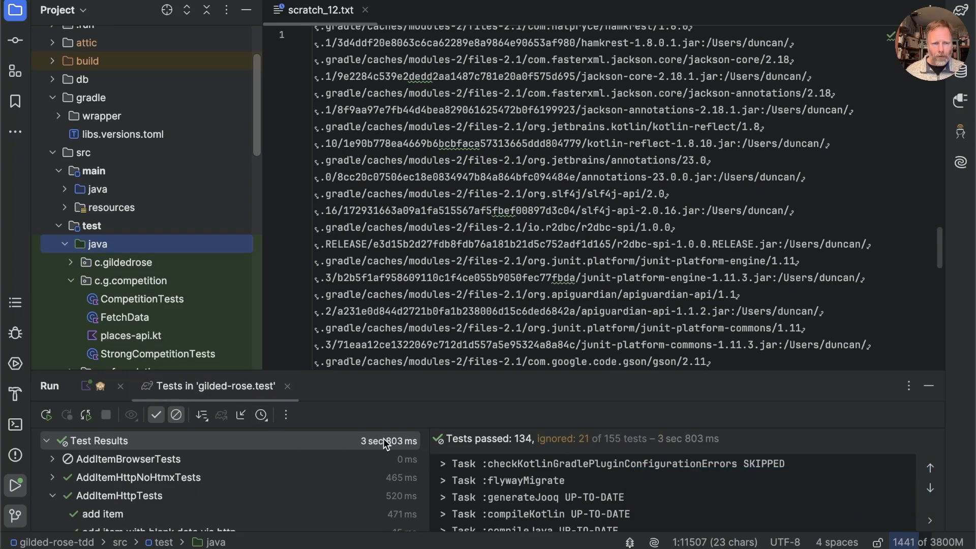
{"action": "mouse_move", "coordinate": [151, 394]}
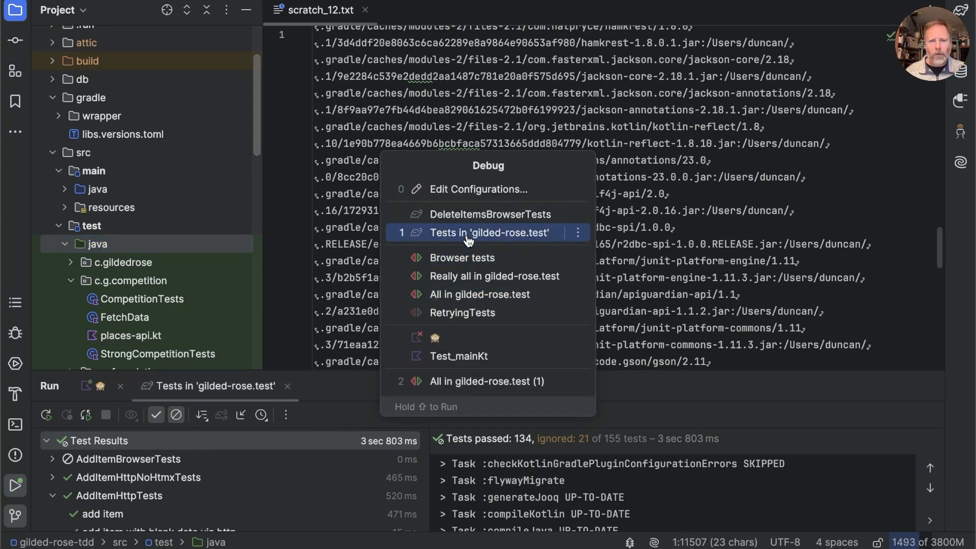
{"action": "mouse_move", "coordinate": [495, 276]}
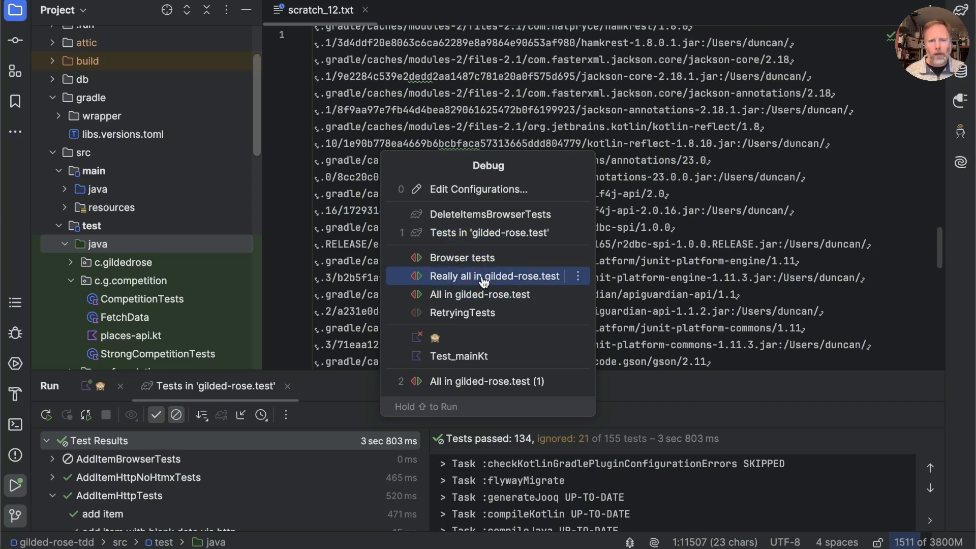
{"action": "mouse_move", "coordinate": [490, 236]}
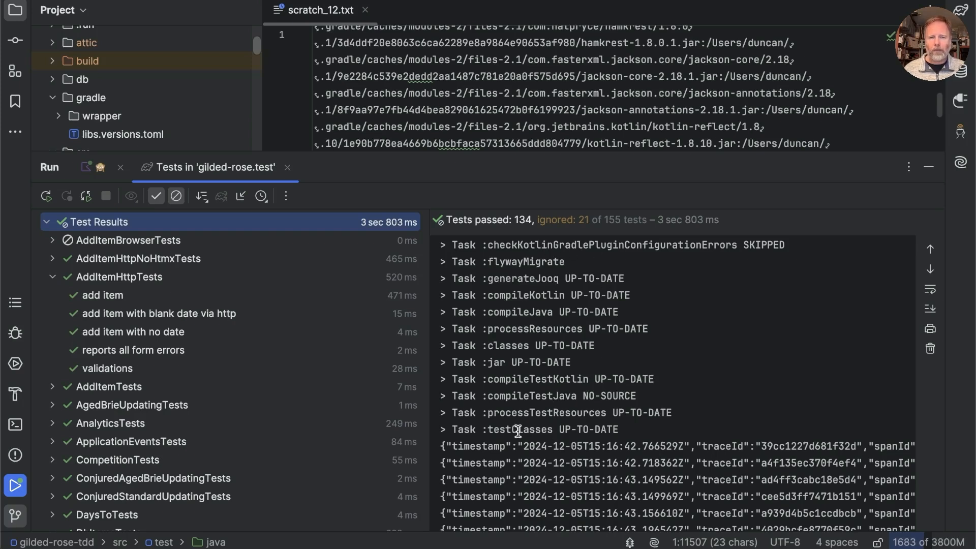
{"action": "scroll", "scroll_direction": "down", "scroll_amount": 3}
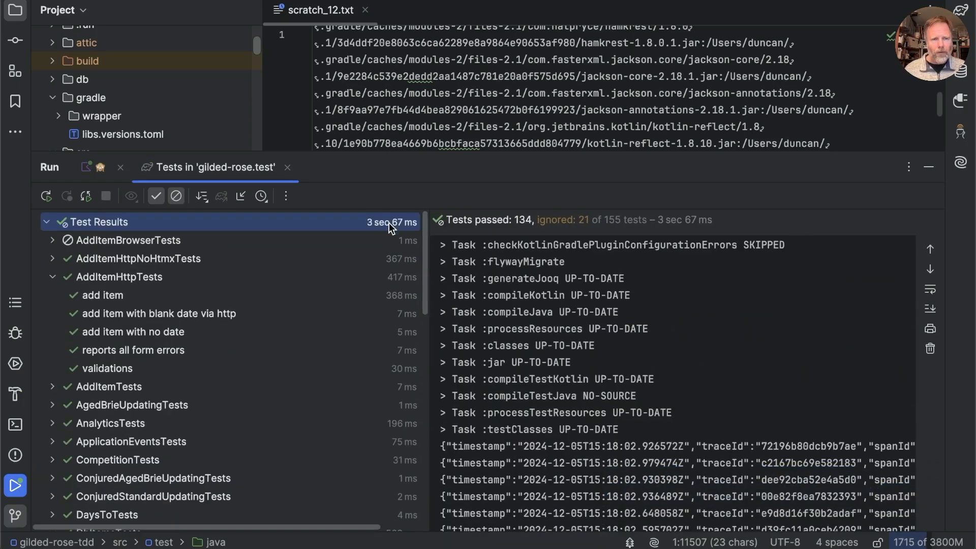
{"action": "mouse_move", "coordinate": [397, 226]}
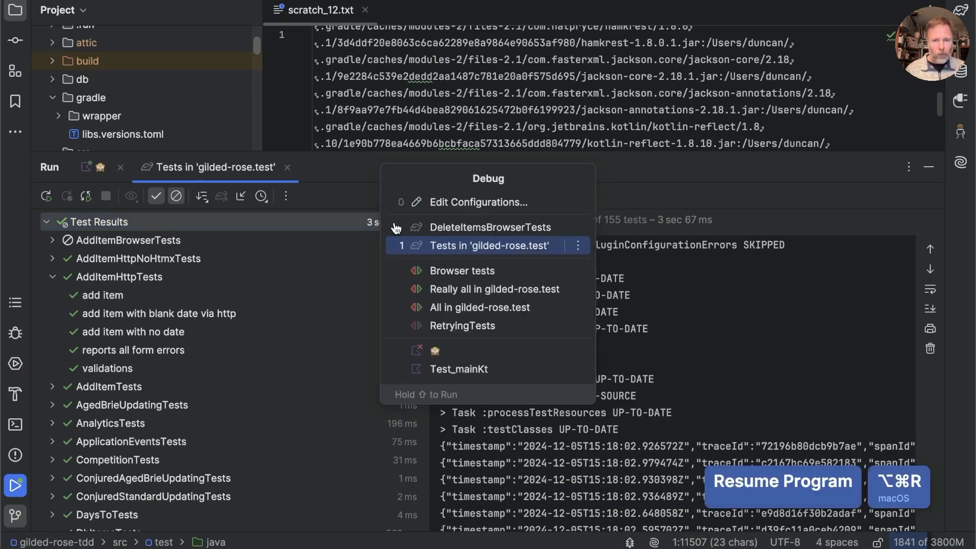
{"action": "left_click", "coordinate": [479, 307]}
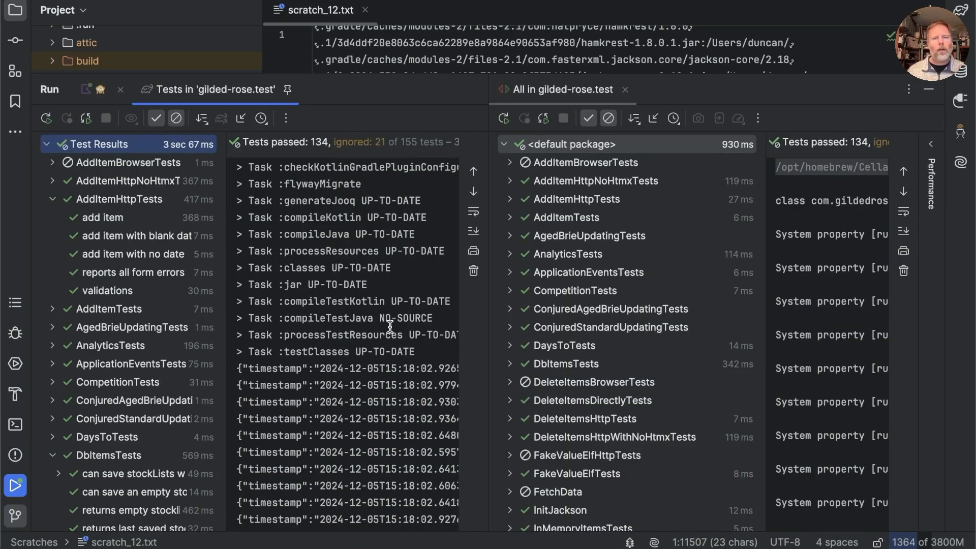
{"action": "mouse_move", "coordinate": [277, 162]}
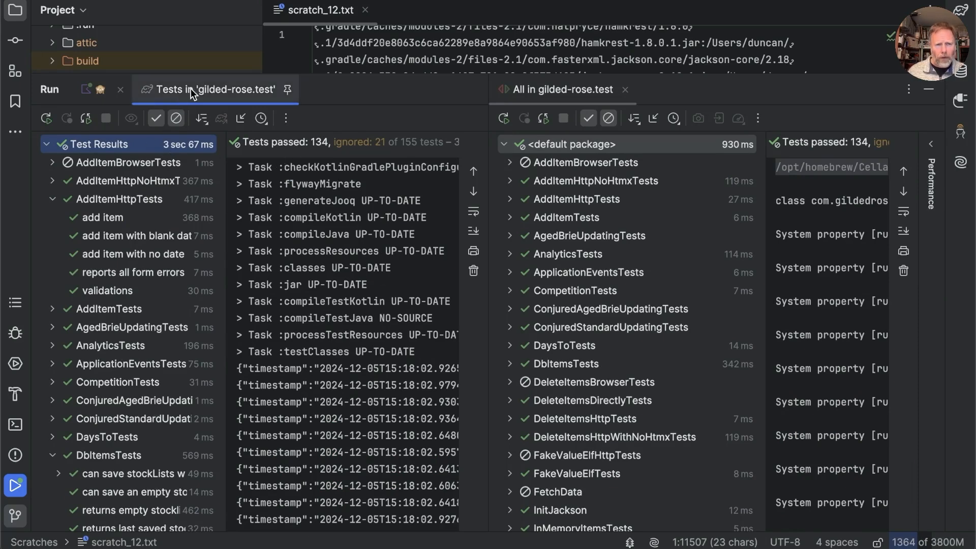
{"action": "mouse_move", "coordinate": [221, 176]}
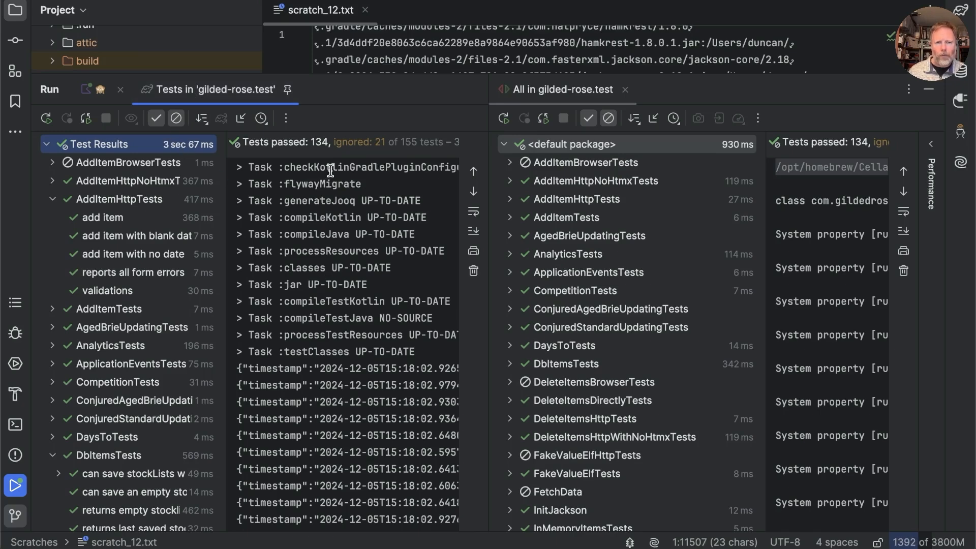
{"action": "mouse_move", "coordinate": [377, 200]}
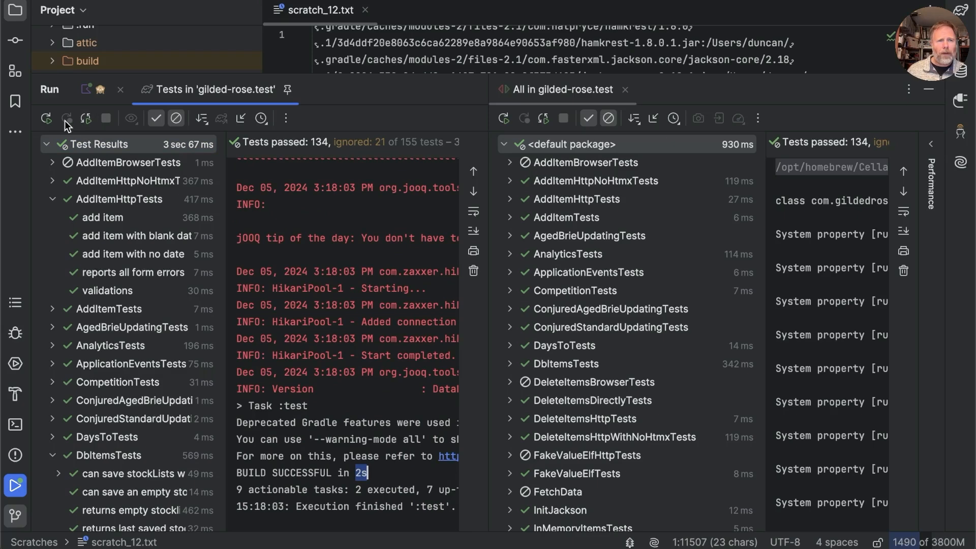
- Rerun the Gradle tests (about 3.6 s) and All in gilded-rose.test (927 ms), each passing 134
{"action": "left_click", "coordinate": [47, 118]}
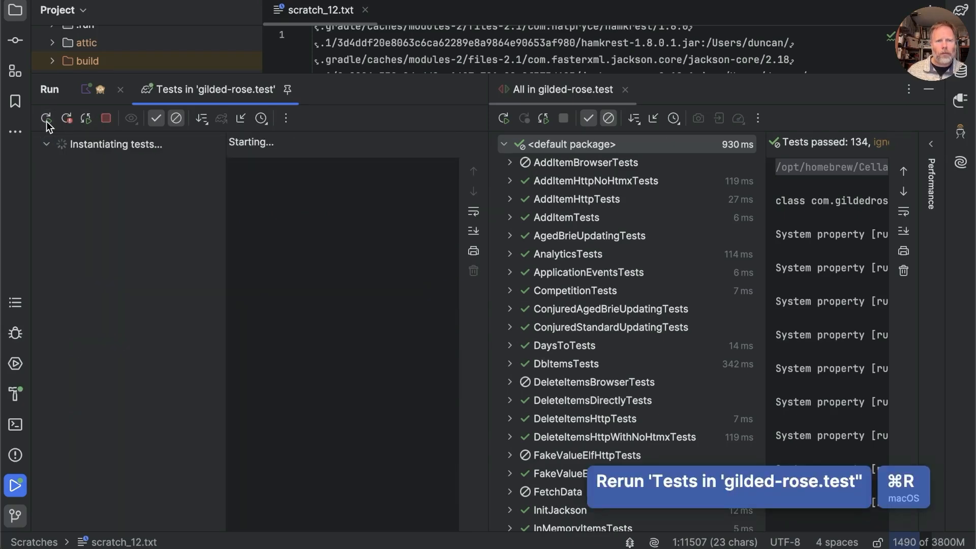
{"action": "left_click", "coordinate": [47, 119]}
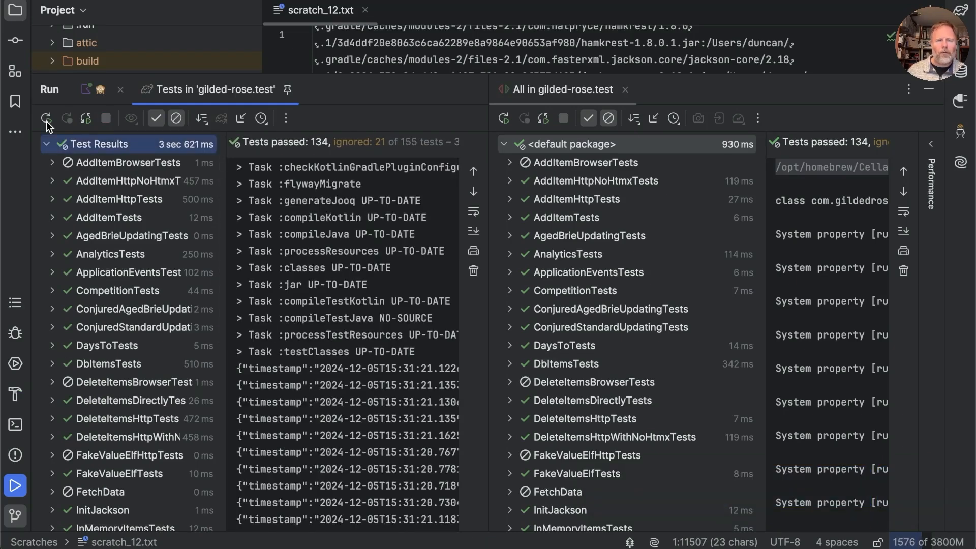
{"action": "mouse_move", "coordinate": [529, 131]}
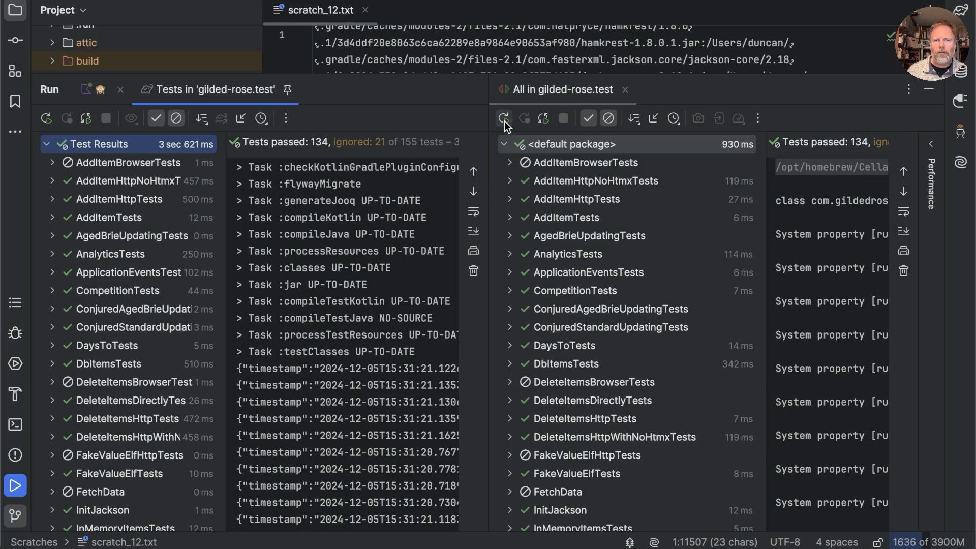
{"action": "left_click", "coordinate": [506, 118]}
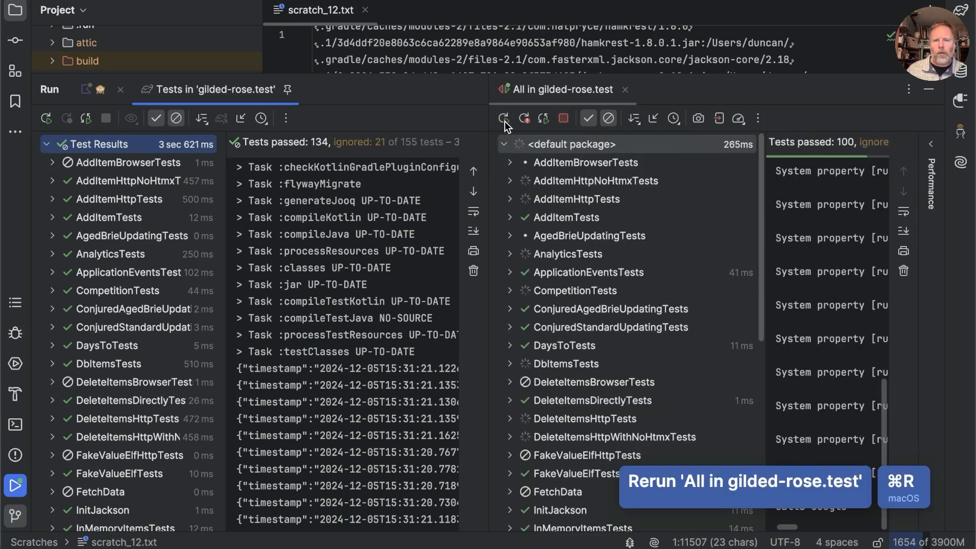
{"action": "left_click", "coordinate": [504, 118]}
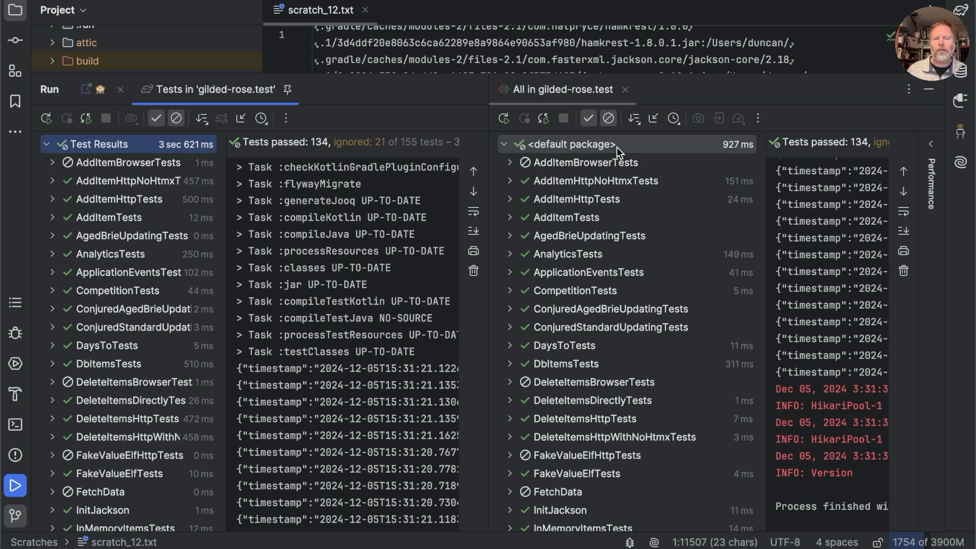
{"action": "mouse_move", "coordinate": [301, 158]}
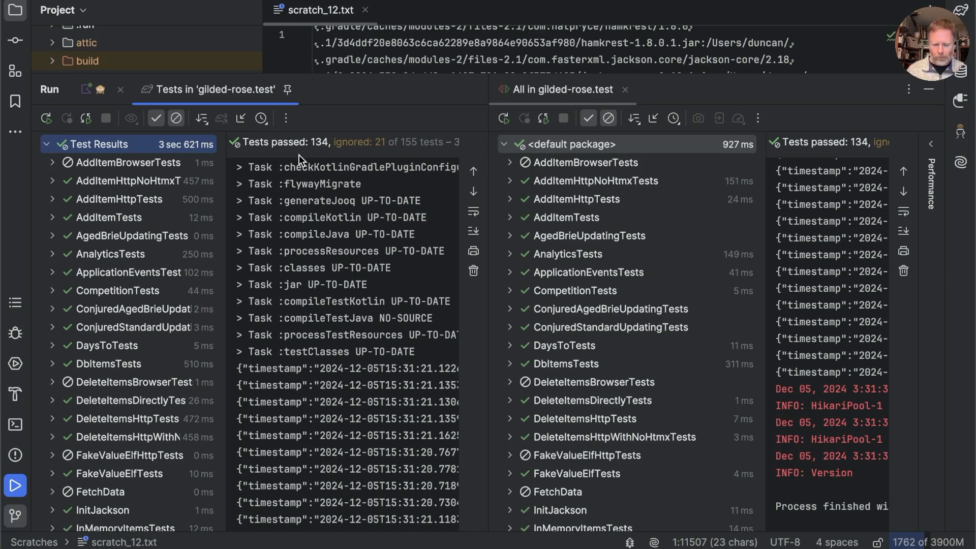
{"action": "mouse_move", "coordinate": [372, 151]}
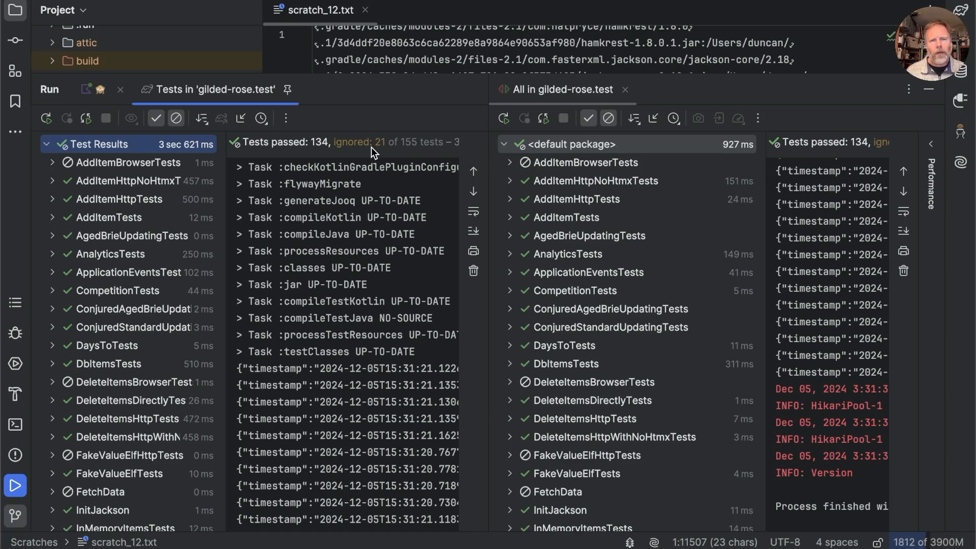
{"action": "mouse_move", "coordinate": [403, 151]}
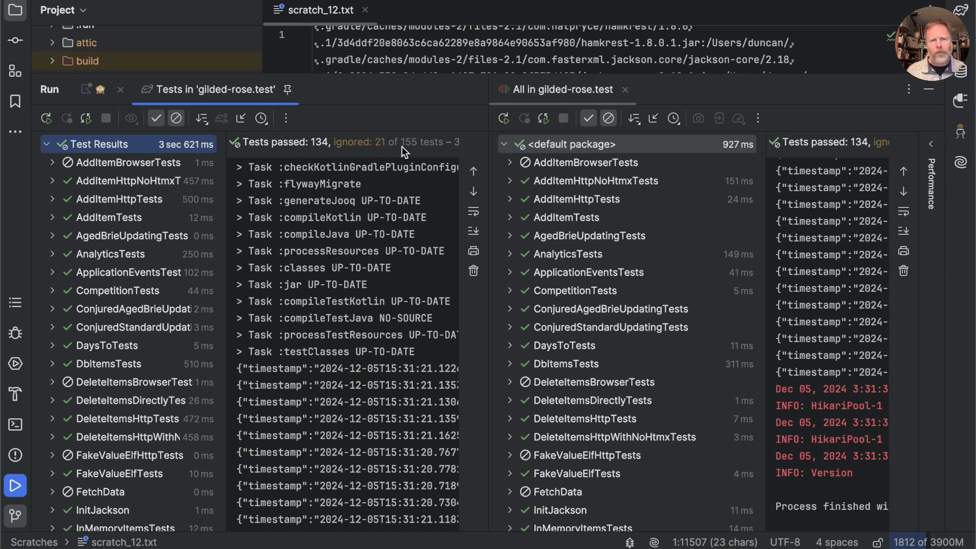
{"action": "mouse_move", "coordinate": [454, 261]}
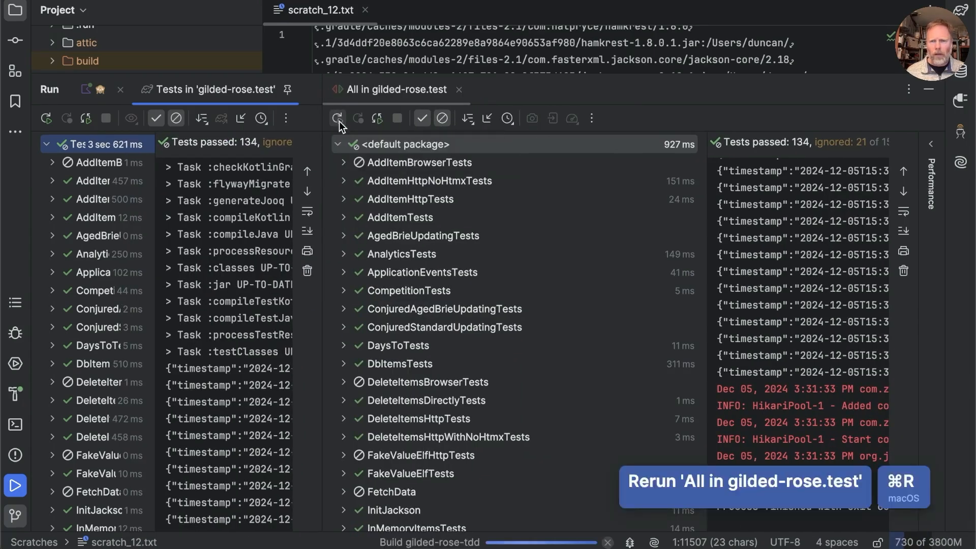
- Rerun All in gilded-rose.test (134 passed, 973 ms) and expand the DeleteItemsBrowserTests results
{"action": "left_click", "coordinate": [339, 118]}
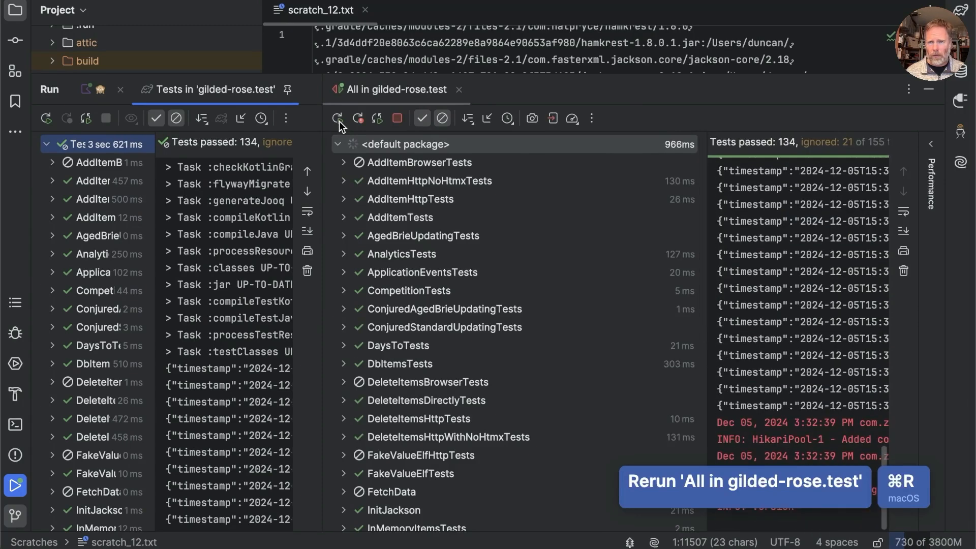
{"action": "left_click", "coordinate": [339, 118]}
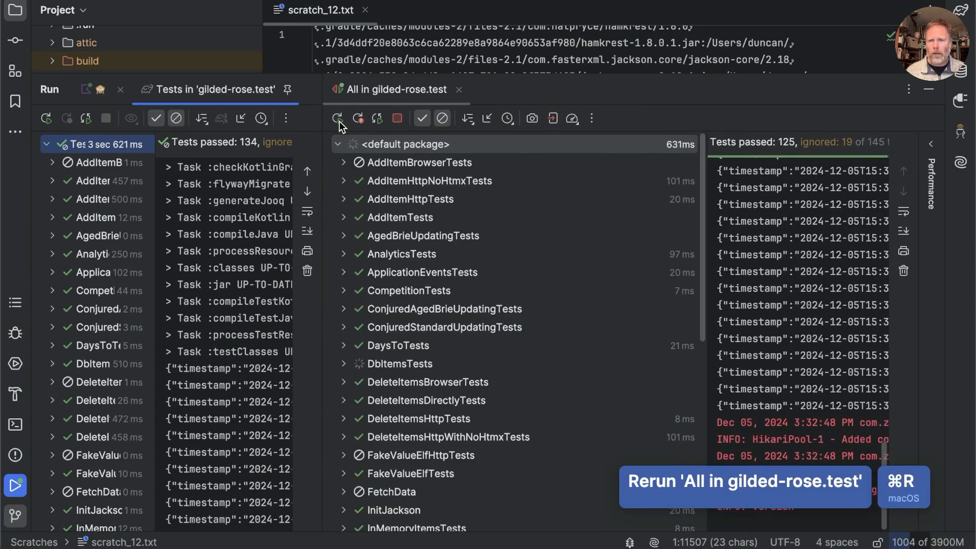
{"action": "left_click", "coordinate": [338, 118]}
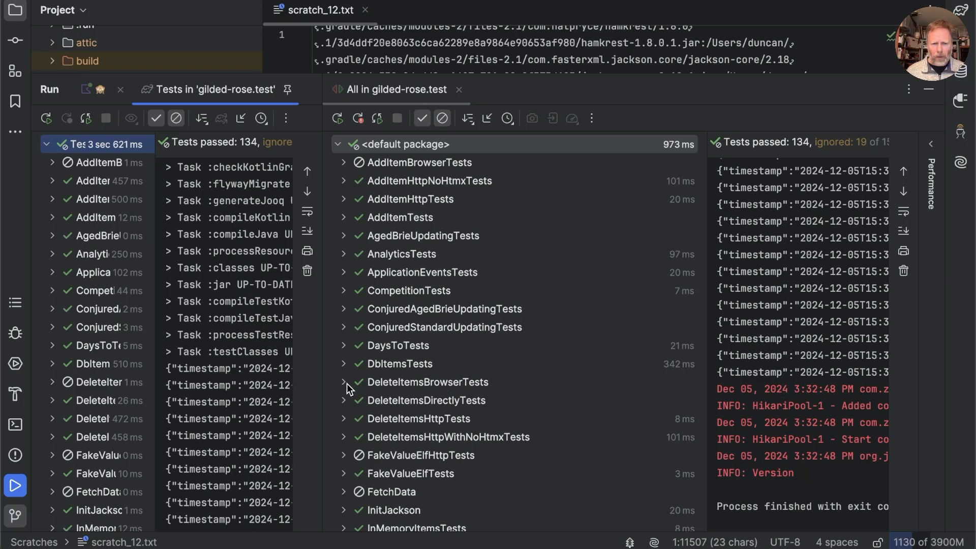
{"action": "left_click", "coordinate": [345, 382]}
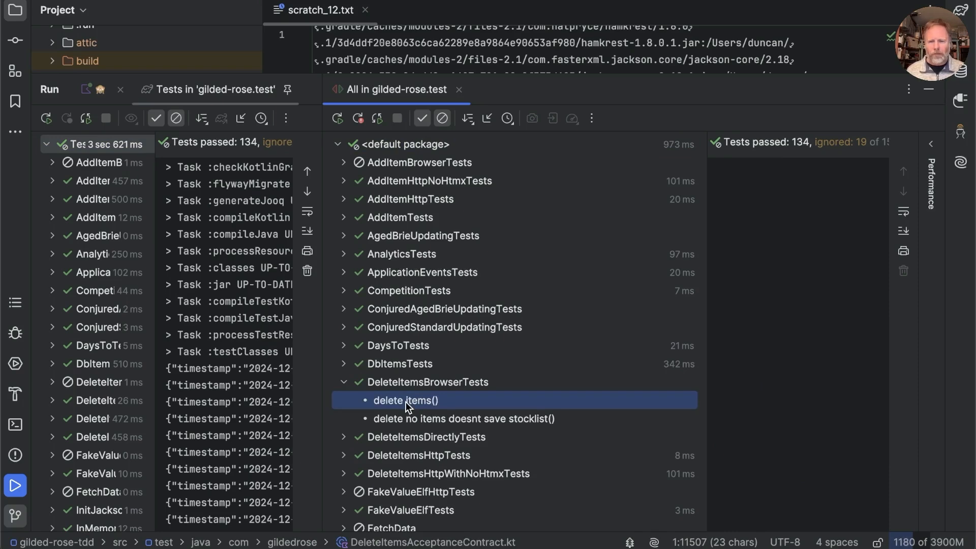
{"action": "mouse_move", "coordinate": [421, 383]}
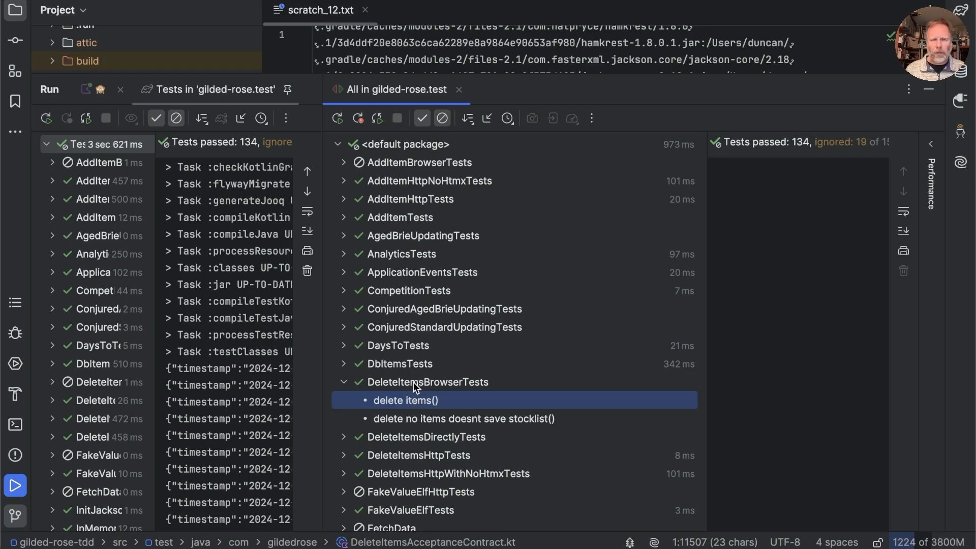
{"action": "mouse_move", "coordinate": [510, 96]}
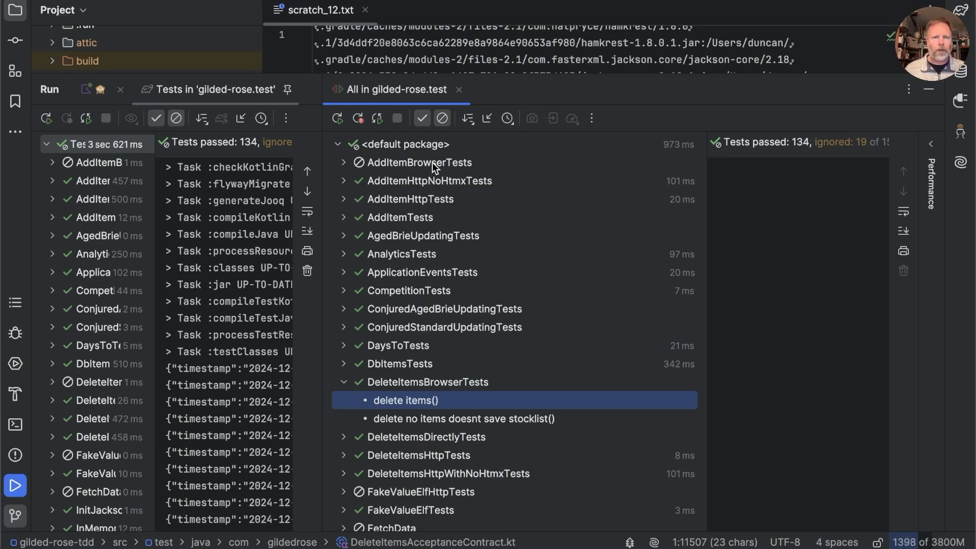
{"action": "left_click", "coordinate": [15, 425]}
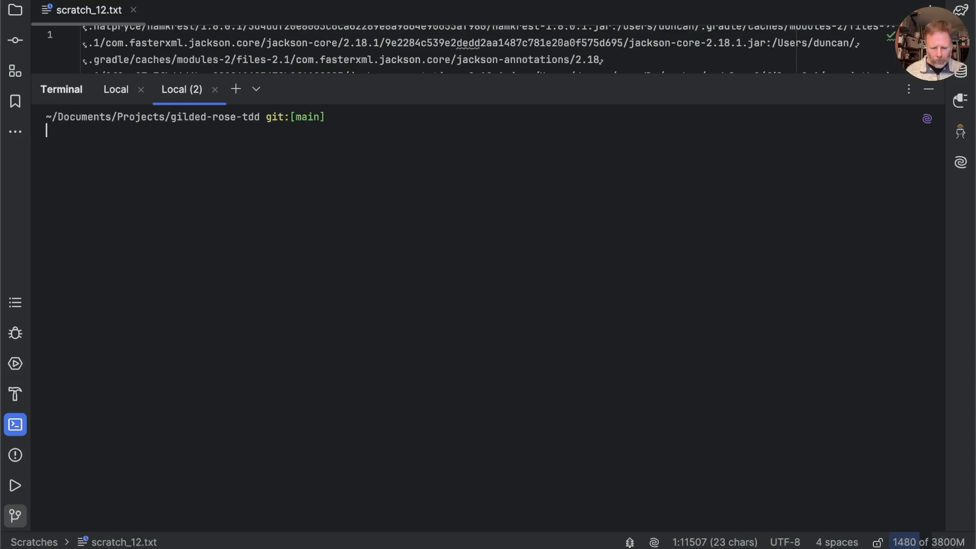
- Run a Gradle test build, then a clean Gradle test build with --console=plain
{"action": "type", "text": "./gradlew test"}
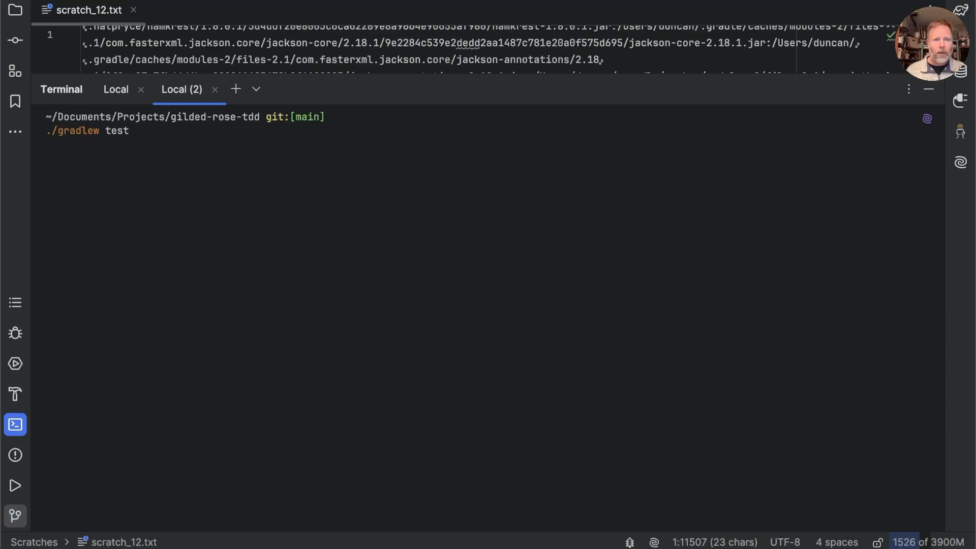
{"action": "key", "text": "Enter"}
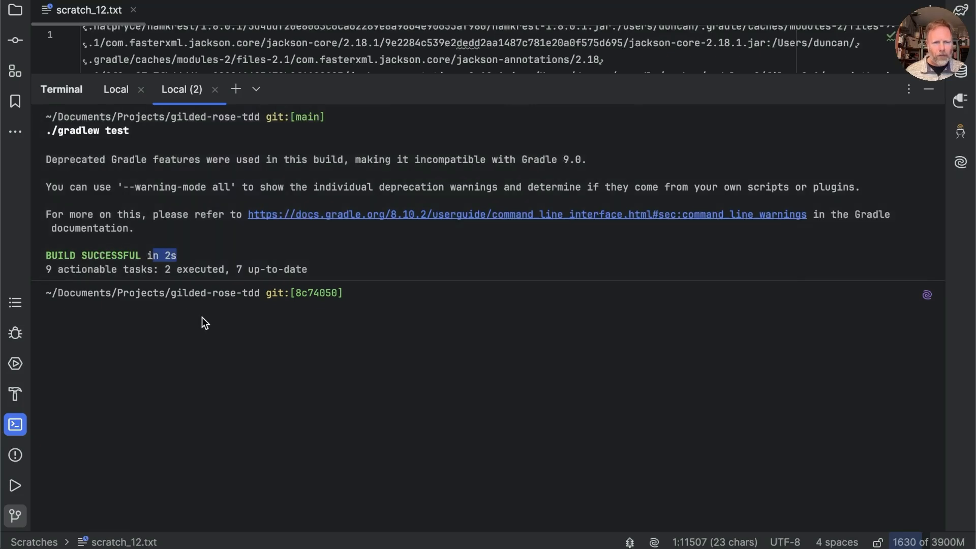
{"action": "type", "text": "./gradlew test -"}
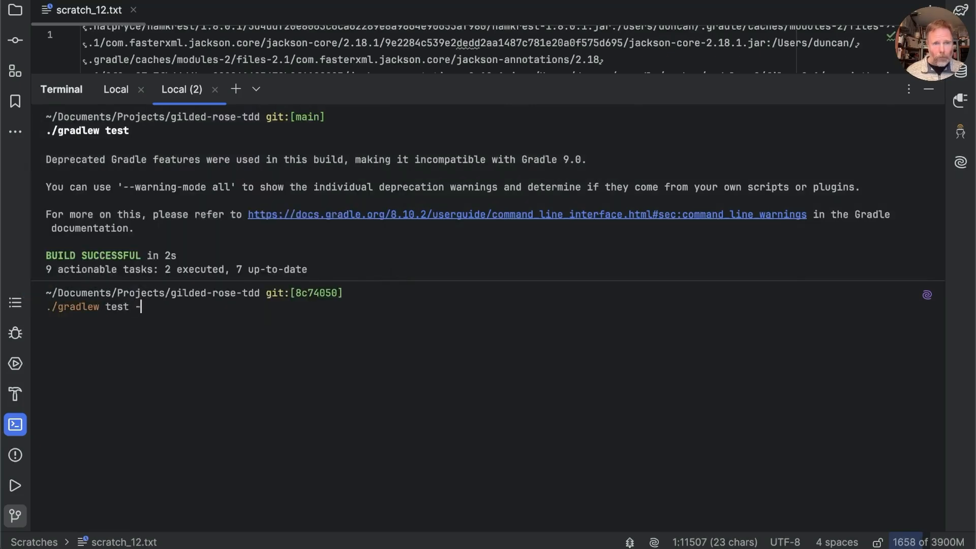
{"action": "type", "text": "-console=plain"}
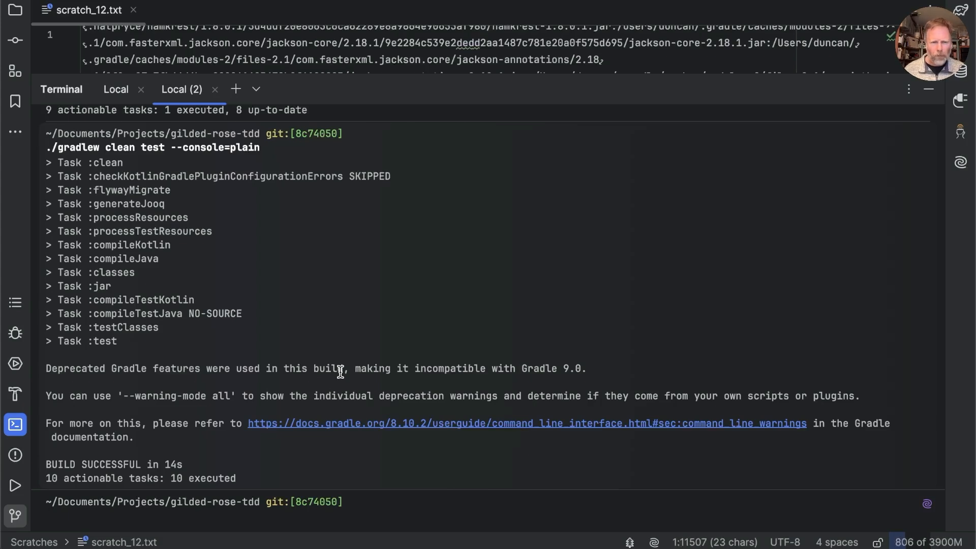
- Force a rerun with ./gradlew test --console=plain --rerunTasks, then time it (about 2.8 s)
{"action": "type", "text": "./gradlew clean test --console=plain"}
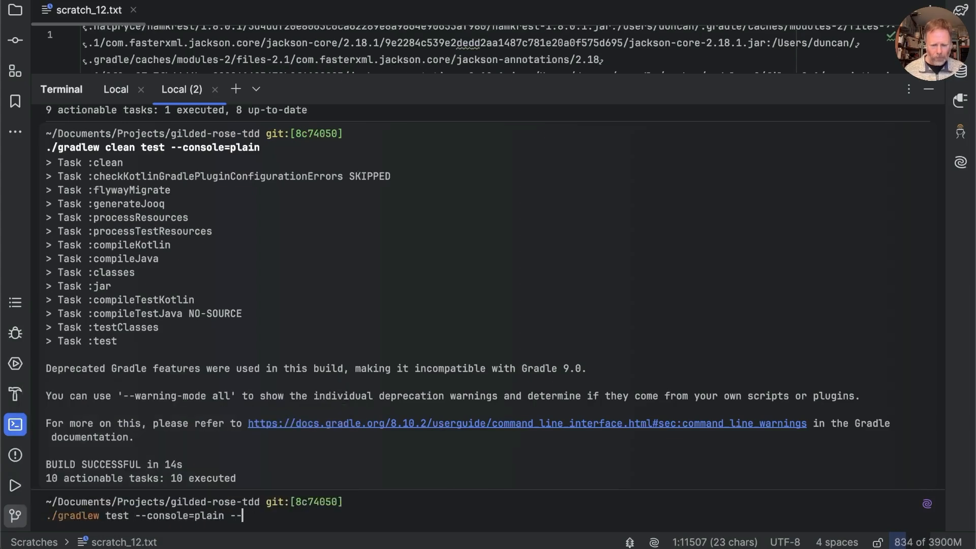
{"action": "type", "text": "rerunTask"}
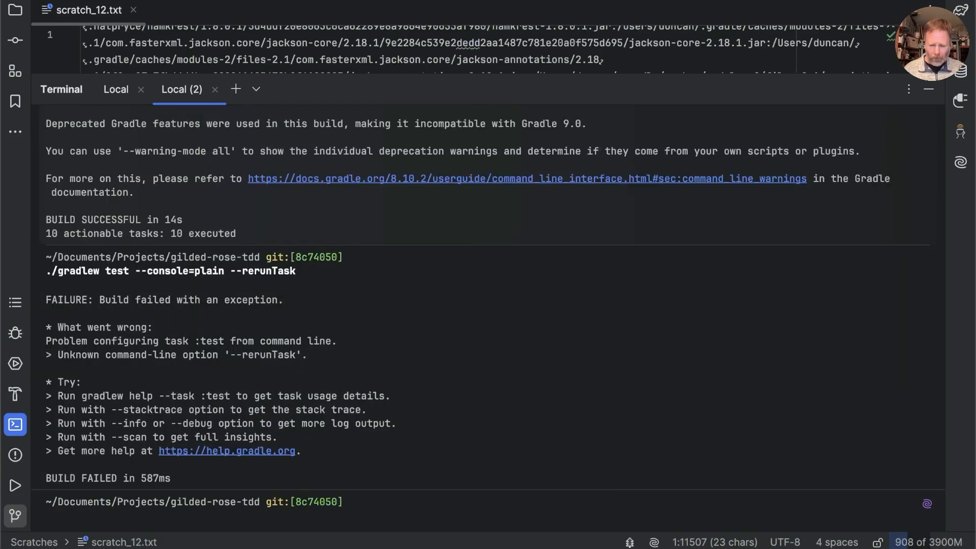
{"action": "type", "text": "./gradlew test --console=plain --rerunTa"}
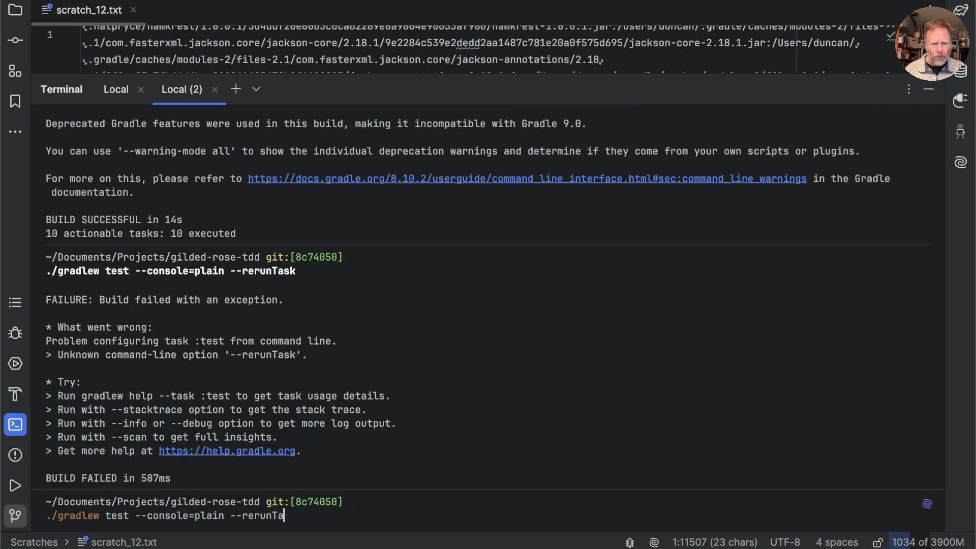
{"action": "key", "text": "Enter"}
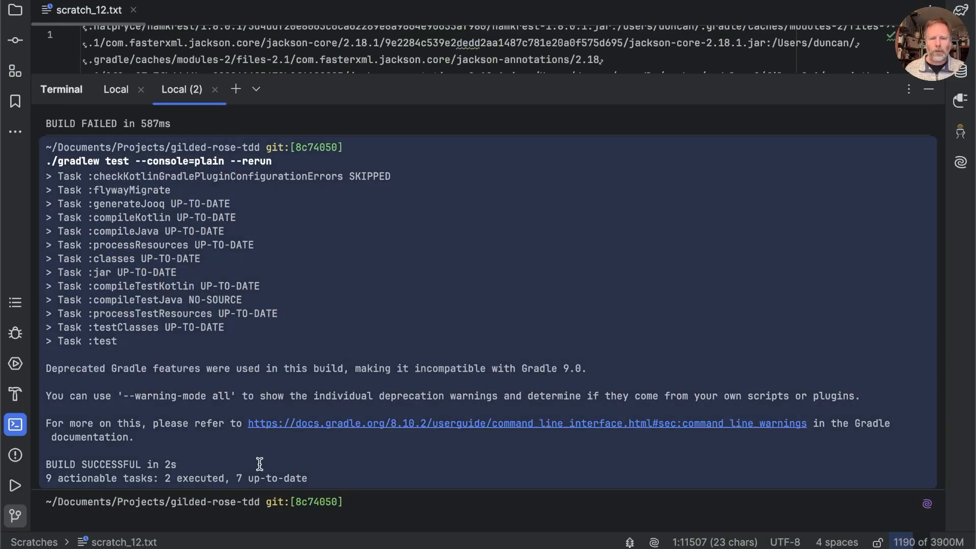
{"action": "type", "text": "tim"}
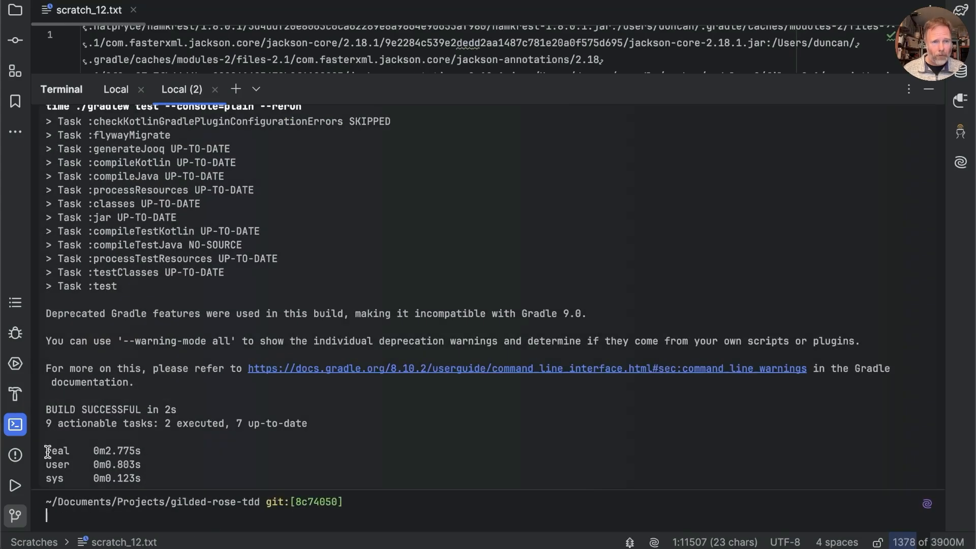
{"action": "left_click_drag", "start_coordinate": [47, 450], "coordinate": [146, 478]}
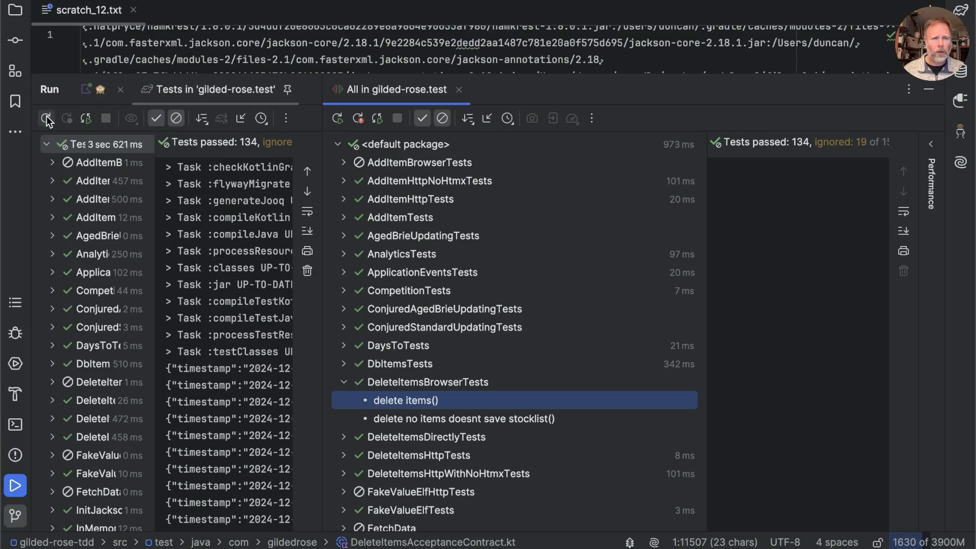
- Rerun the gilded-rose tests, review Gradle settings, then rerun All in gilded-rose.test (134/155 pass)
{"action": "left_click", "coordinate": [46, 120]}
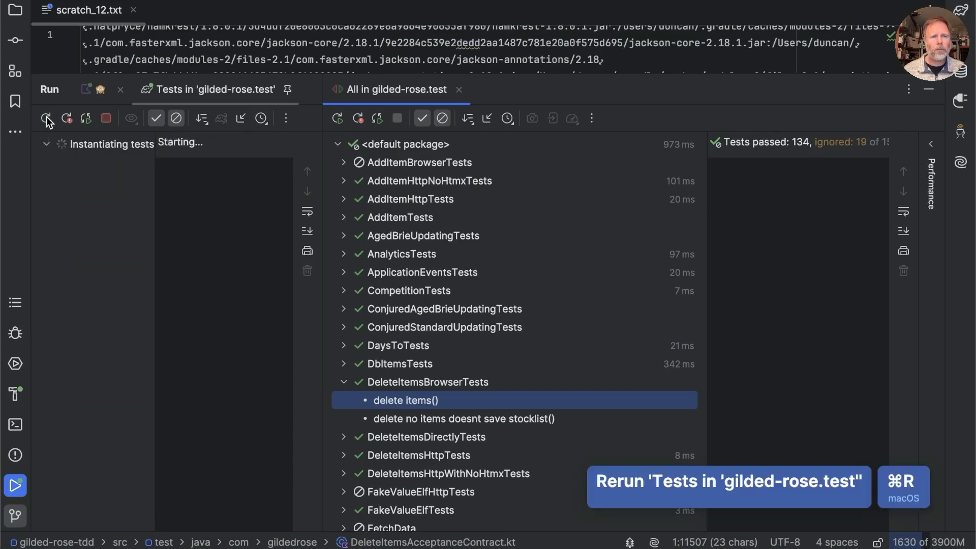
{"action": "left_click", "coordinate": [47, 119]}
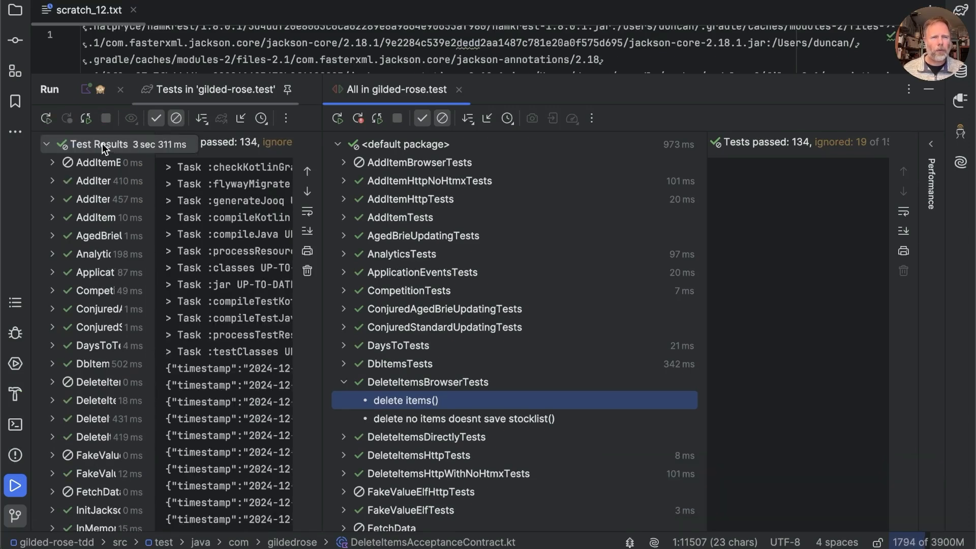
{"action": "left_click", "coordinate": [46, 119]}
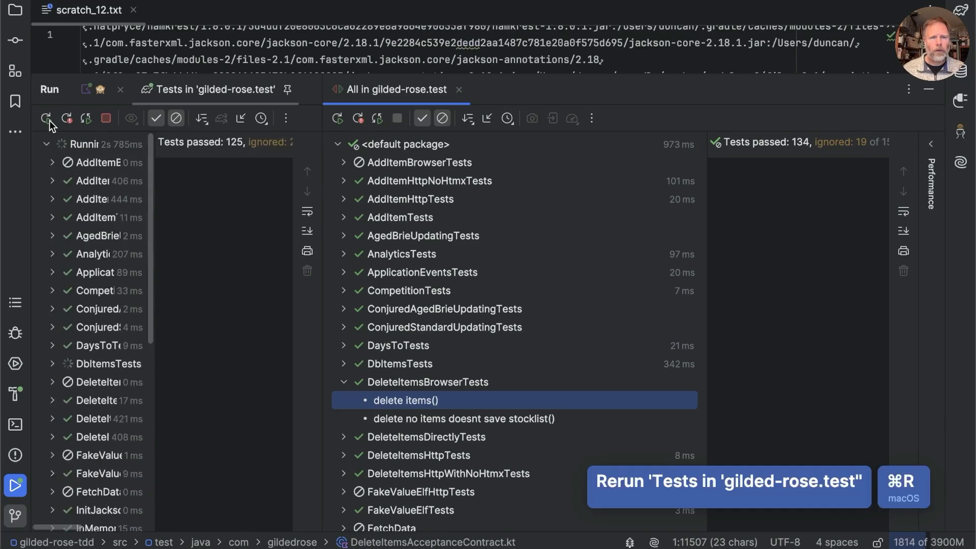
{"action": "left_click", "coordinate": [47, 119]}
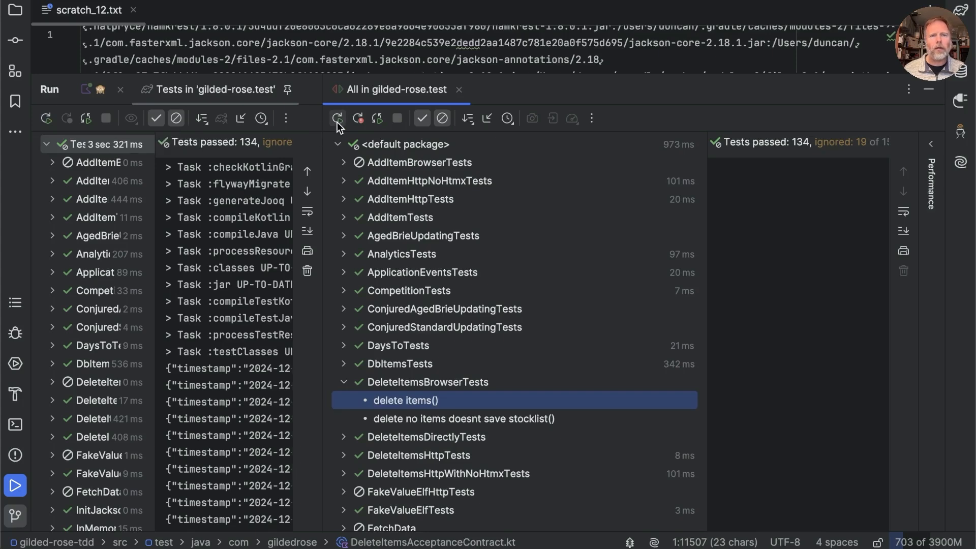
{"action": "left_click", "coordinate": [338, 118]}
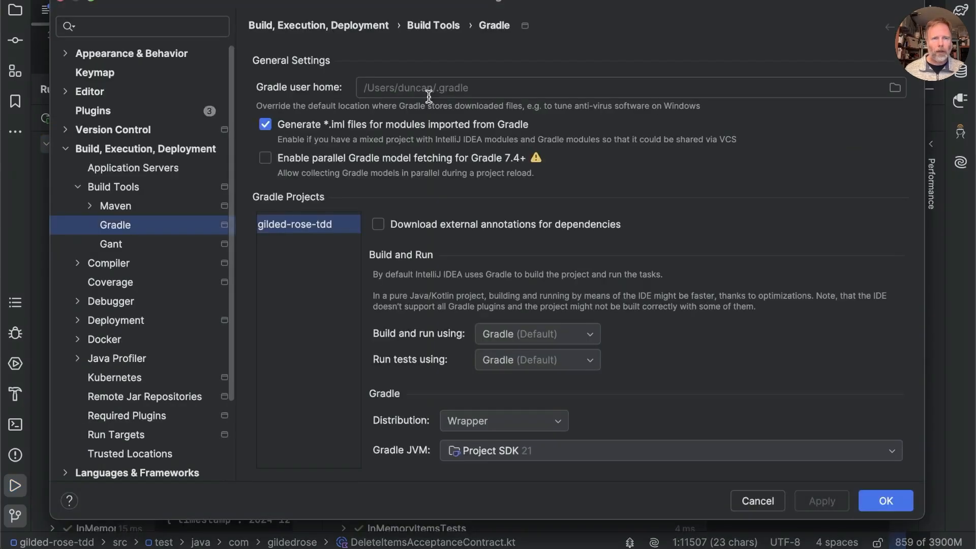
{"action": "left_click", "coordinate": [538, 359]}
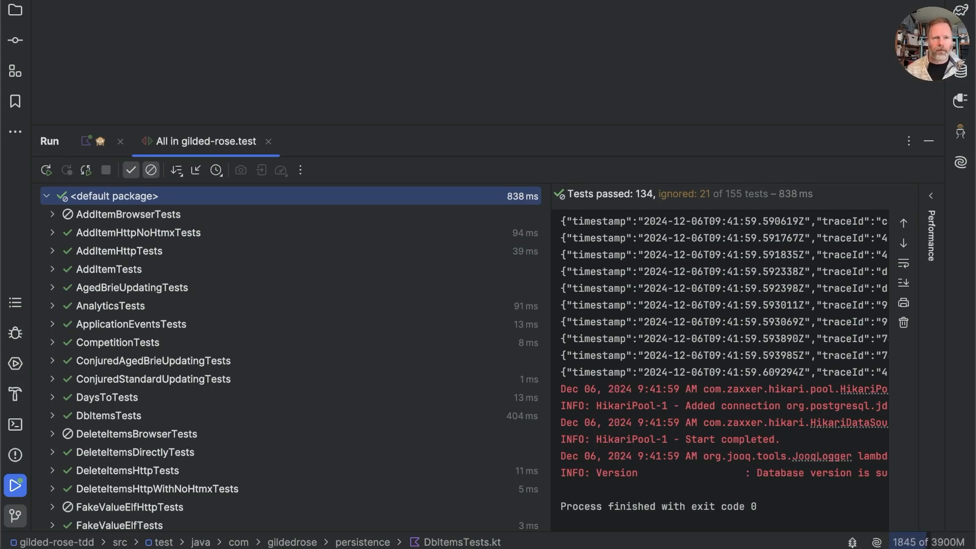
{"action": "mouse_move", "coordinate": [216, 225]}
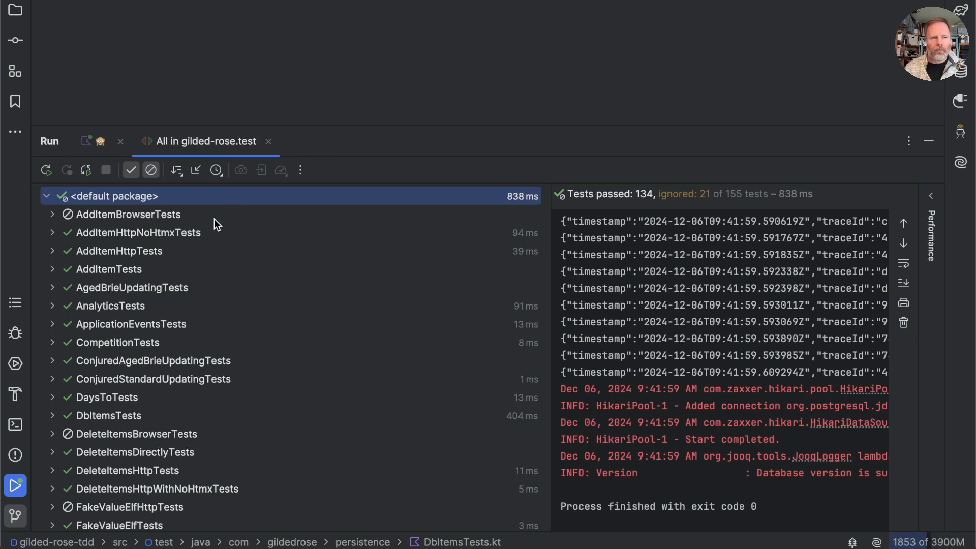
{"action": "mouse_move", "coordinate": [124, 221]}
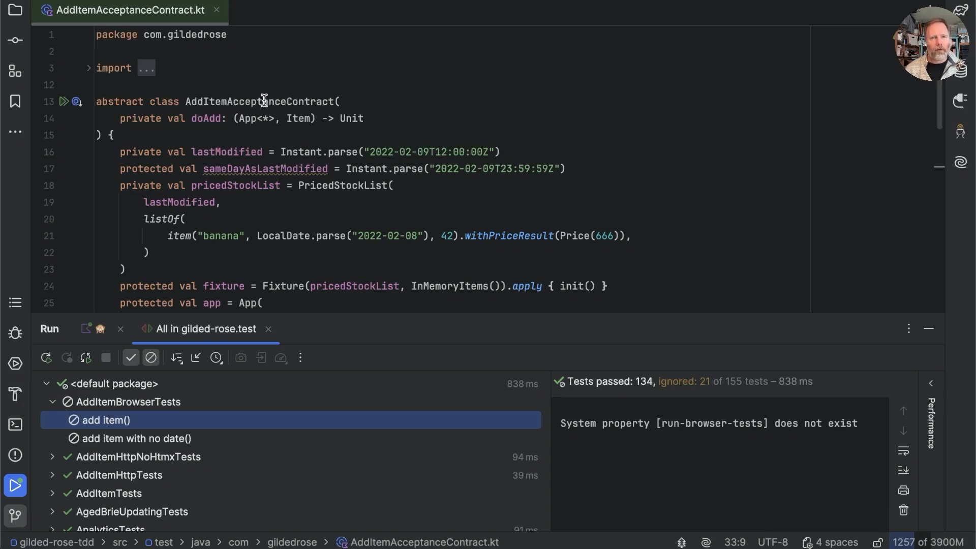
{"action": "mouse_move", "coordinate": [315, 130]}
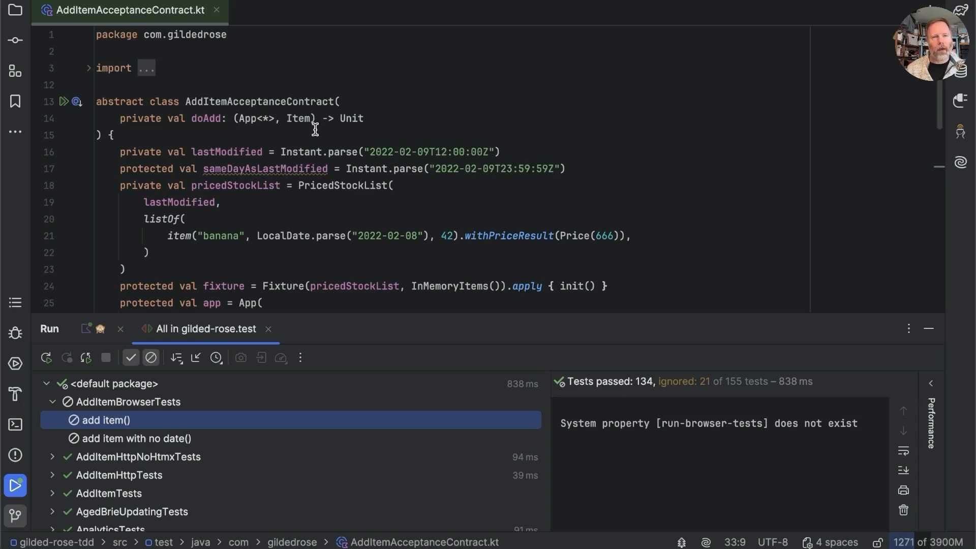
- Scroll the usages and open AddItemBrowserTests.kt, gated on the run-browser-tests property
{"action": "scroll", "scroll_direction": "down", "scroll_amount": 3}
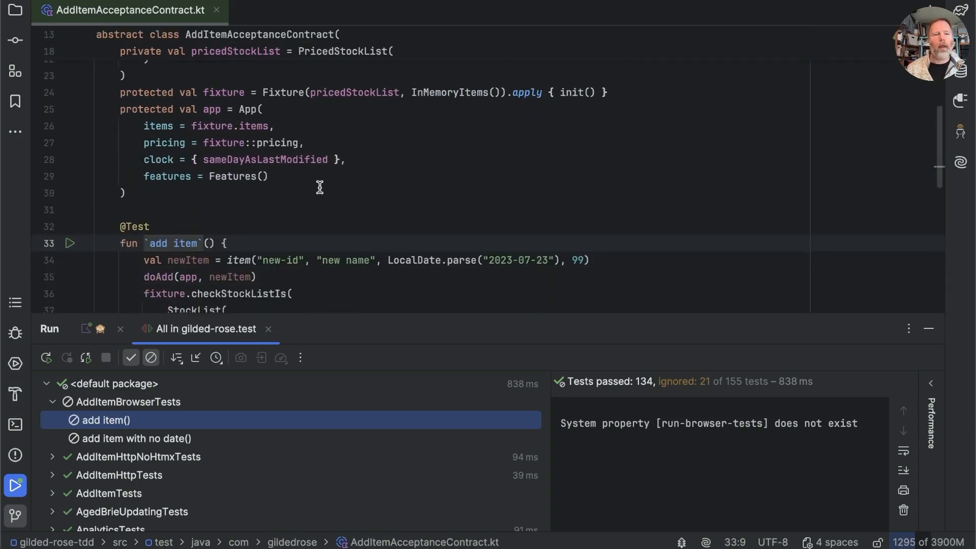
{"action": "scroll", "scroll_direction": "down", "scroll_amount": 3}
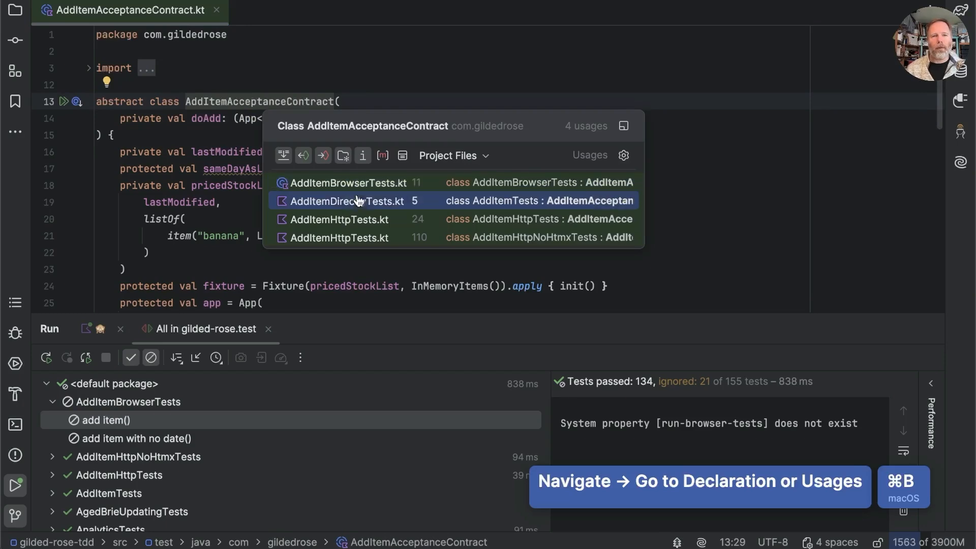
{"action": "mouse_move", "coordinate": [360, 223]}
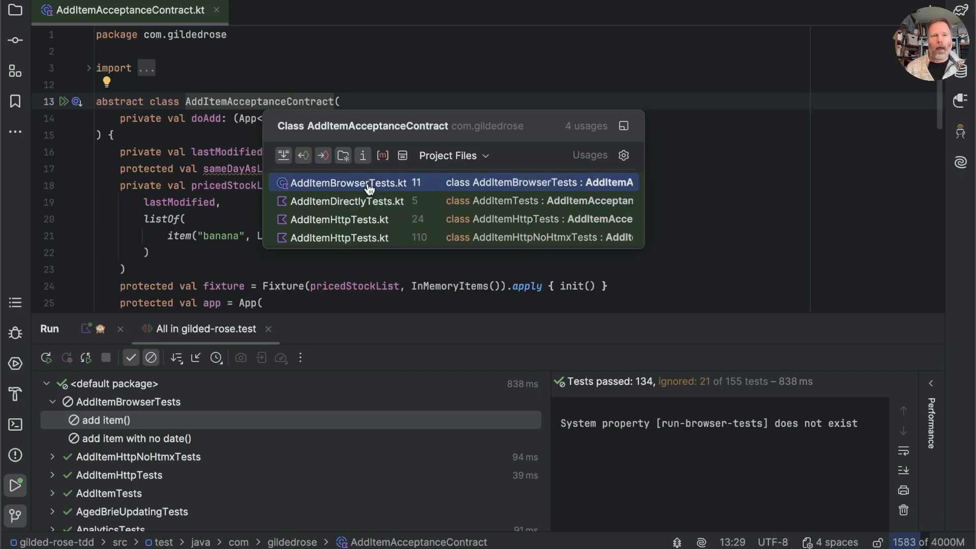
{"action": "left_click", "coordinate": [349, 183]}
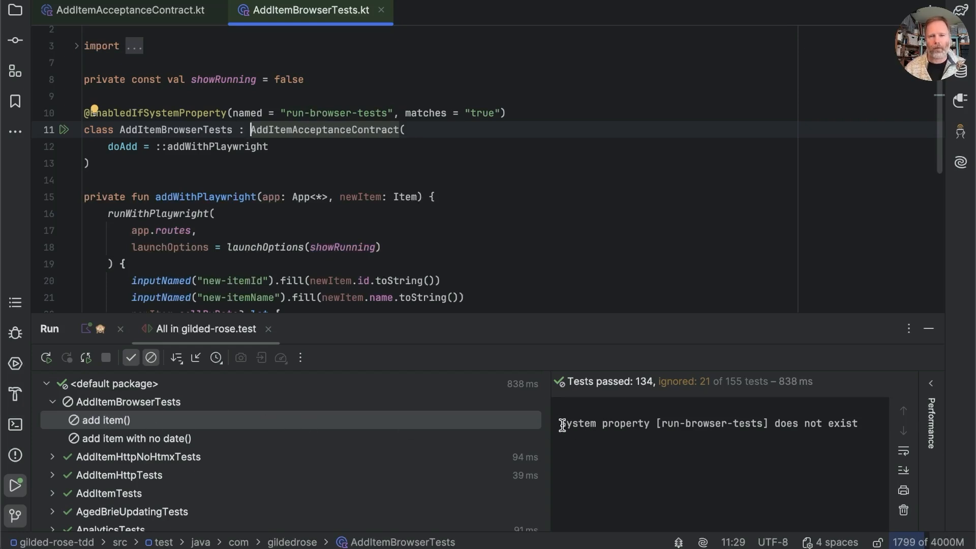
- Select the missing system property message in the AddItemBrowserTests run output
{"action": "left_click_drag", "start_coordinate": [635, 422], "coordinate": [858, 423]}
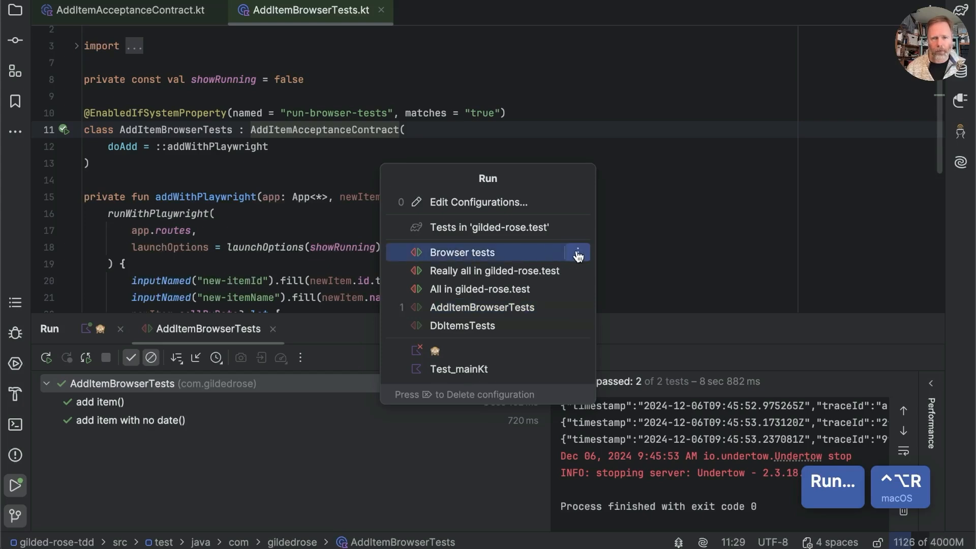
- Inspect the Browser tests configuration's JVM options, run it, and mark the line-10 property condition
{"action": "left_click", "coordinate": [577, 252]}
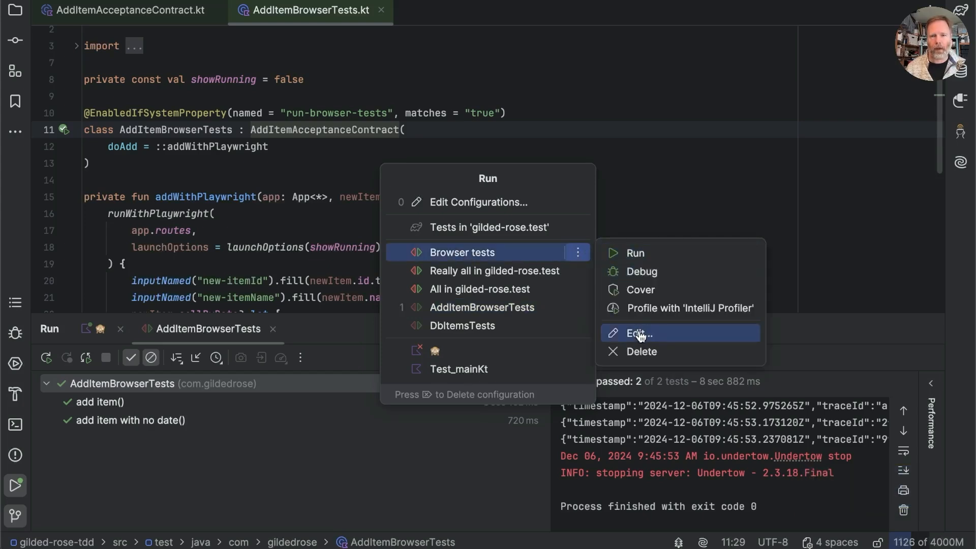
{"action": "left_click", "coordinate": [640, 334]}
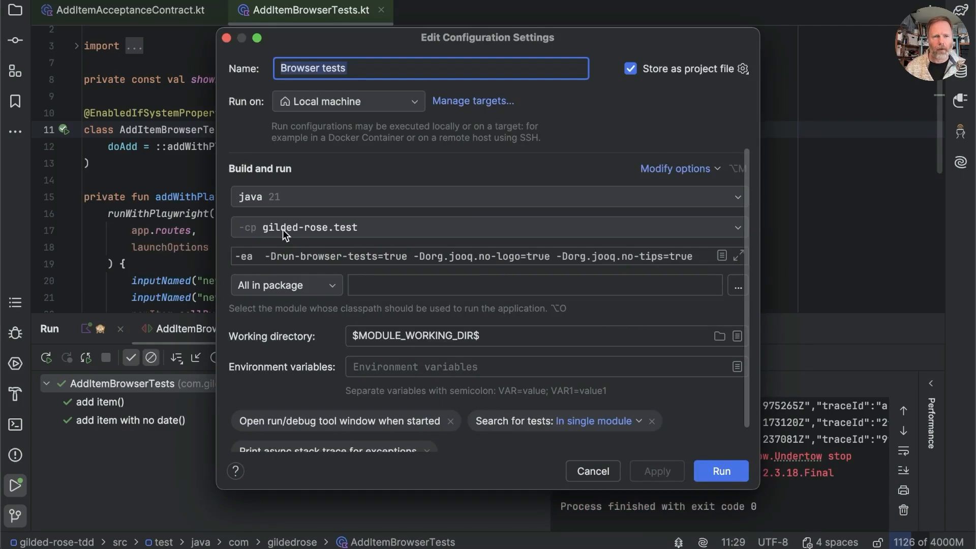
{"action": "left_click", "coordinate": [281, 256]}
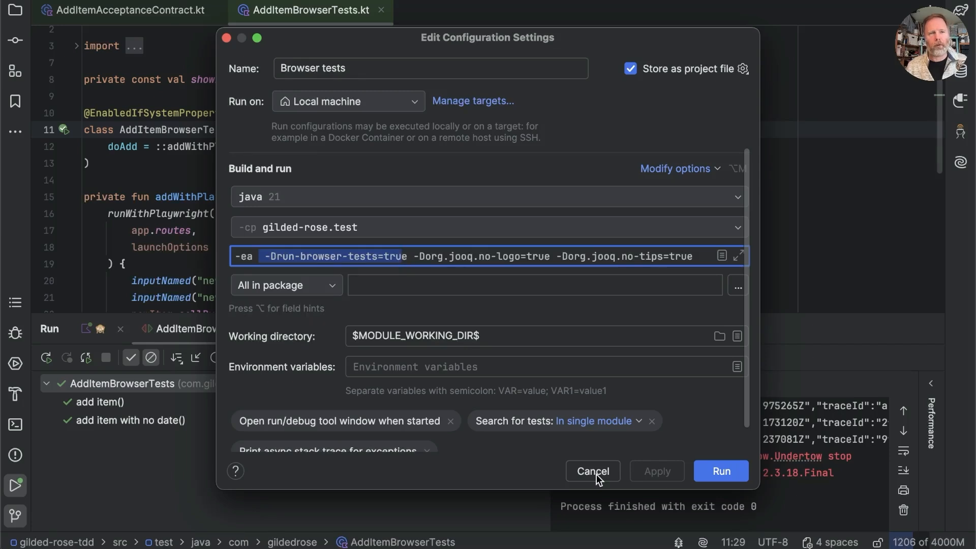
{"action": "left_click", "coordinate": [592, 471]}
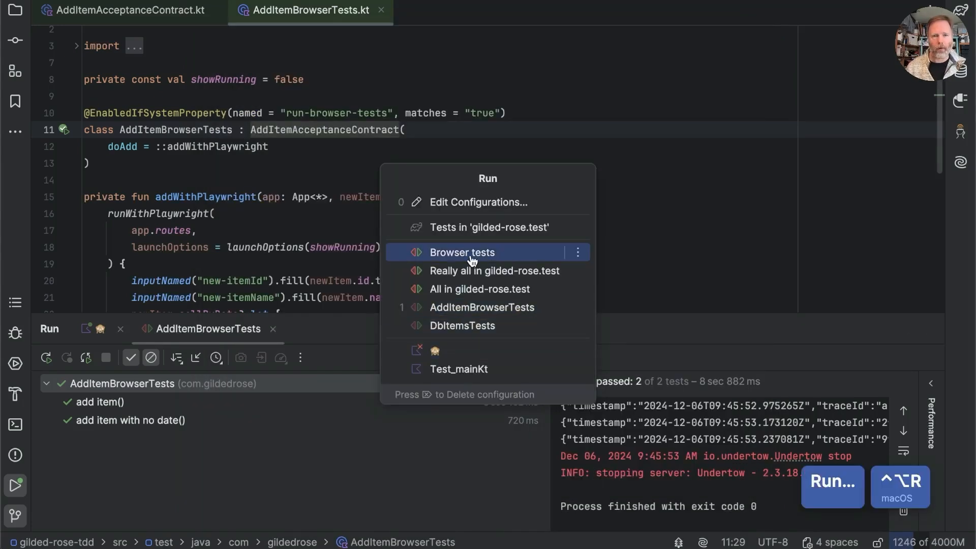
{"action": "left_click", "coordinate": [462, 252]}
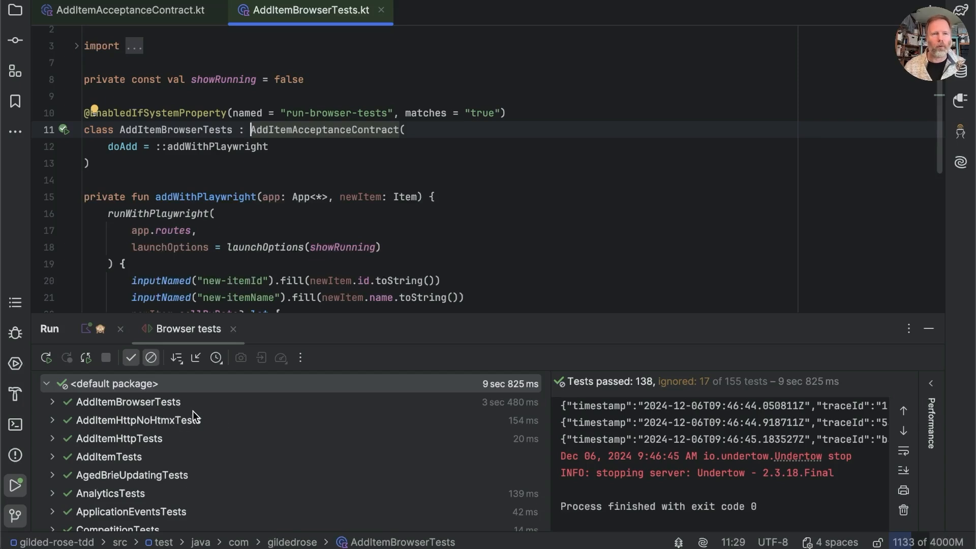
{"action": "mouse_move", "coordinate": [371, 116]}
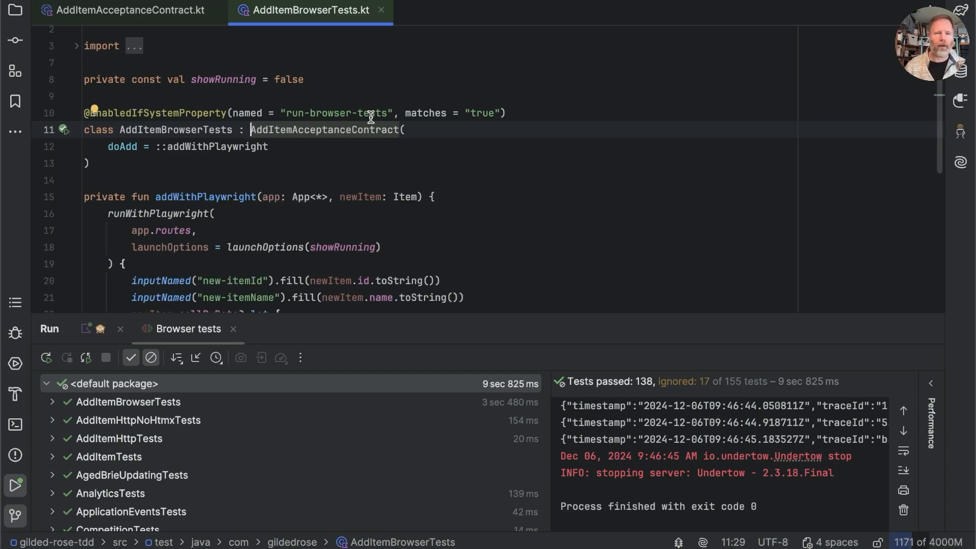
{"action": "left_click_drag", "start_coordinate": [370, 113], "coordinate": [498, 113]}
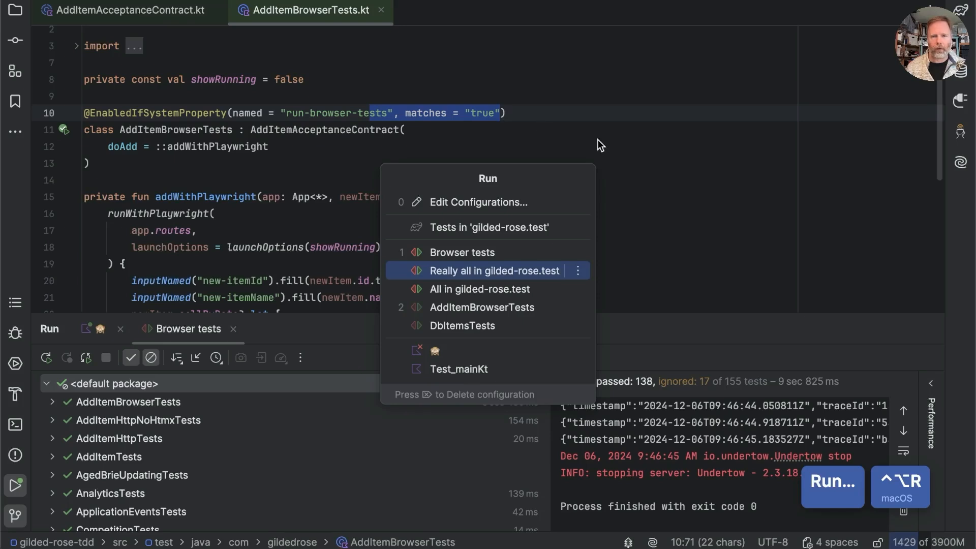
- Append -Drun-browser-tests=true to the 'Really all in gilded-rose.test' VM options and apply
{"action": "left_click", "coordinate": [577, 270]}
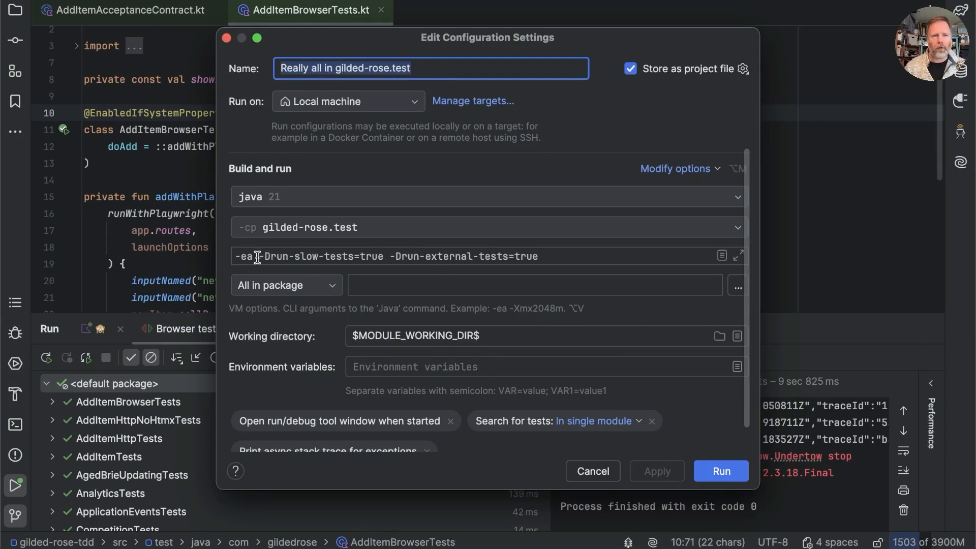
{"action": "mouse_move", "coordinate": [485, 261]}
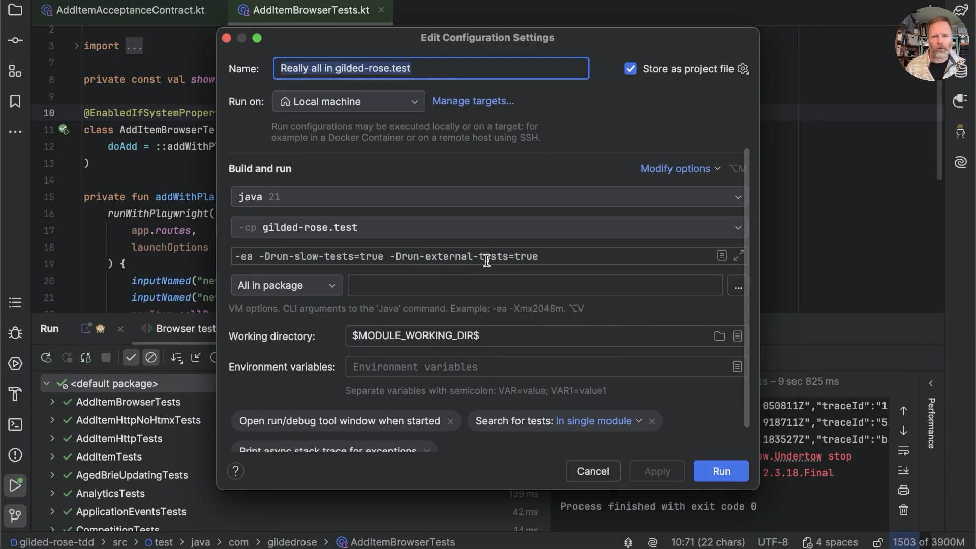
{"action": "left_click", "coordinate": [486, 256]}
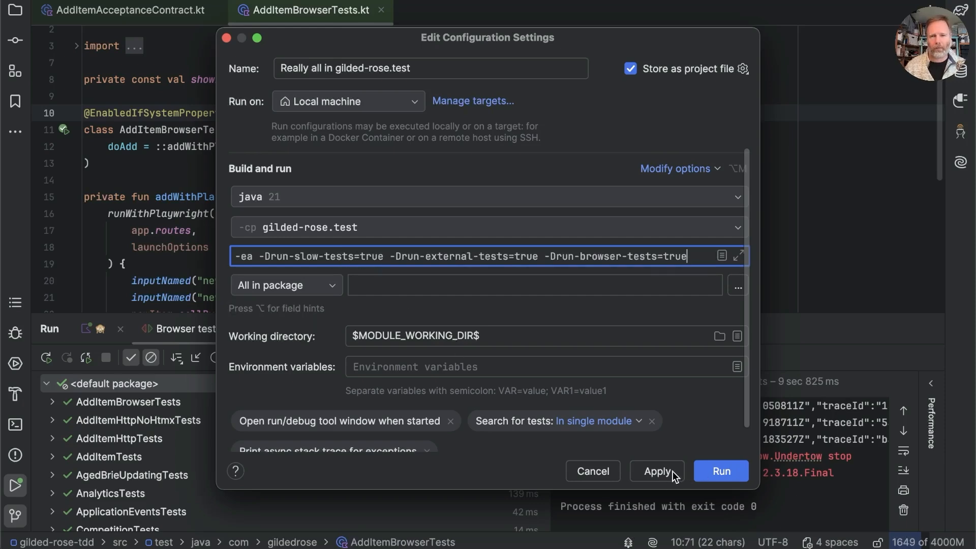
{"action": "left_click", "coordinate": [721, 470]}
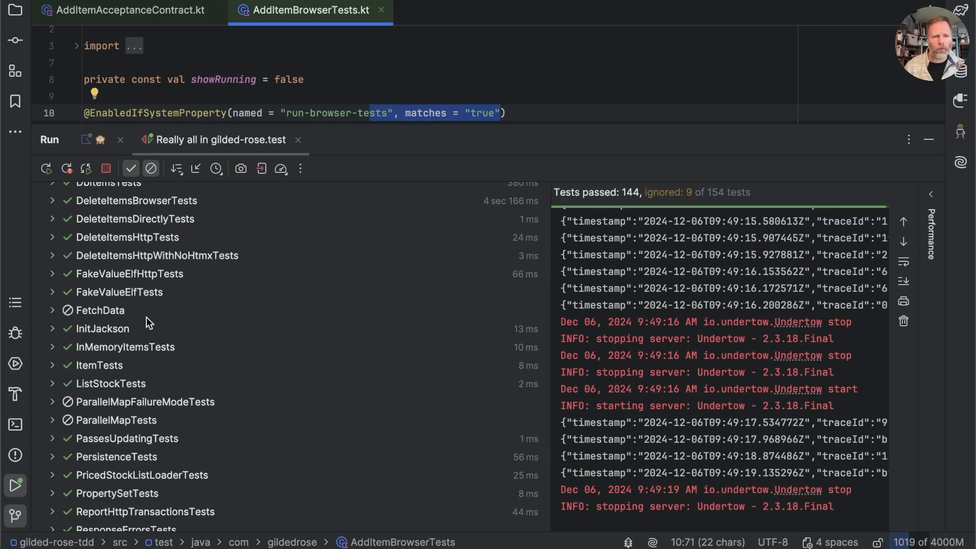
- Open the skipped FetchData test and the ParallelMapFailureModeTests source from the test tree
{"action": "left_click", "coordinate": [51, 310]}
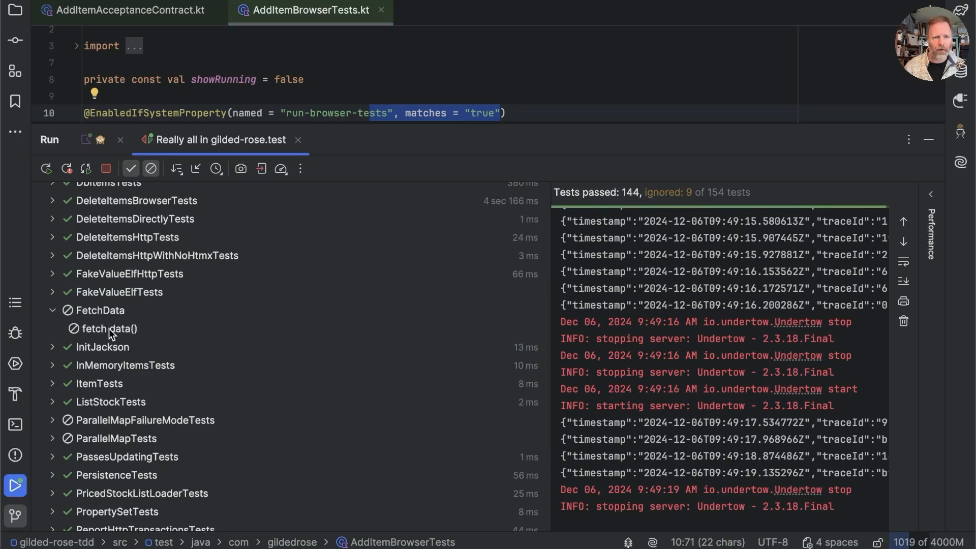
{"action": "left_click", "coordinate": [104, 328]}
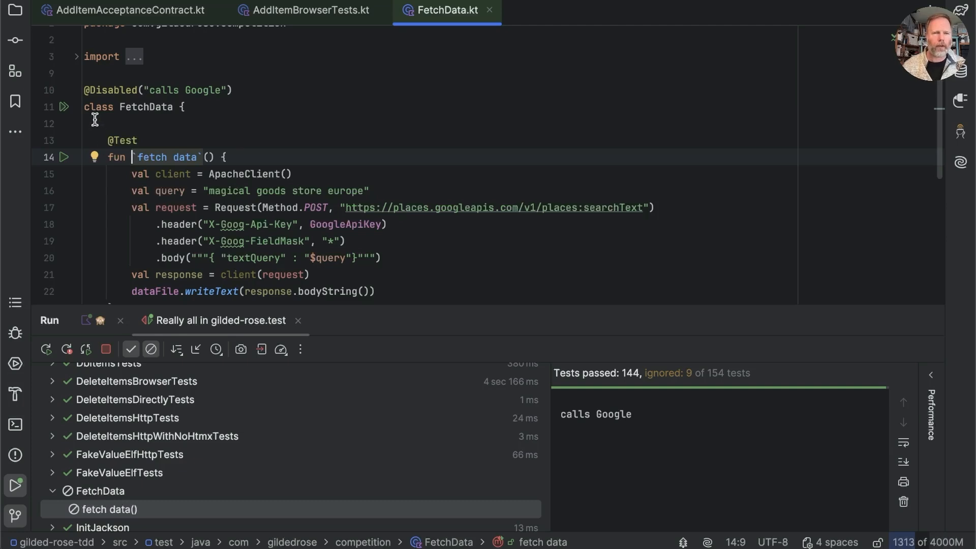
{"action": "mouse_move", "coordinate": [216, 101]}
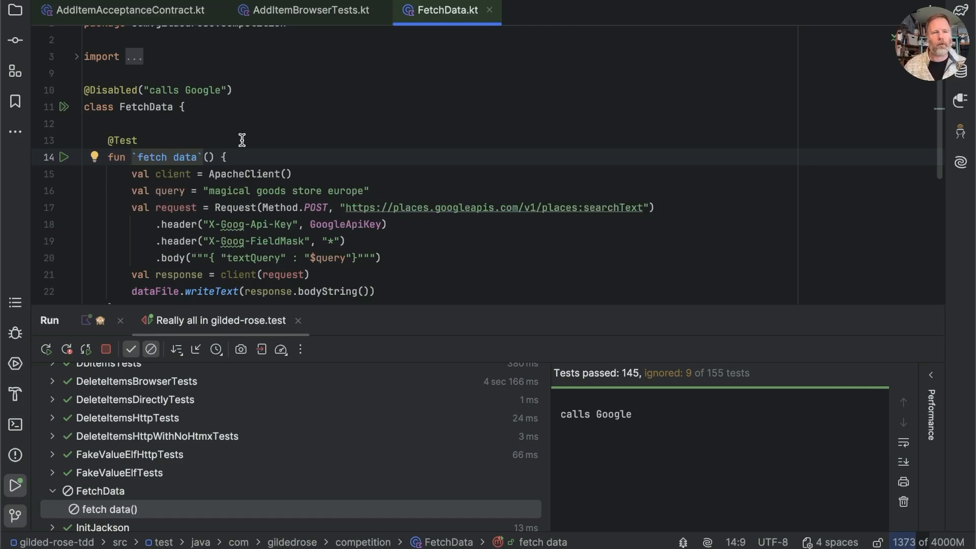
{"action": "mouse_move", "coordinate": [302, 125]}
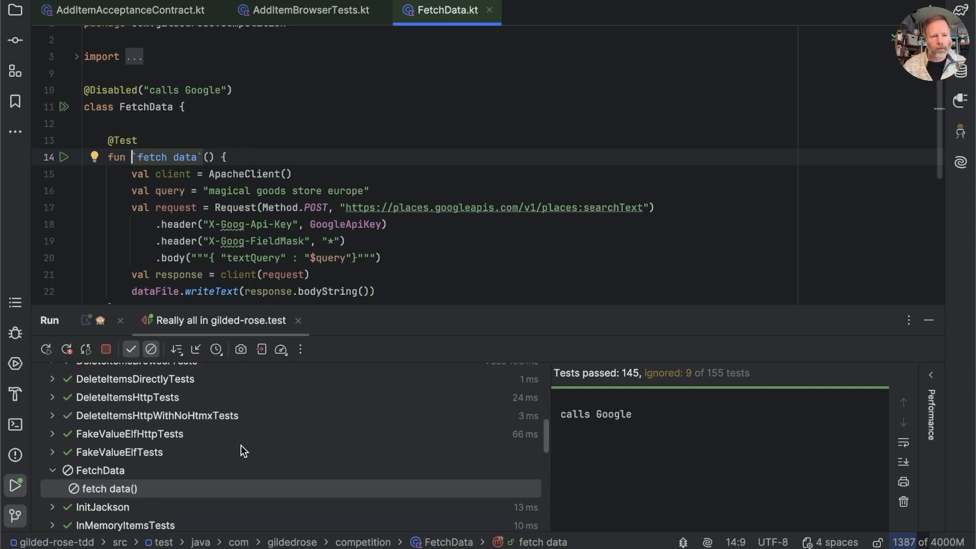
{"action": "scroll", "scroll_direction": "down", "scroll_amount": 3}
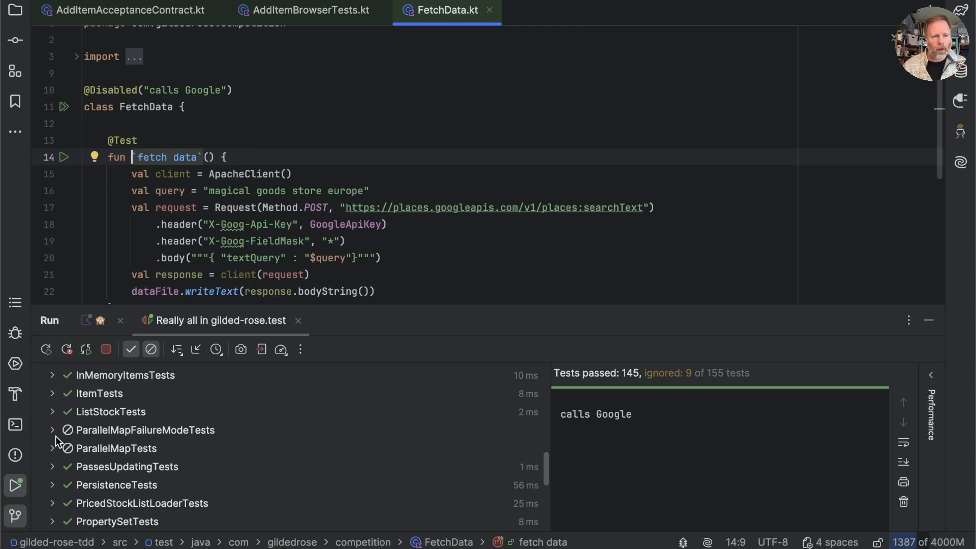
{"action": "left_click", "coordinate": [51, 430]}
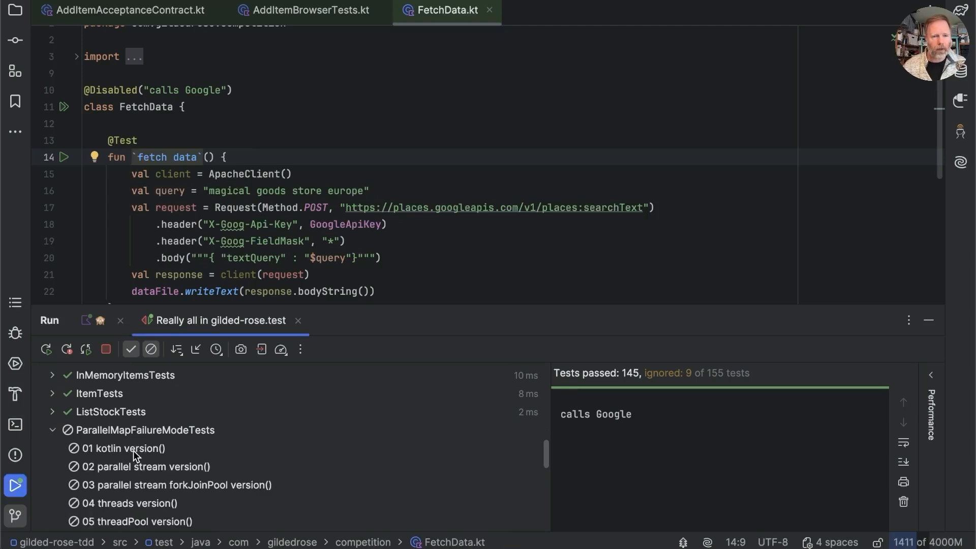
{"action": "left_click", "coordinate": [121, 448]}
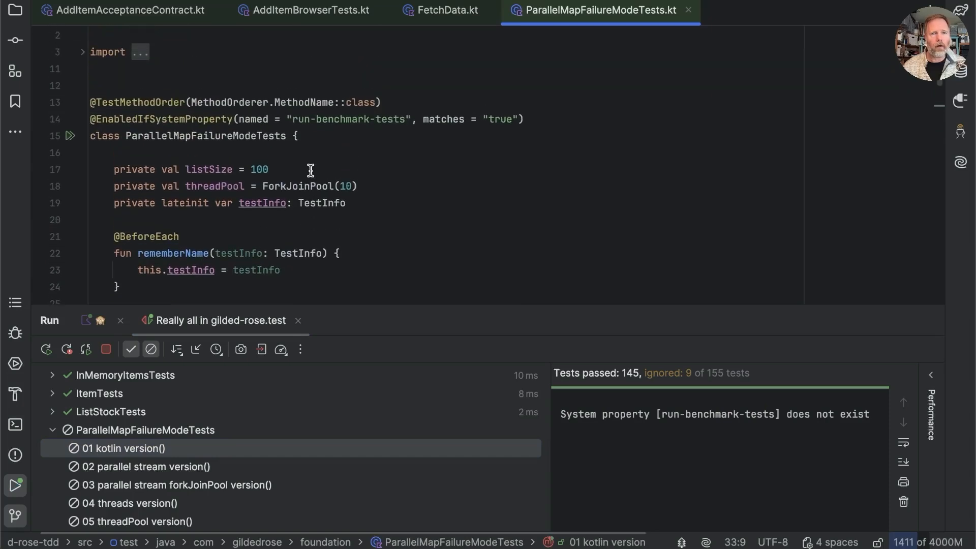
{"action": "mouse_move", "coordinate": [321, 119]}
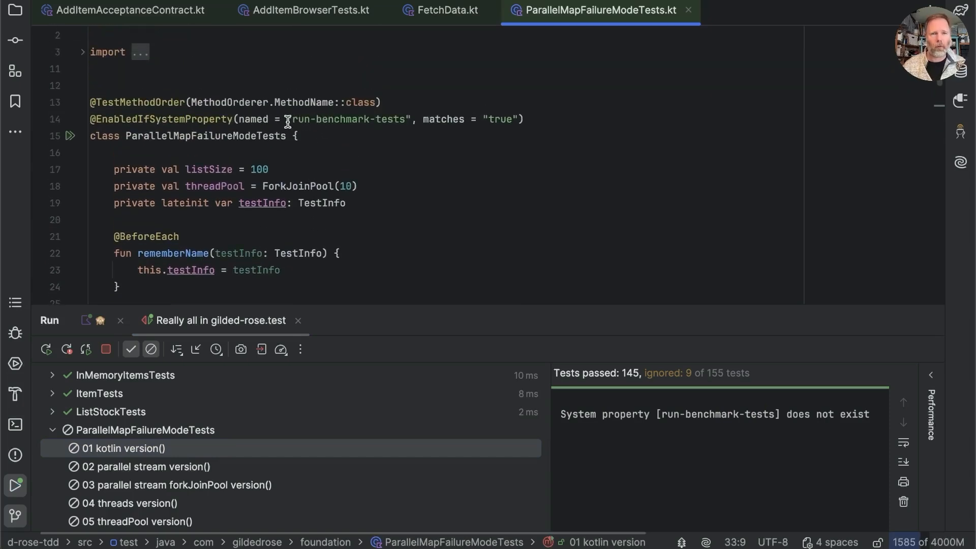
- Add -Drun-benchmark-tests=true to the VM options and rerun the suite
{"action": "double_click", "coordinate": [347, 119]}
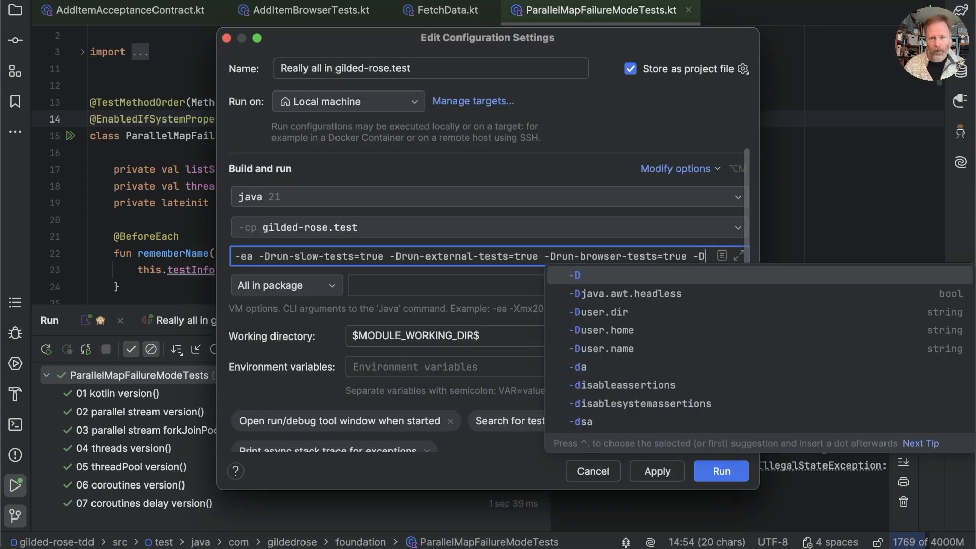
{"action": "type", "text": "run-benchmark-tests=true"}
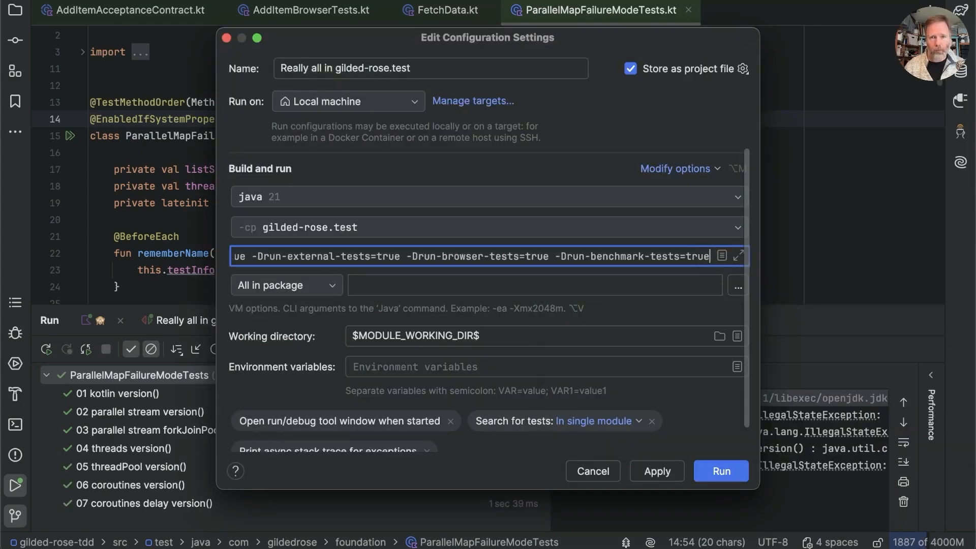
{"action": "left_click", "coordinate": [722, 471]}
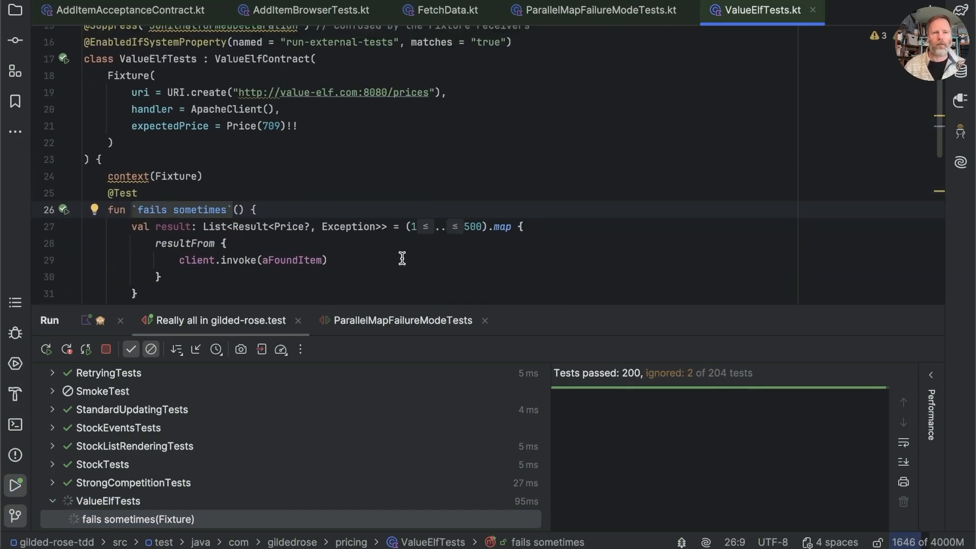
- Browse ValueElfTests and ParallelMapTests while the full 765-test run completes
{"action": "double_click", "coordinate": [472, 227]}
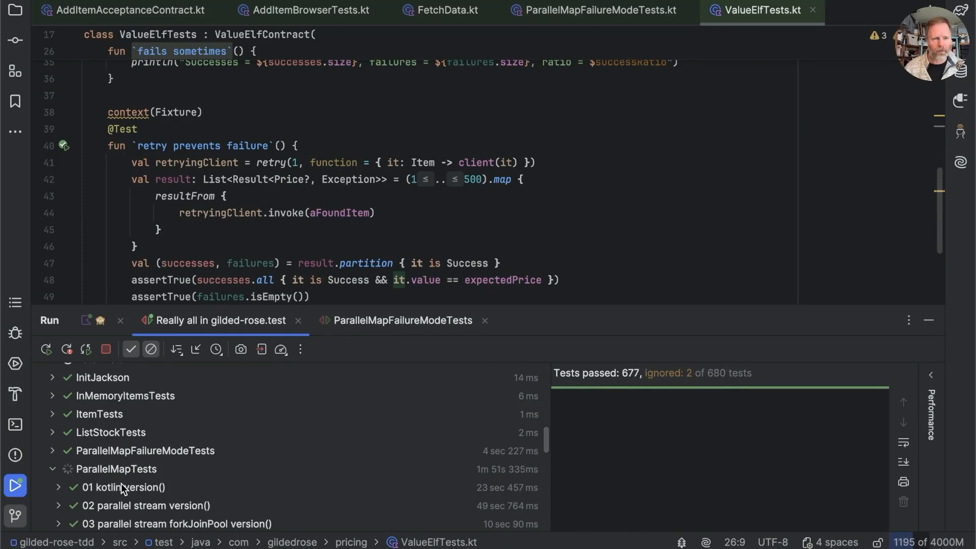
{"action": "scroll", "scroll_direction": "down", "scroll_amount": 3}
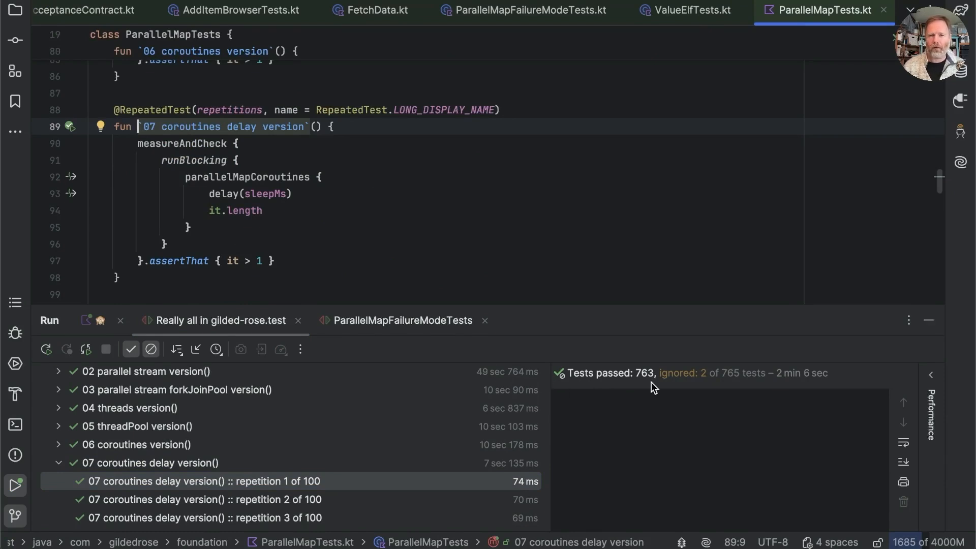
{"action": "mouse_move", "coordinate": [707, 382]}
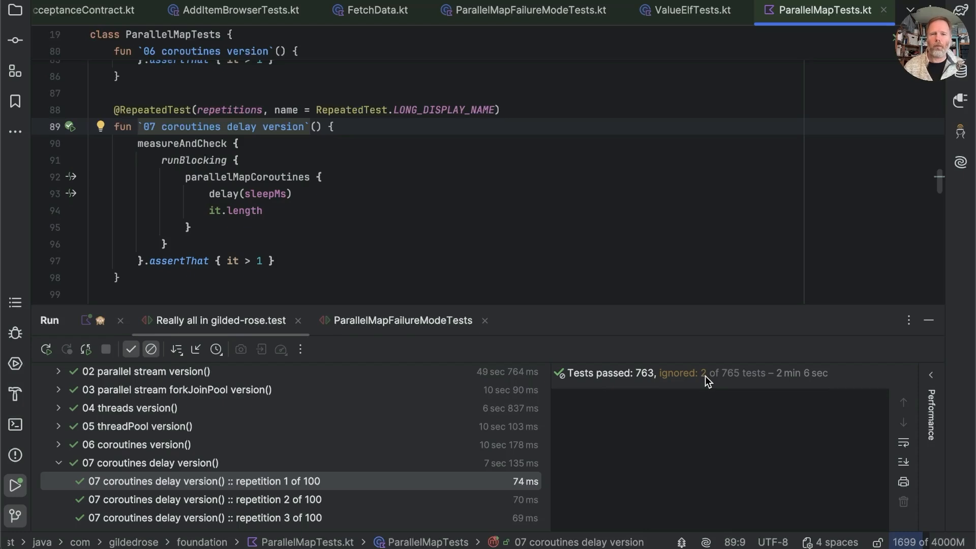
{"action": "mouse_move", "coordinate": [643, 384]}
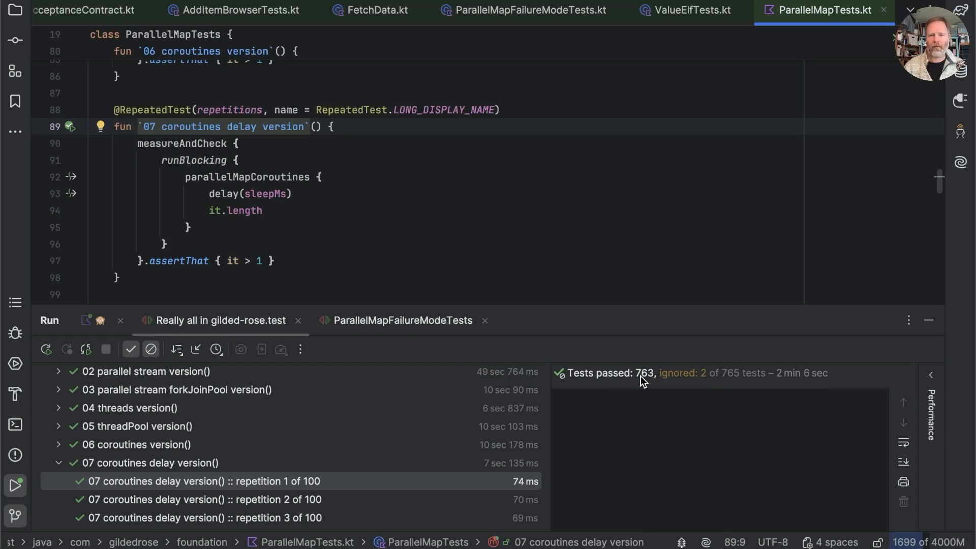
{"action": "mouse_move", "coordinate": [165, 107]}
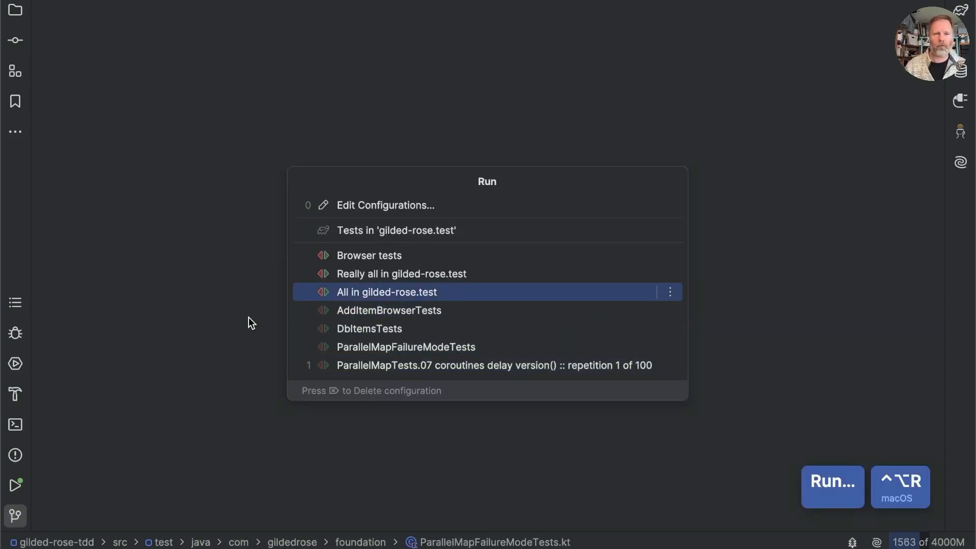
- Run 'All in gilded-rose.test' from the Run popup and maximize the Run tool window
{"action": "left_click", "coordinate": [386, 292]}
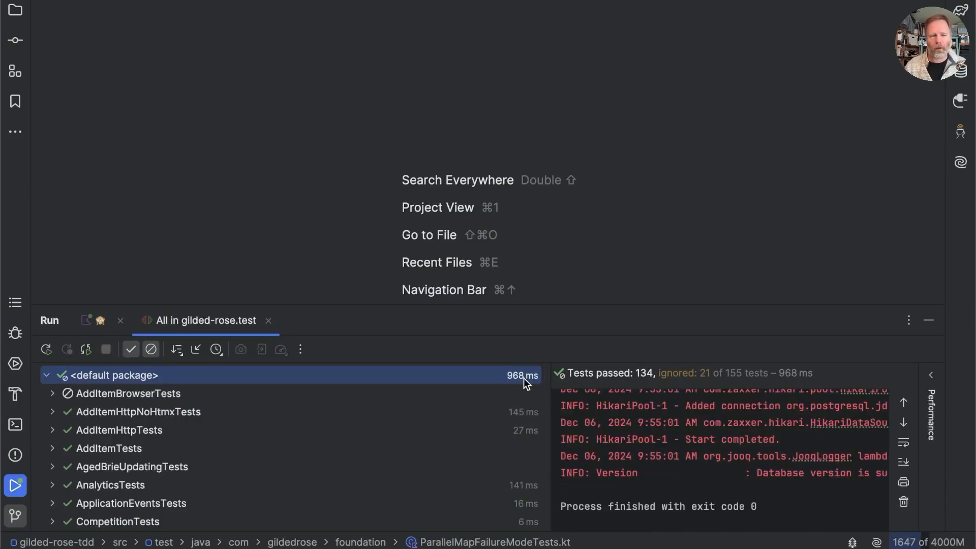
{"action": "mouse_move", "coordinate": [524, 337]}
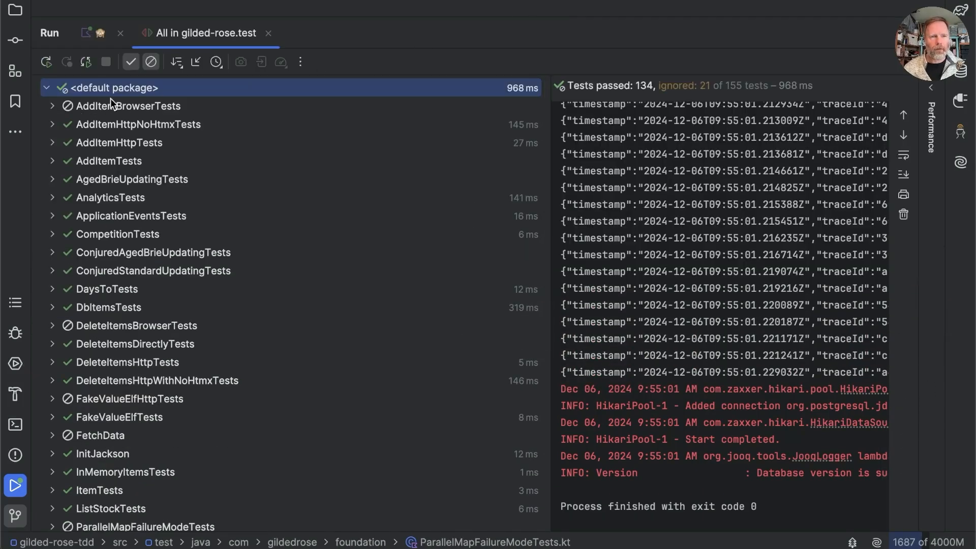
{"action": "left_click", "coordinate": [47, 61]}
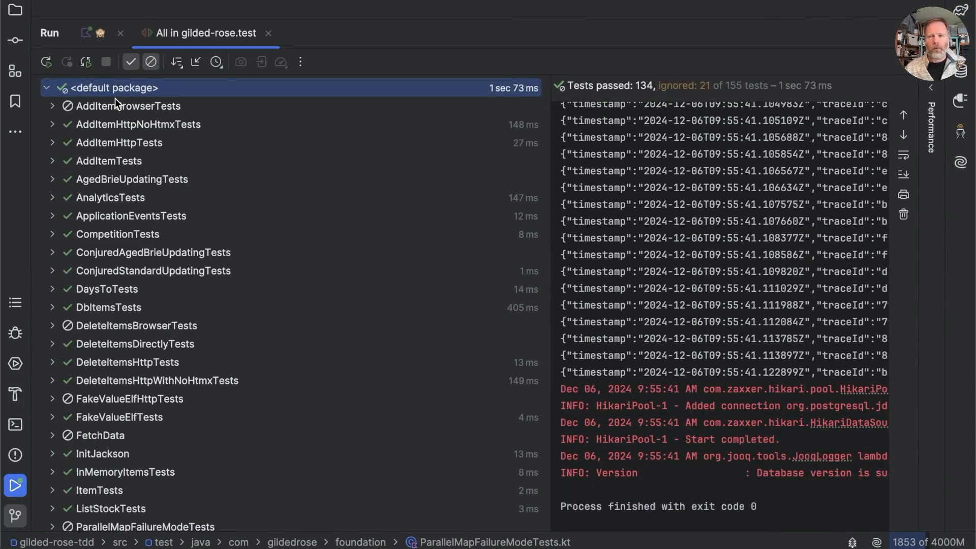
{"action": "mouse_move", "coordinate": [145, 133]}
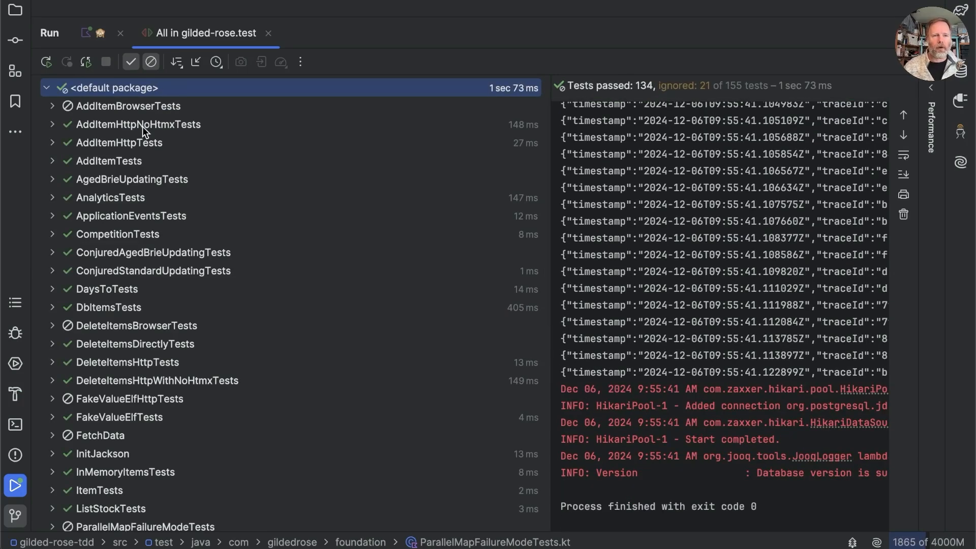
{"action": "mouse_move", "coordinate": [363, 23]}
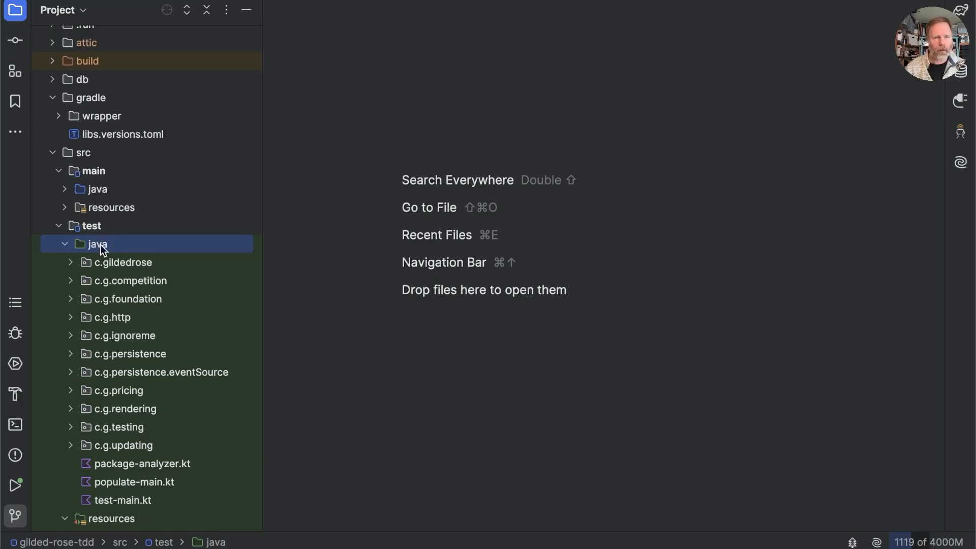
- Open junit-platform.properties from src/test/resources in the Project view
{"action": "scroll", "scroll_direction": "down", "scroll_amount": 3}
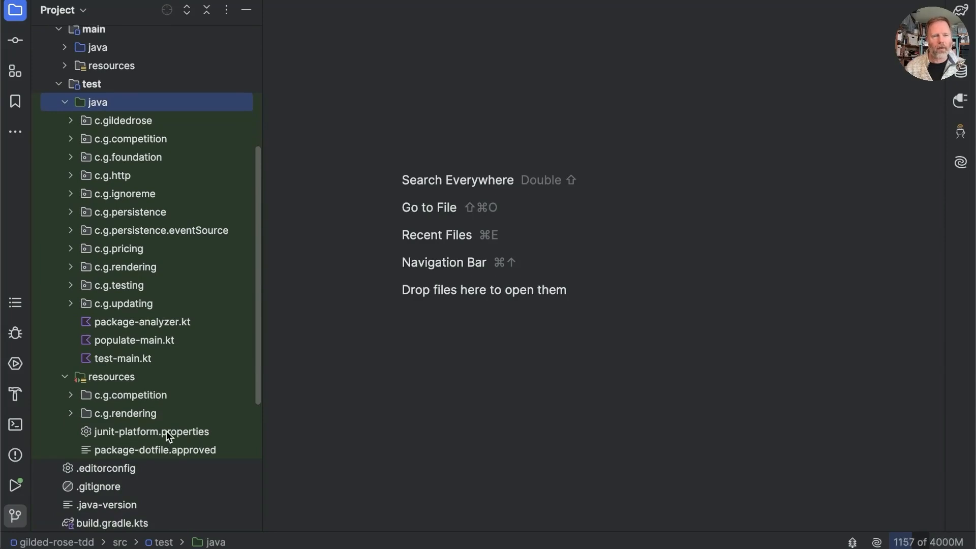
{"action": "double_click", "coordinate": [153, 431]}
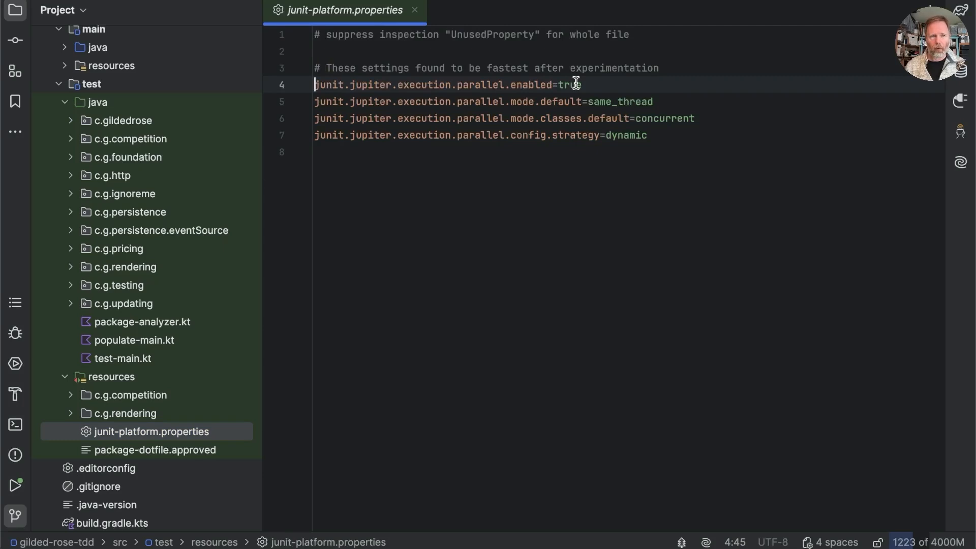
{"action": "key", "text": "Cmd+/"}
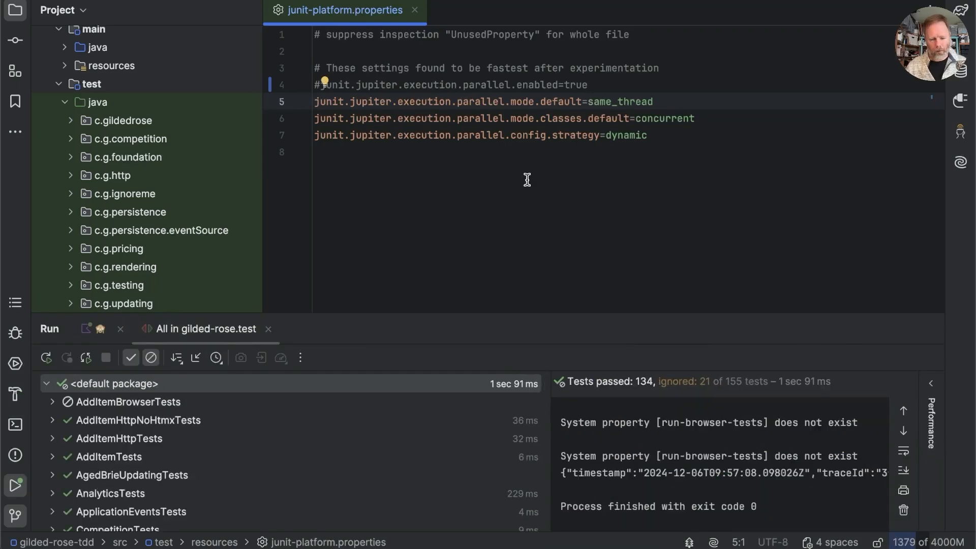
{"action": "left_click", "coordinate": [48, 357]}
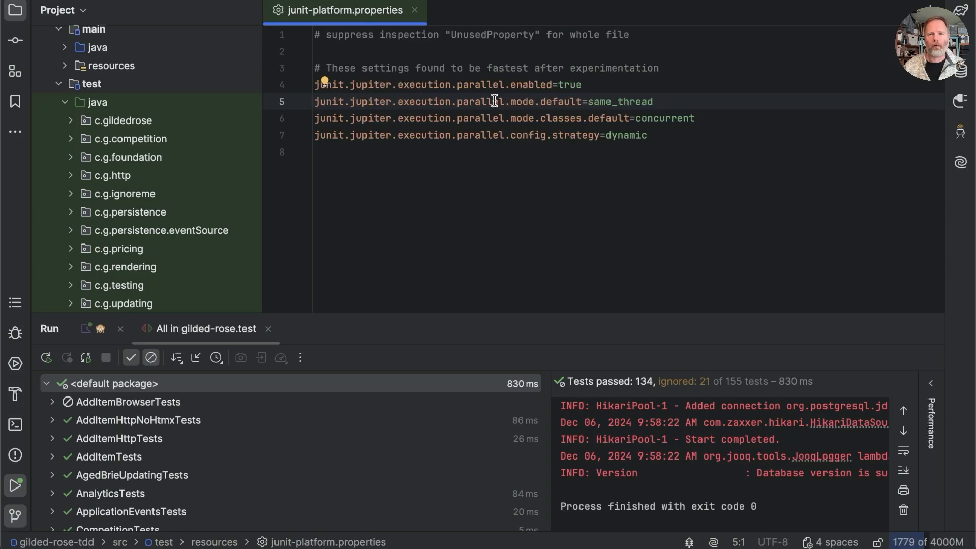
{"action": "mouse_move", "coordinate": [493, 113]}
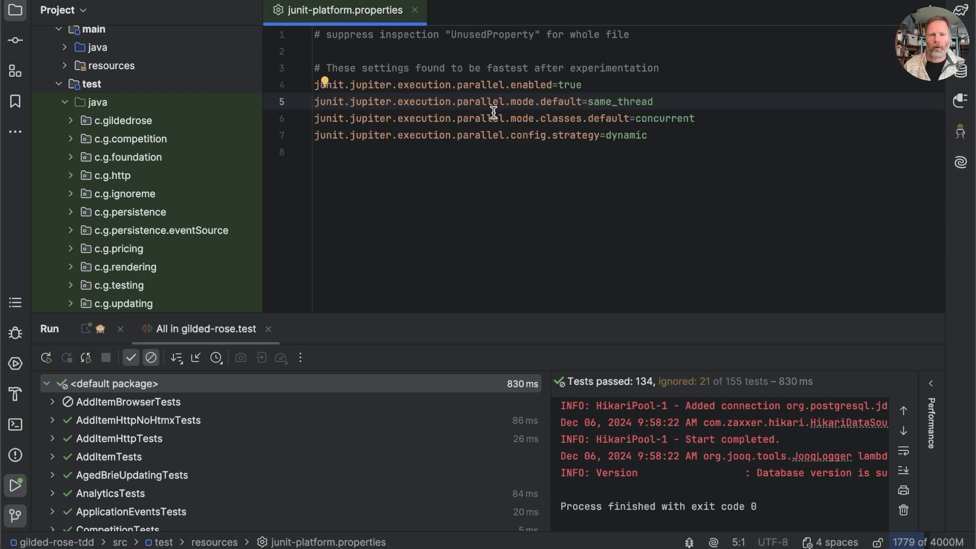
{"action": "mouse_move", "coordinate": [530, 102]}
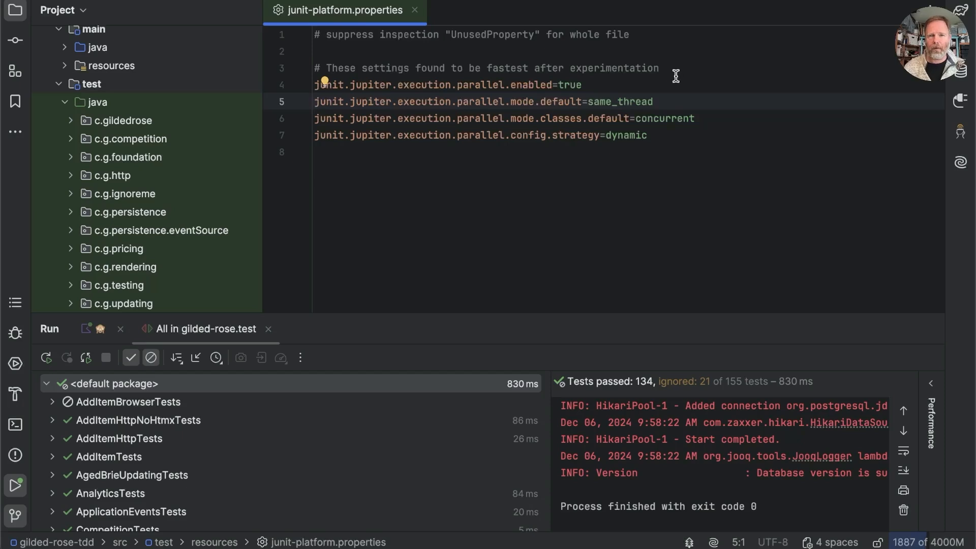
{"action": "double_click", "coordinate": [620, 102]}
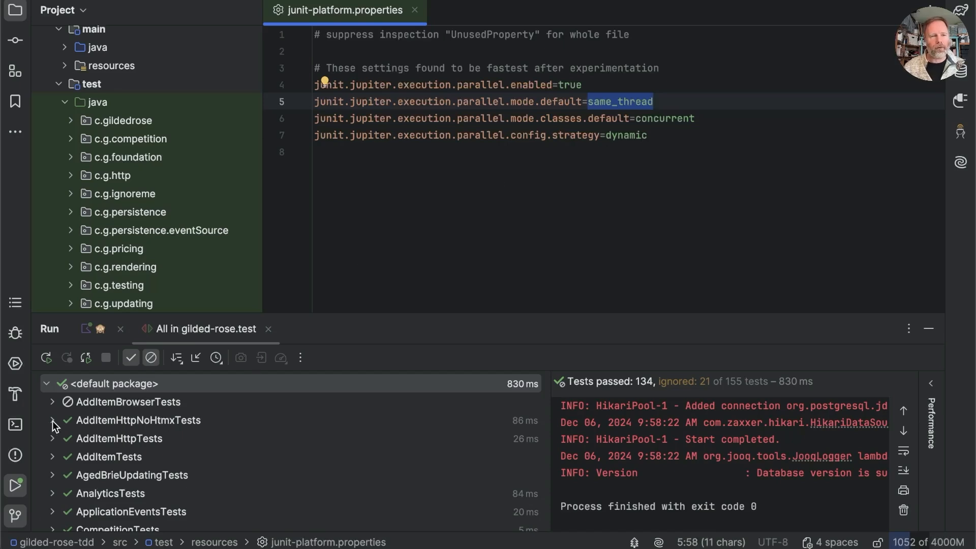
- Expand AddItemHttpNoHtmxTests results, then view AddItemHttpTests and its 'add item with no date()' output
{"action": "left_click", "coordinate": [52, 419]}
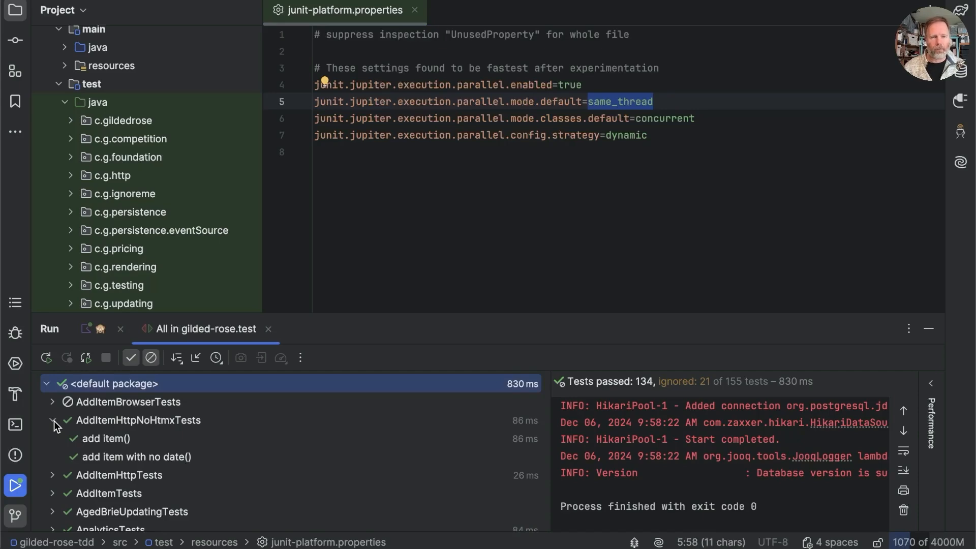
{"action": "left_click", "coordinate": [119, 475]}
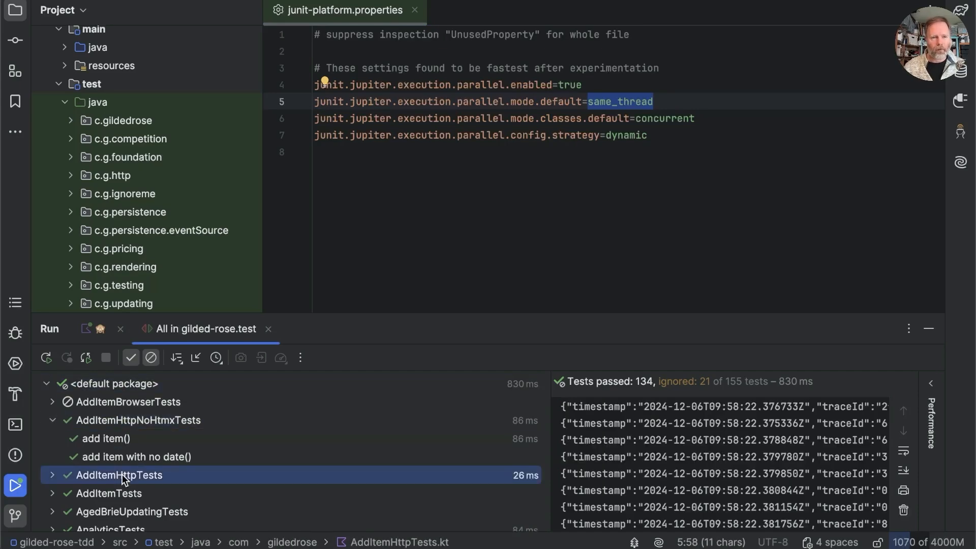
{"action": "left_click", "coordinate": [113, 456]}
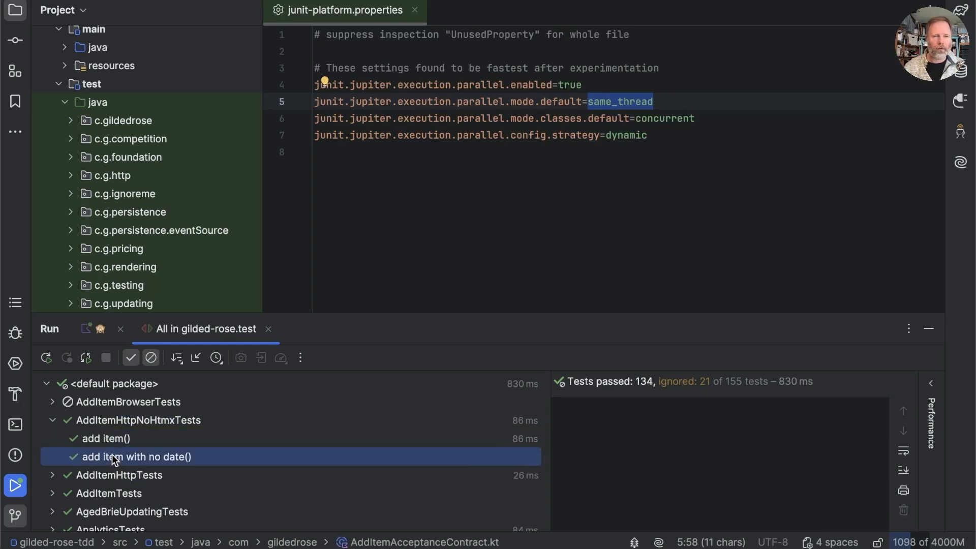
{"action": "mouse_move", "coordinate": [161, 454]}
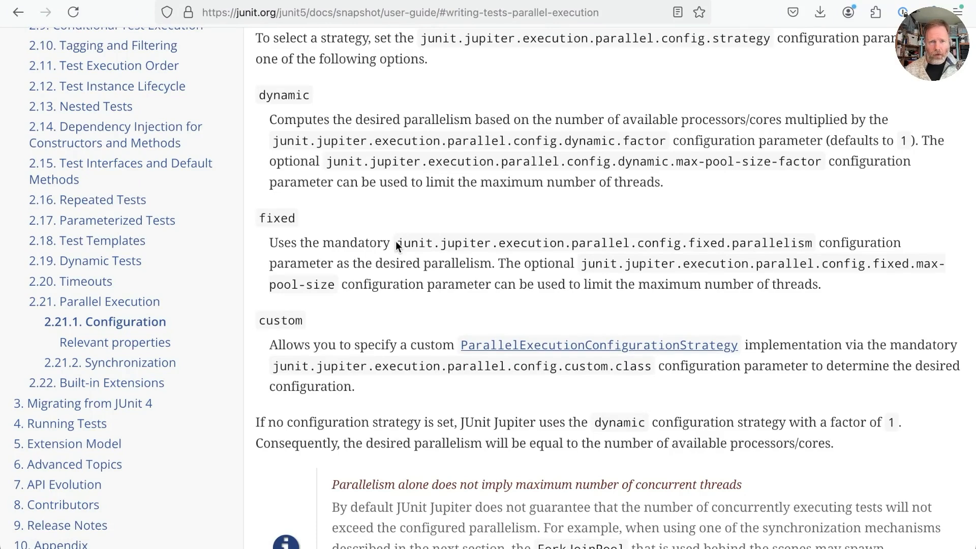
- Select and copy junit.jupiter.execution.parallel.config.fixed.parallelism from the JUnit user guide
{"action": "left_click_drag", "start_coordinate": [396, 241], "coordinate": [812, 242]}
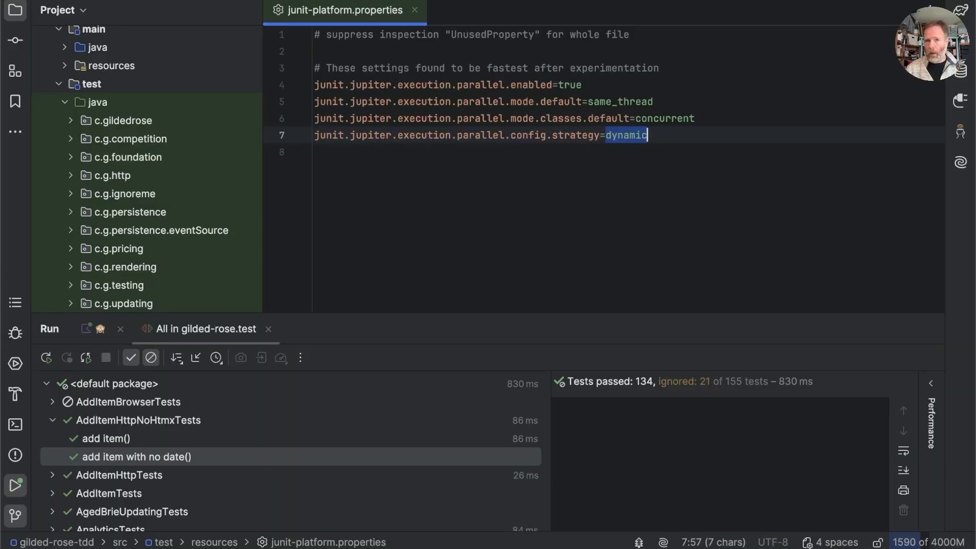
- Switch the strategy to fixed with fixed.parallelism=32 and rerun all tests
{"action": "type", "text": "fixed"}
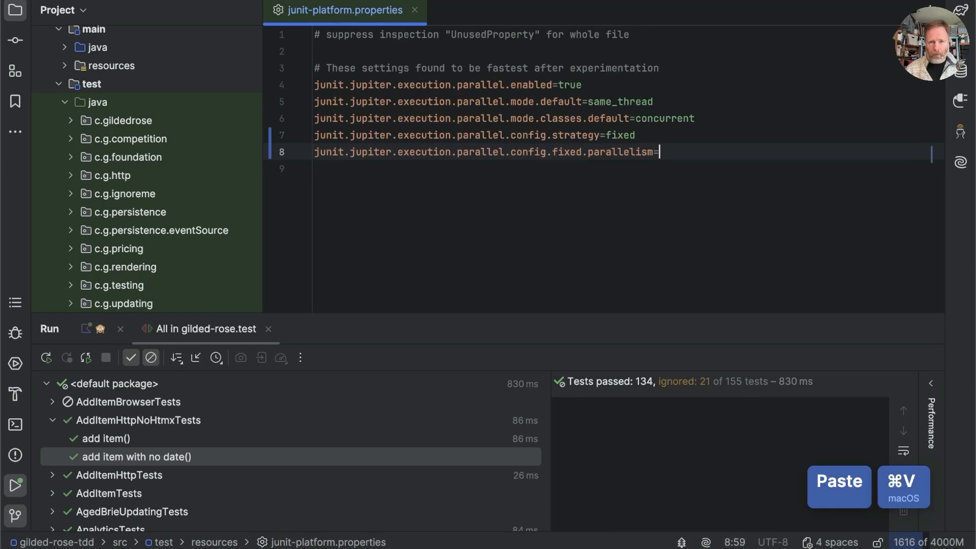
{"action": "type", "text": "32"}
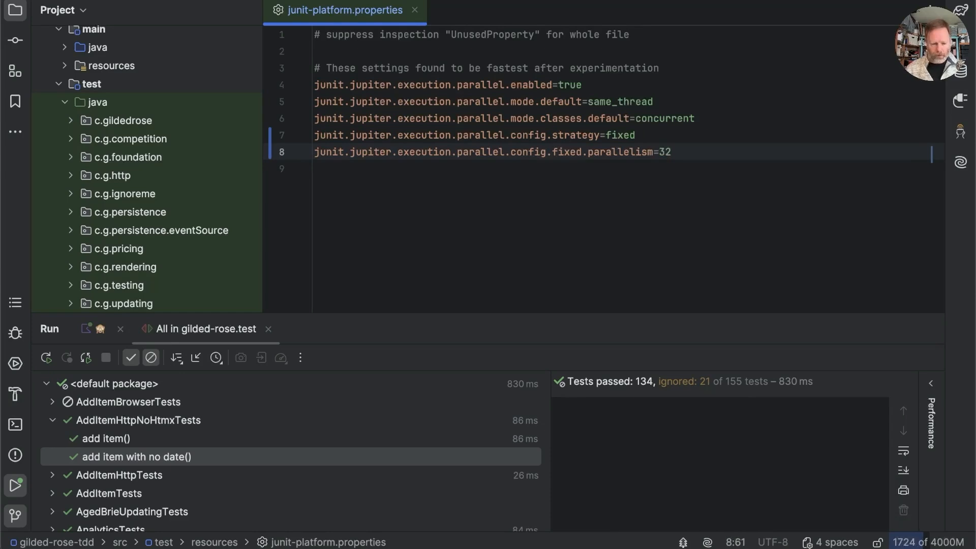
{"action": "left_click", "coordinate": [49, 357]}
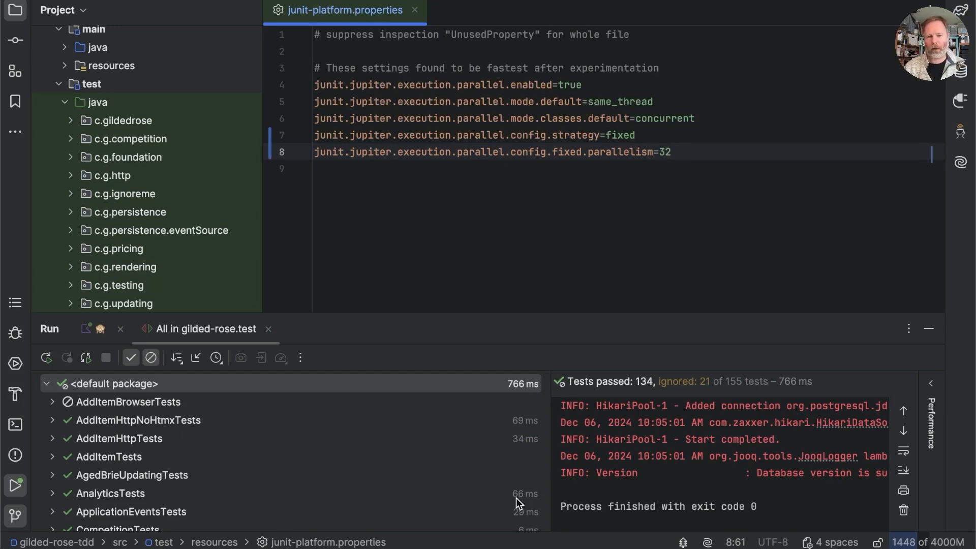
{"action": "mouse_move", "coordinate": [528, 337]}
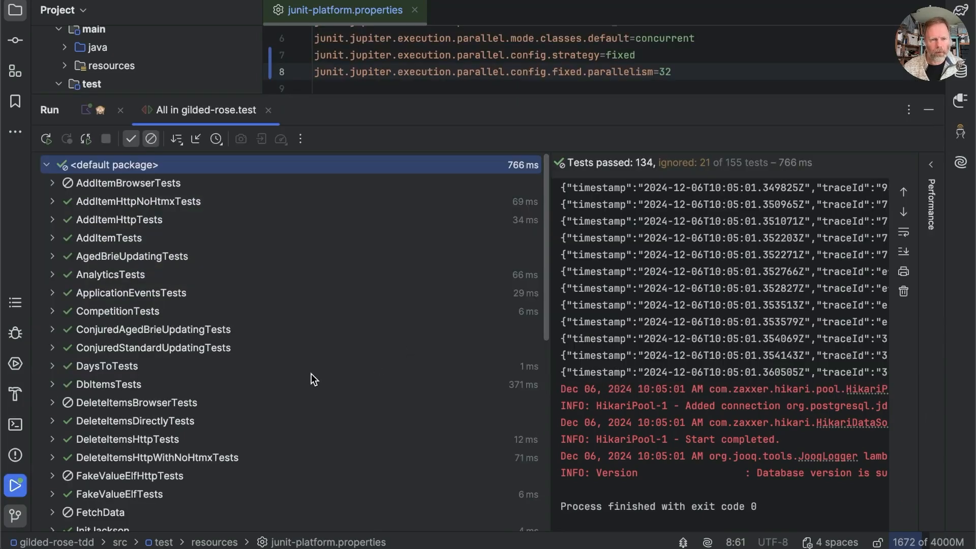
{"action": "mouse_move", "coordinate": [521, 398]}
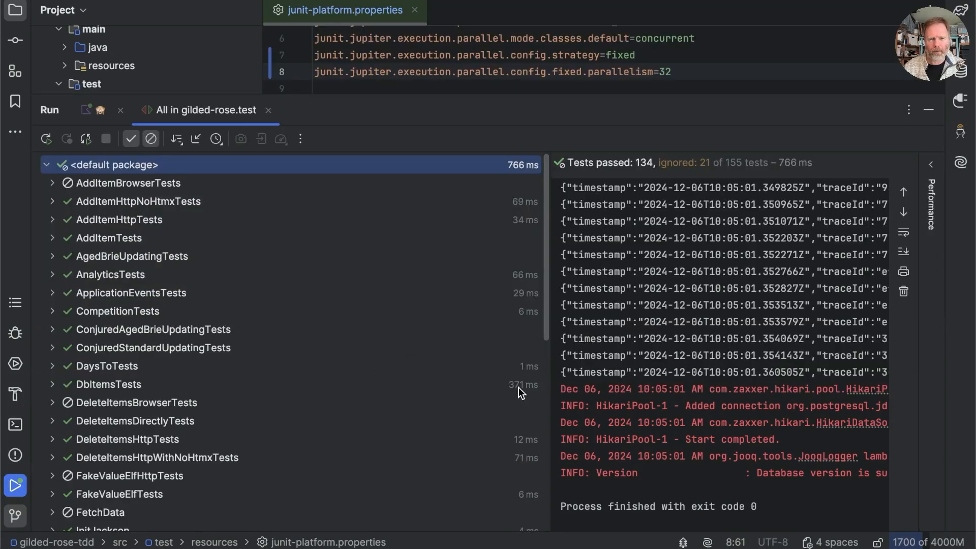
{"action": "scroll", "scroll_direction": "down", "scroll_amount": 3}
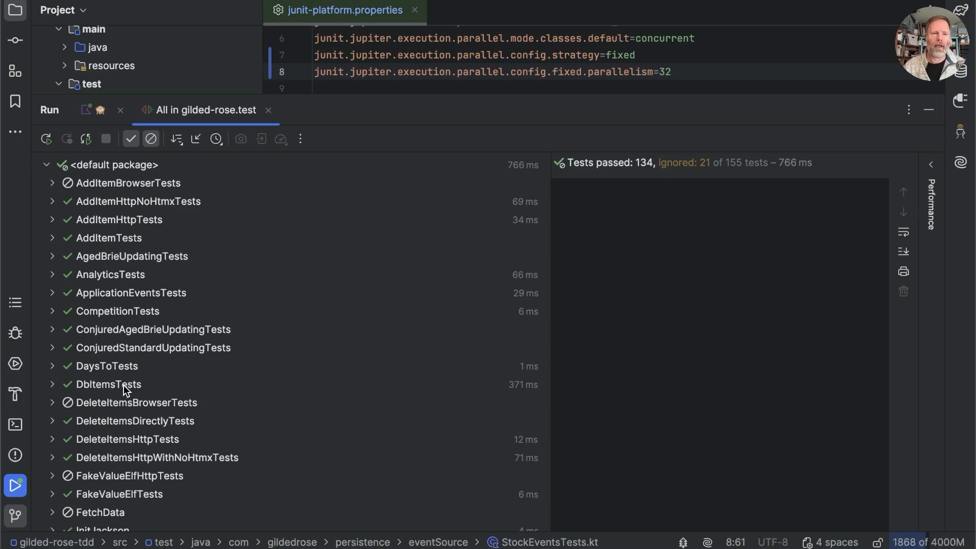
{"action": "left_click", "coordinate": [107, 383]}
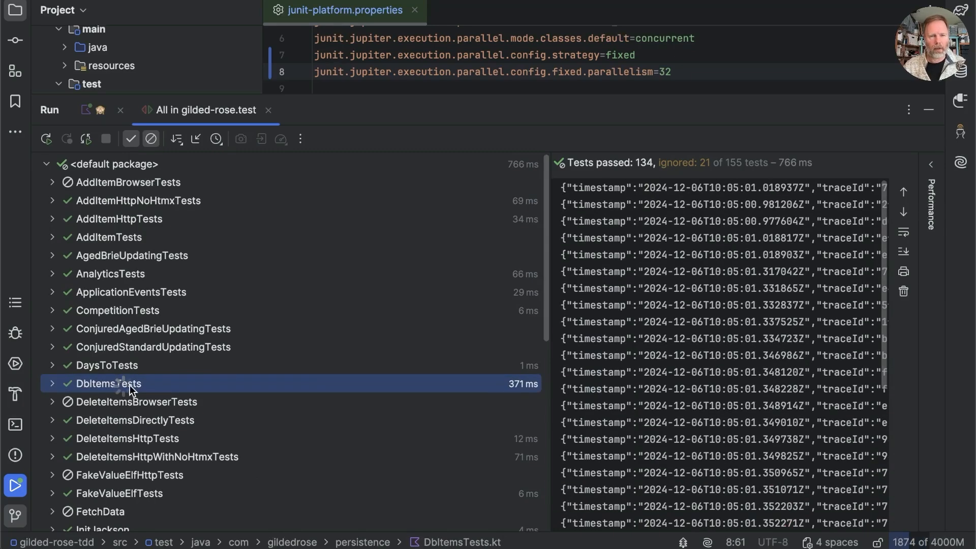
{"action": "double_click", "coordinate": [108, 383]}
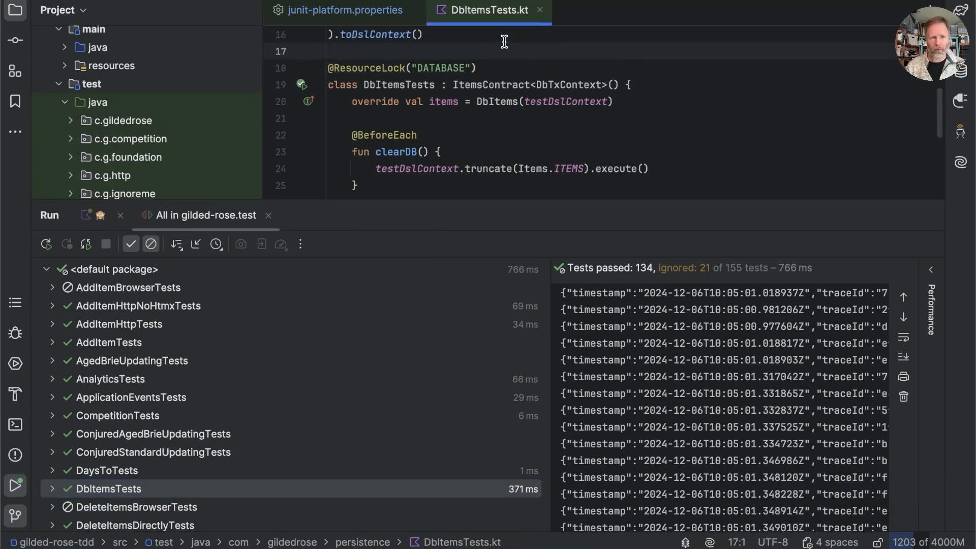
{"action": "type", "text": "@Disabled"}
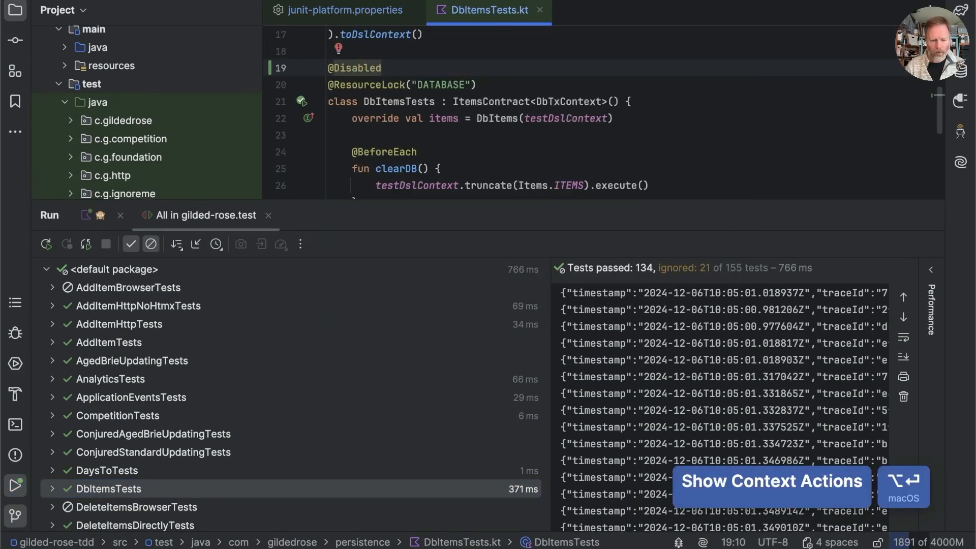
{"action": "left_click", "coordinate": [47, 244]}
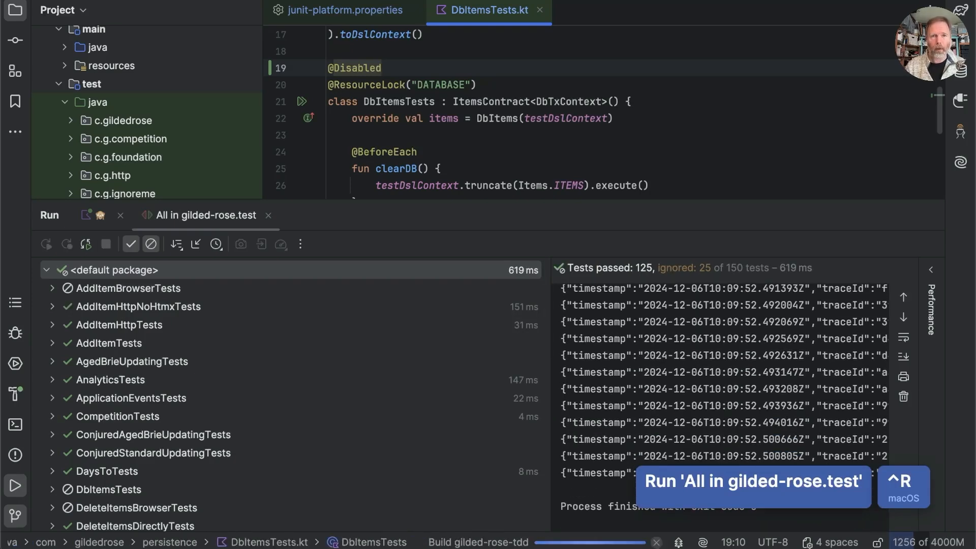
{"action": "left_click", "coordinate": [47, 245]}
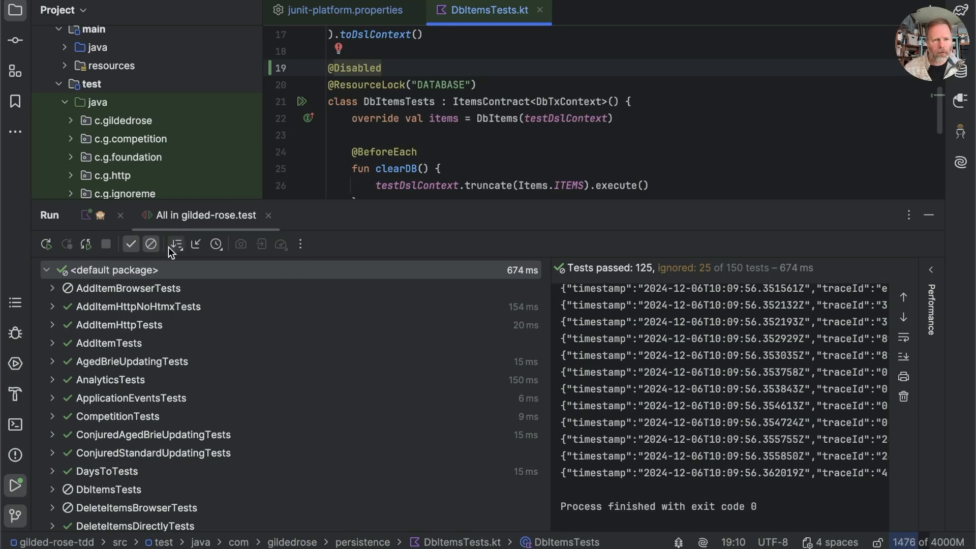
- Toggle the sort order of the test results in the Run toolbar
{"action": "left_click", "coordinate": [175, 244]}
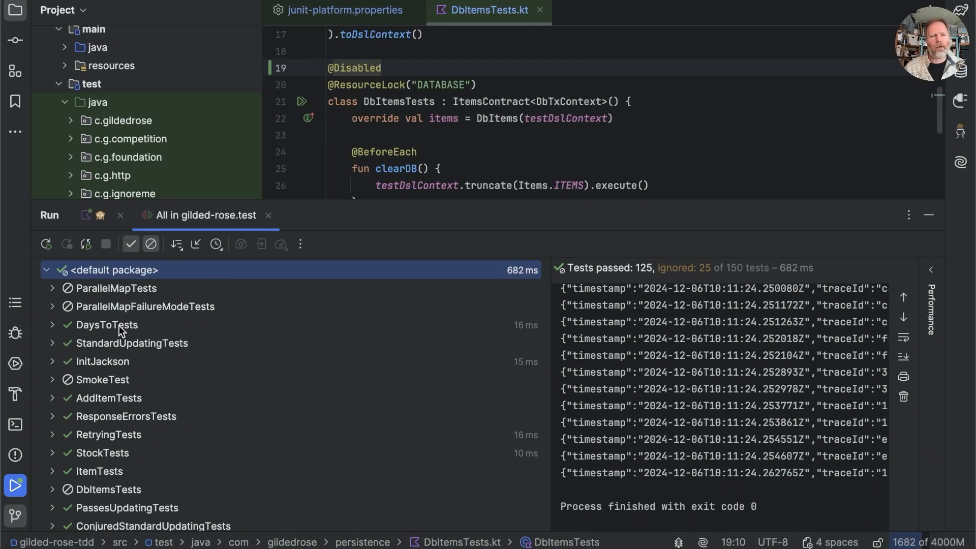
{"action": "mouse_move", "coordinate": [130, 329]}
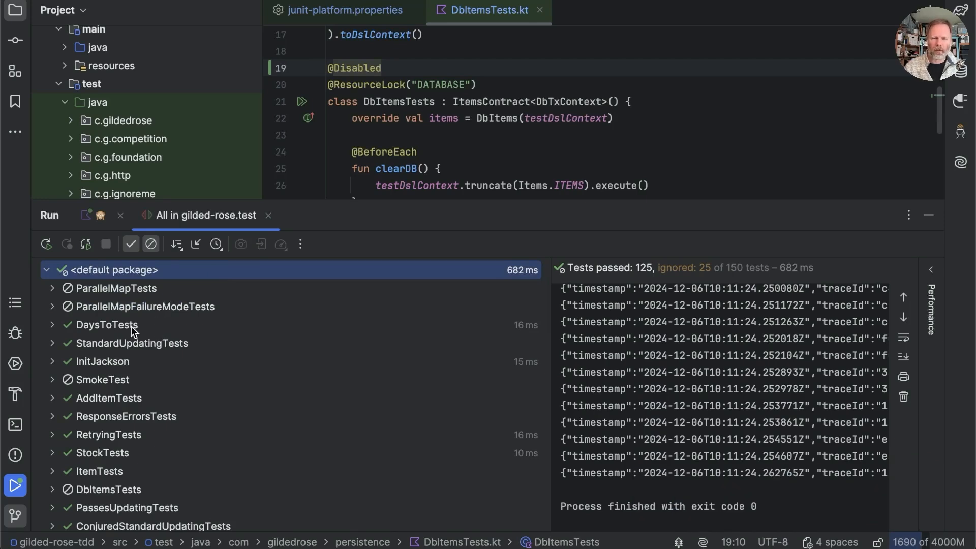
{"action": "mouse_move", "coordinate": [141, 295]}
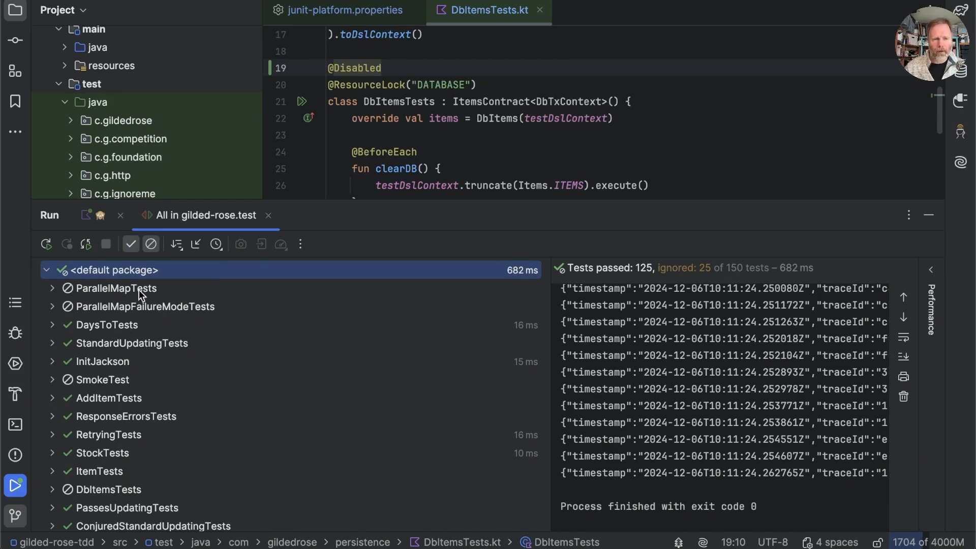
{"action": "mouse_move", "coordinate": [141, 501]}
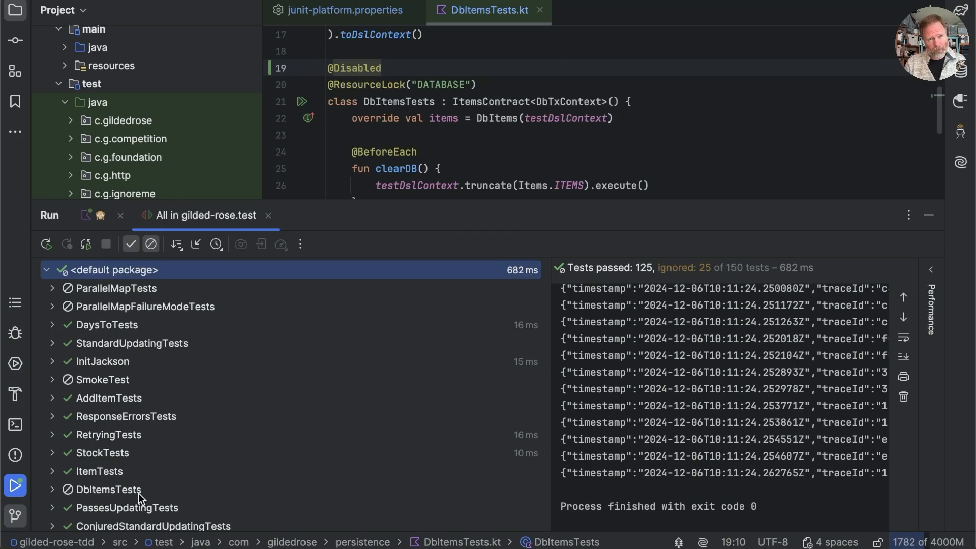
{"action": "mouse_move", "coordinate": [192, 473]}
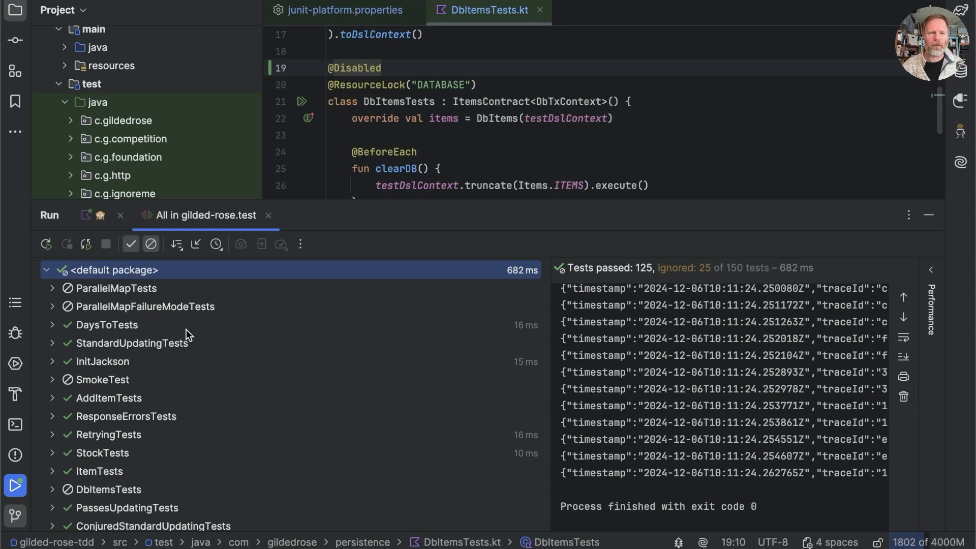
{"action": "mouse_move", "coordinate": [187, 304]}
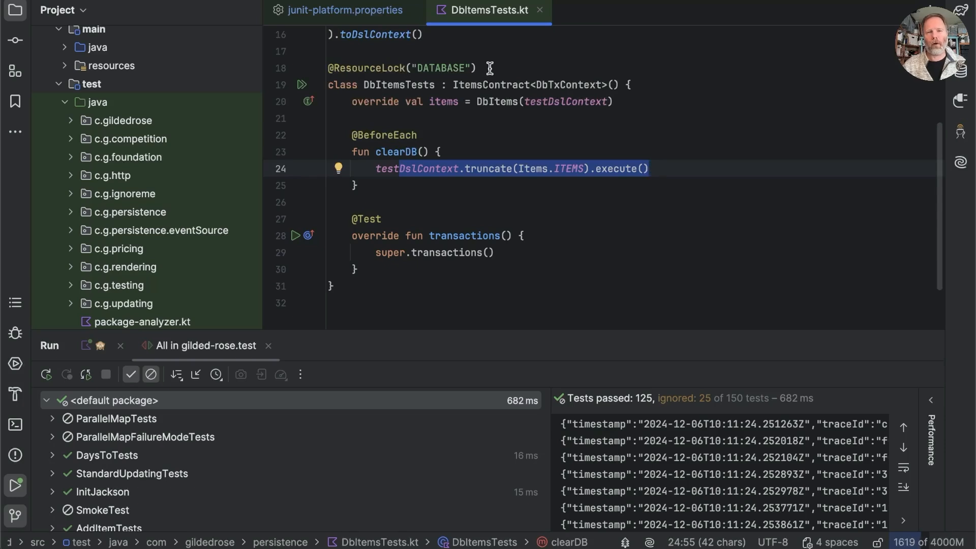
{"action": "left_click", "coordinate": [161, 230]}
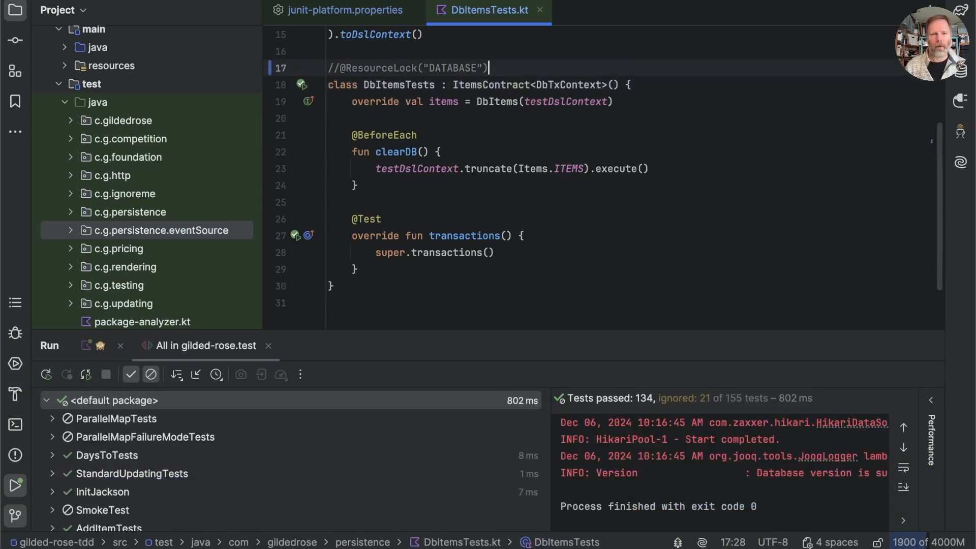
{"action": "key", "text": "Cmd+/"}
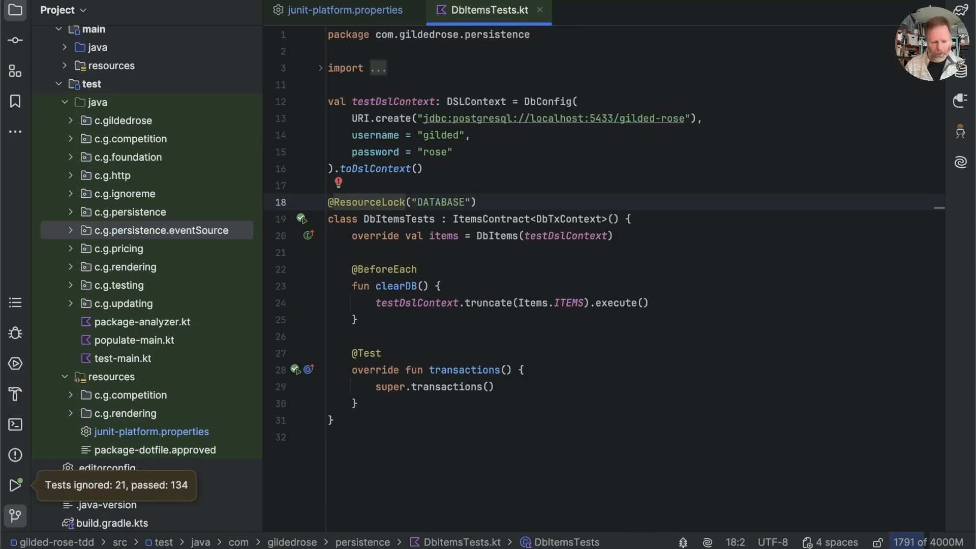
- Search Find Action for 'ena', then open the Live Plugins panel from the right sidebar
{"action": "type", "text": "ena"}
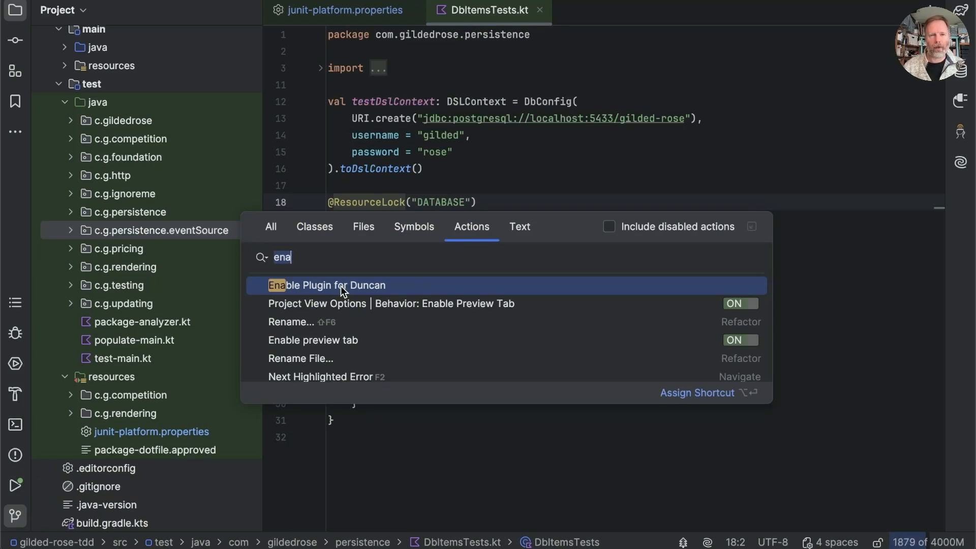
{"action": "mouse_move", "coordinate": [381, 292]}
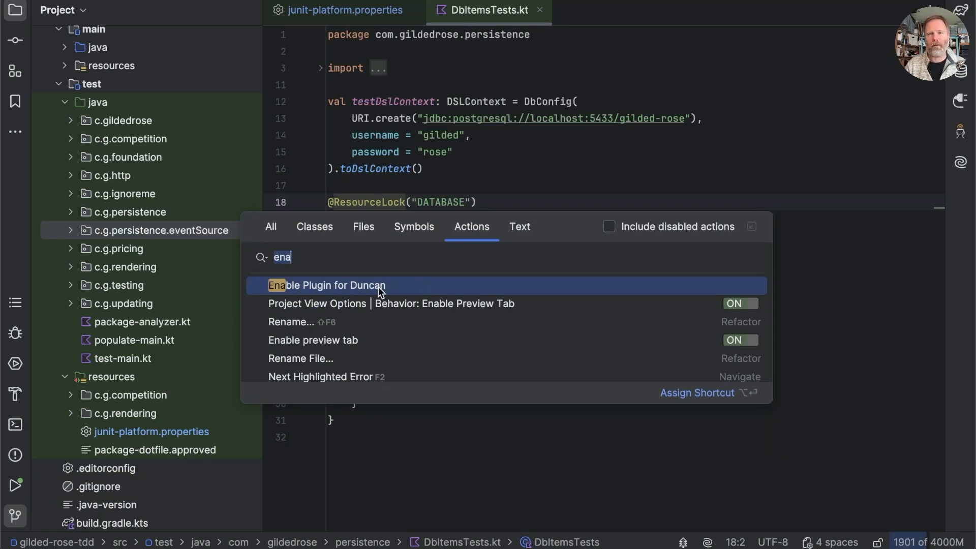
{"action": "mouse_move", "coordinate": [960, 99]}
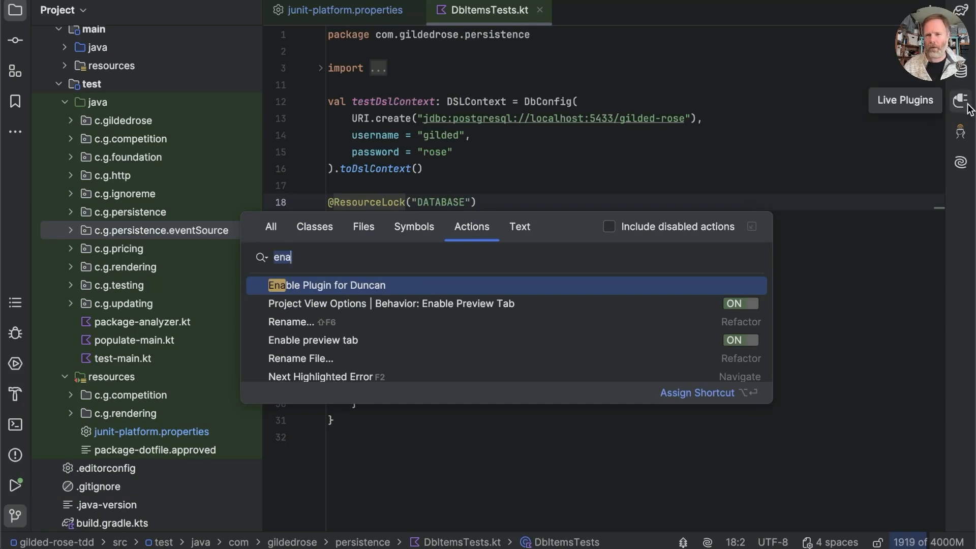
{"action": "left_click", "coordinate": [960, 101]}
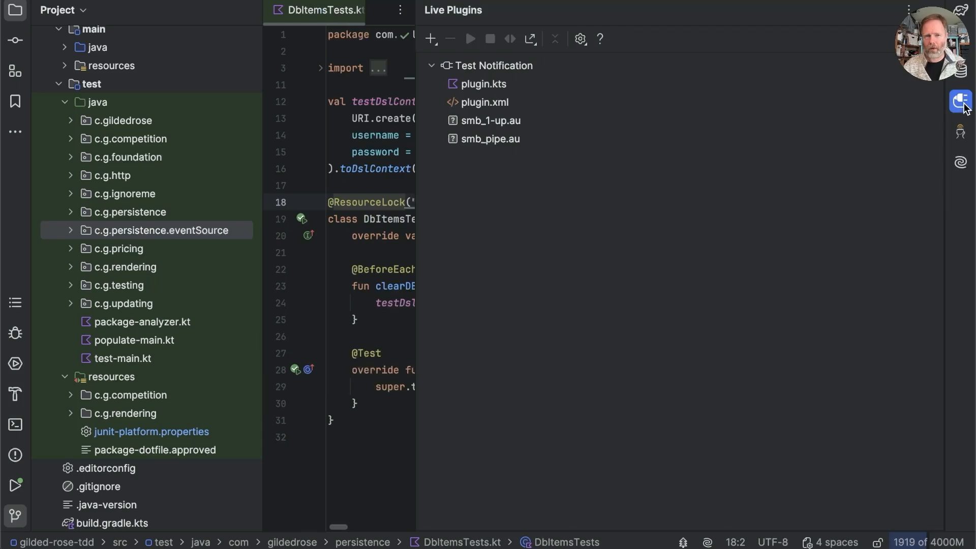